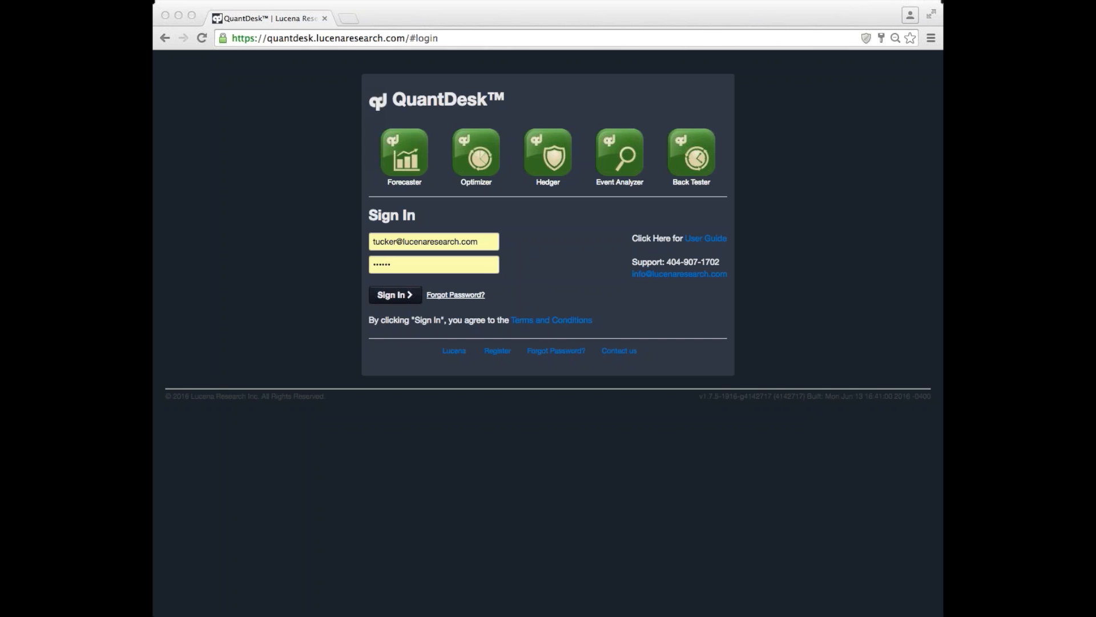
mouse_move(854, 239)
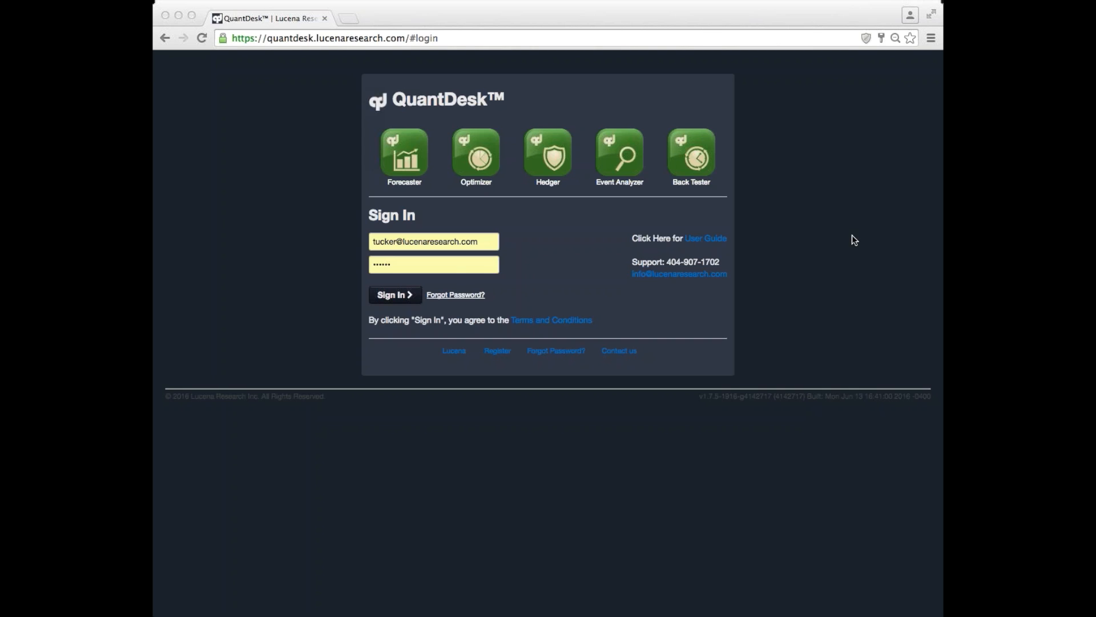
mouse_move(408, 297)
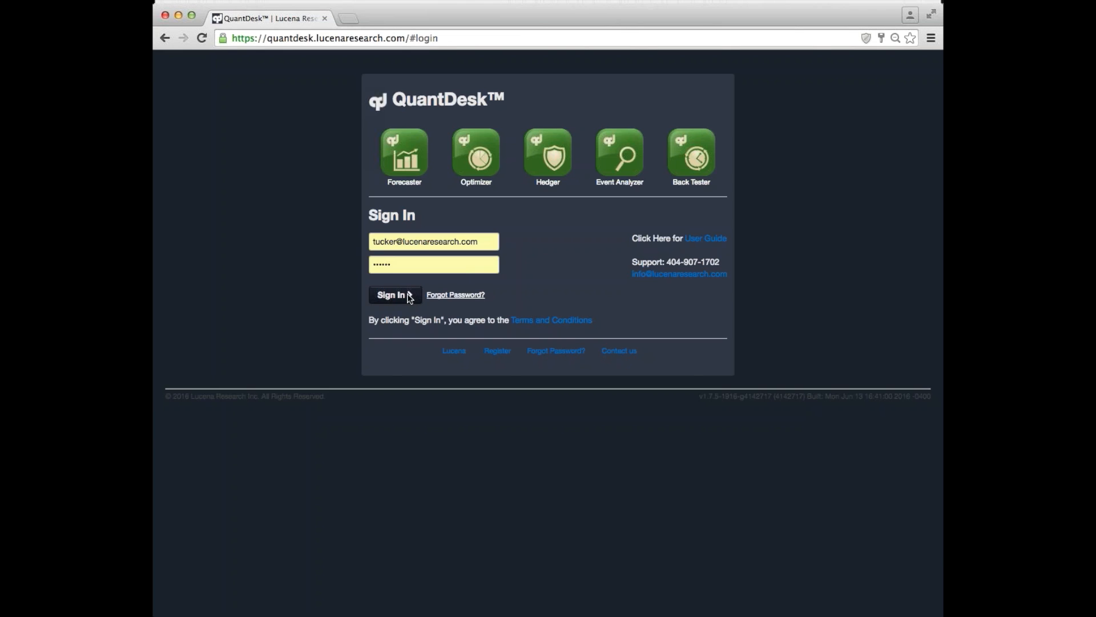
- Sign in and browse the Select Portfolio list, keeping DOW Survivor Bias displayed
left_click(392, 295)
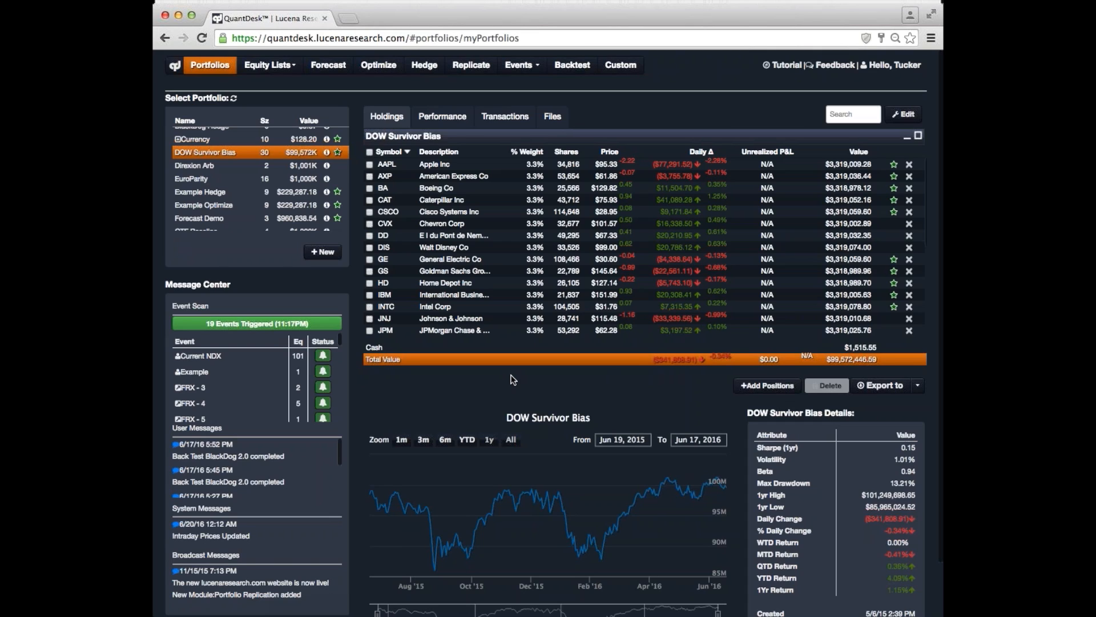
mouse_move(304, 176)
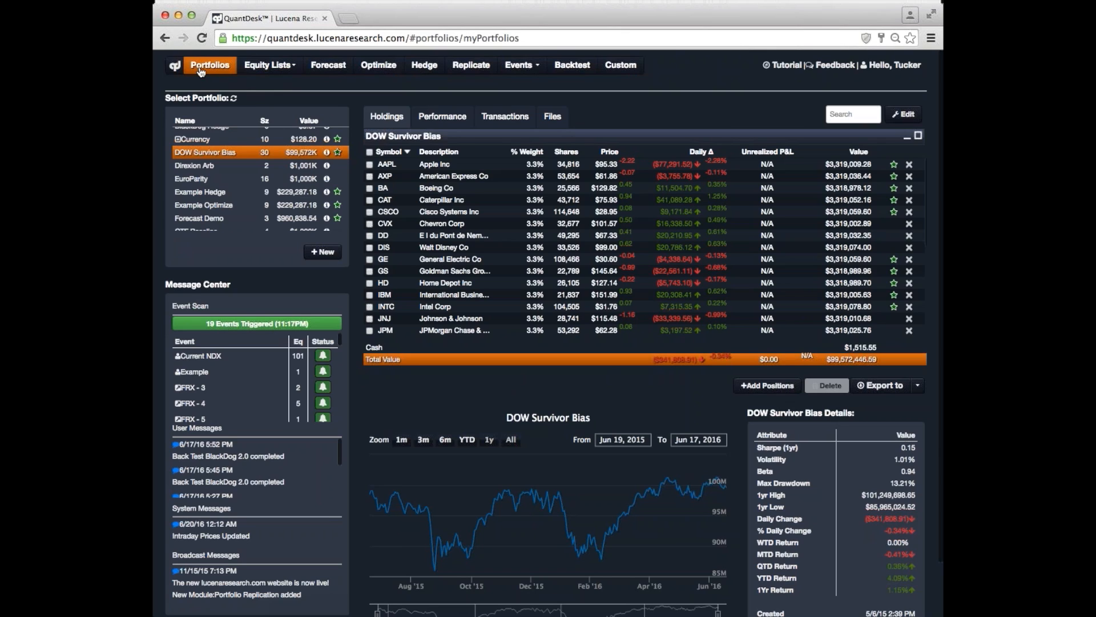
mouse_move(206, 186)
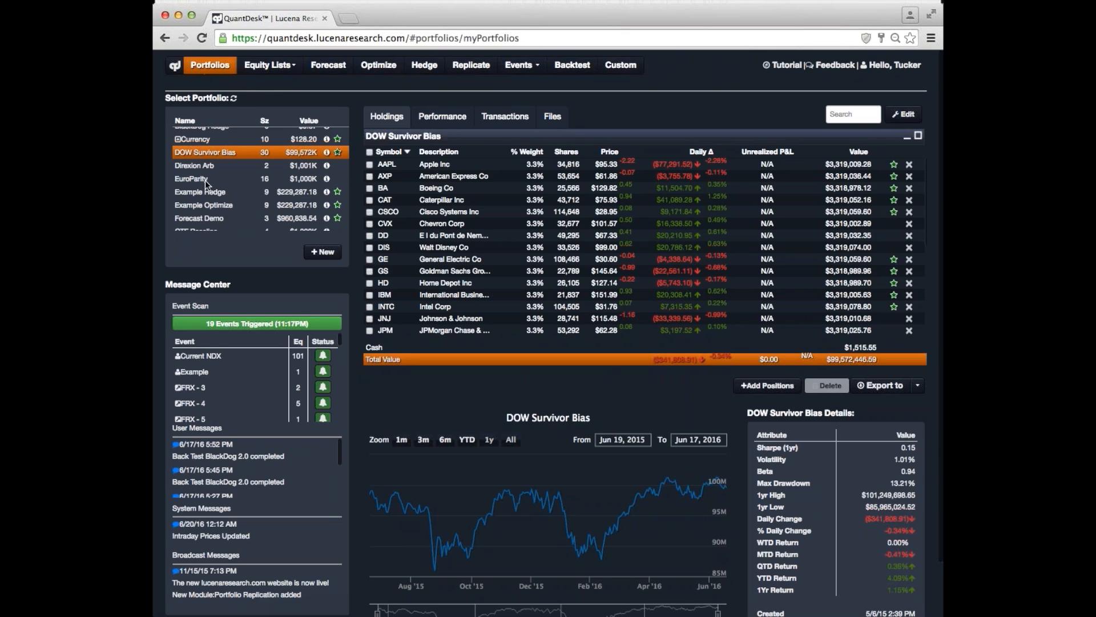
scroll("up", 3)
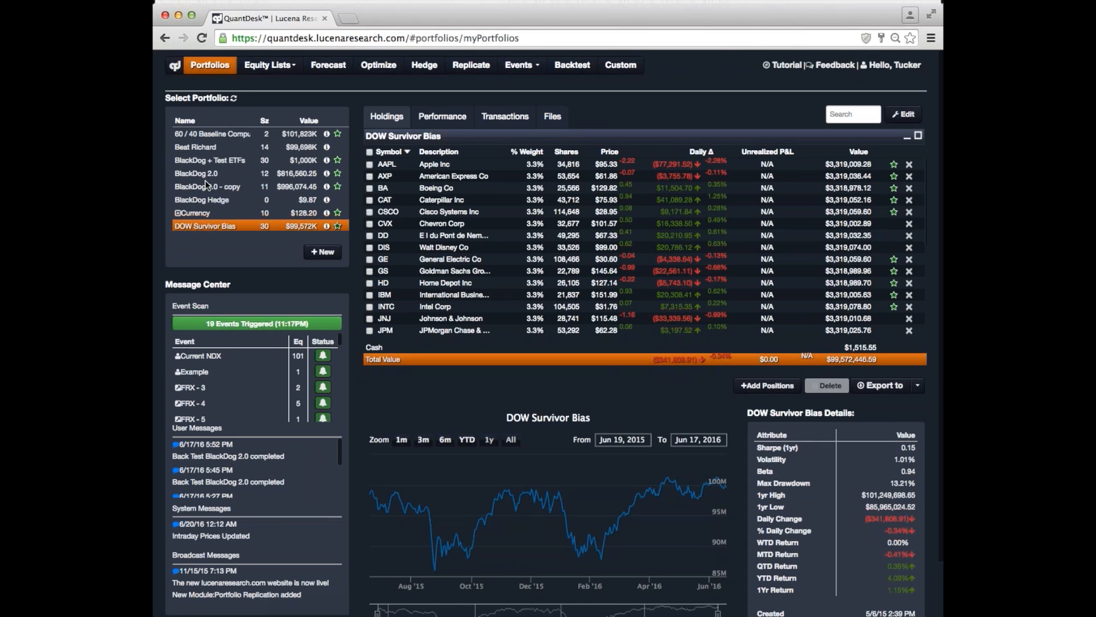
scroll("down", 3)
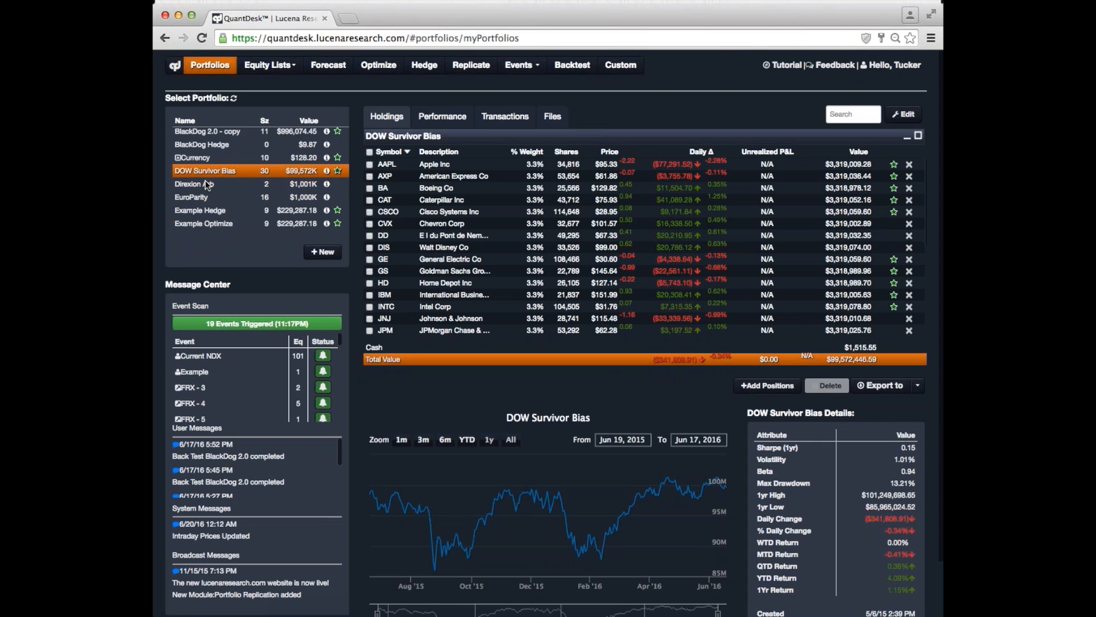
scroll("down", 3)
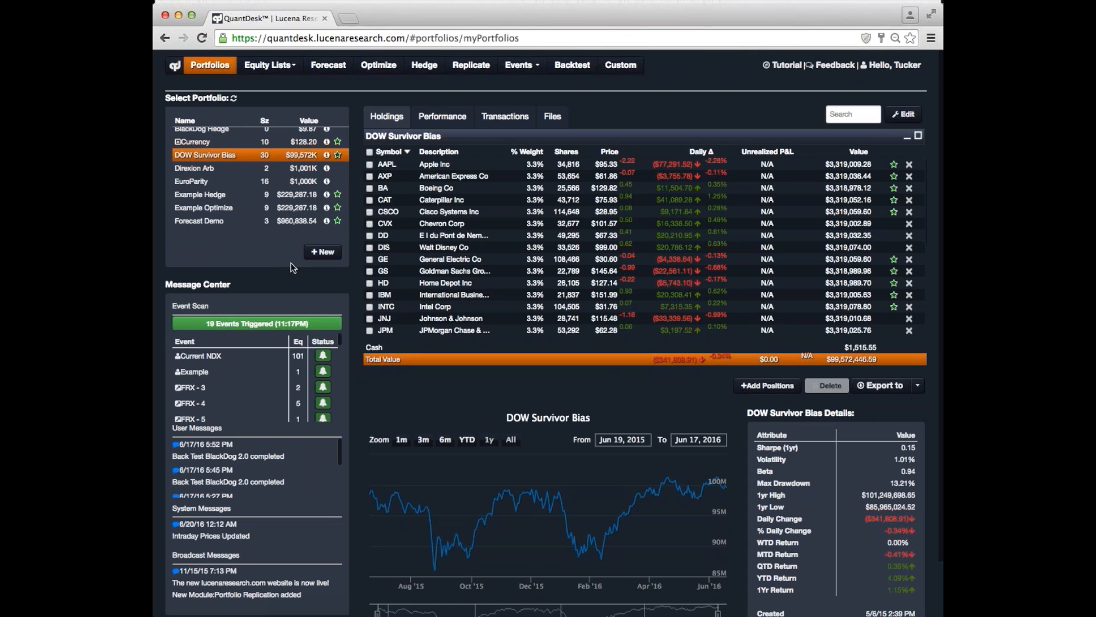
mouse_move(322, 253)
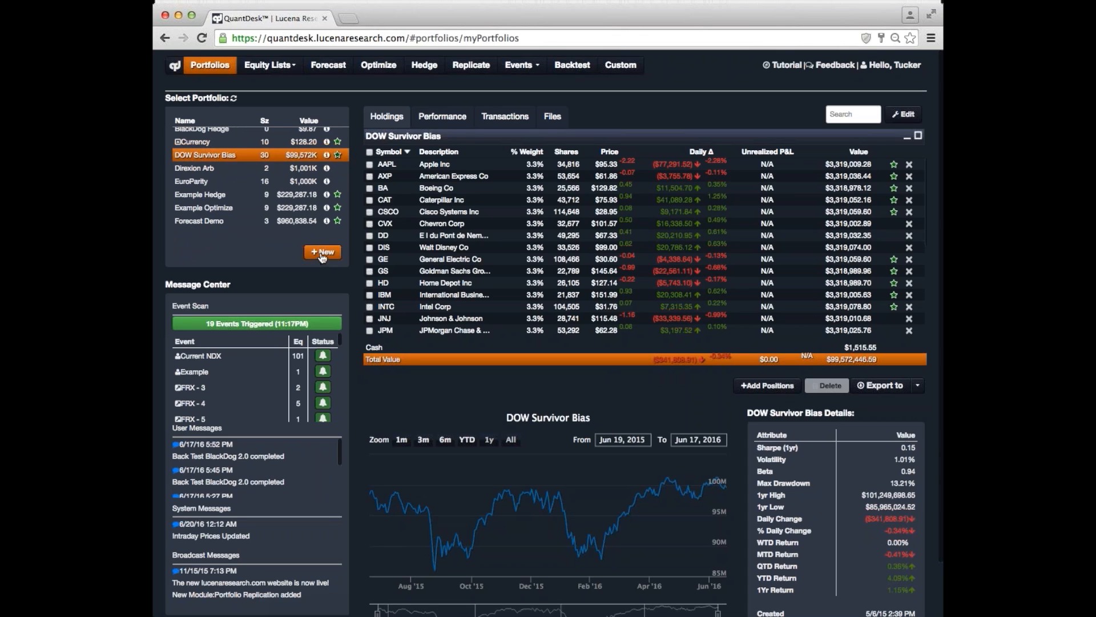
mouse_move(323, 253)
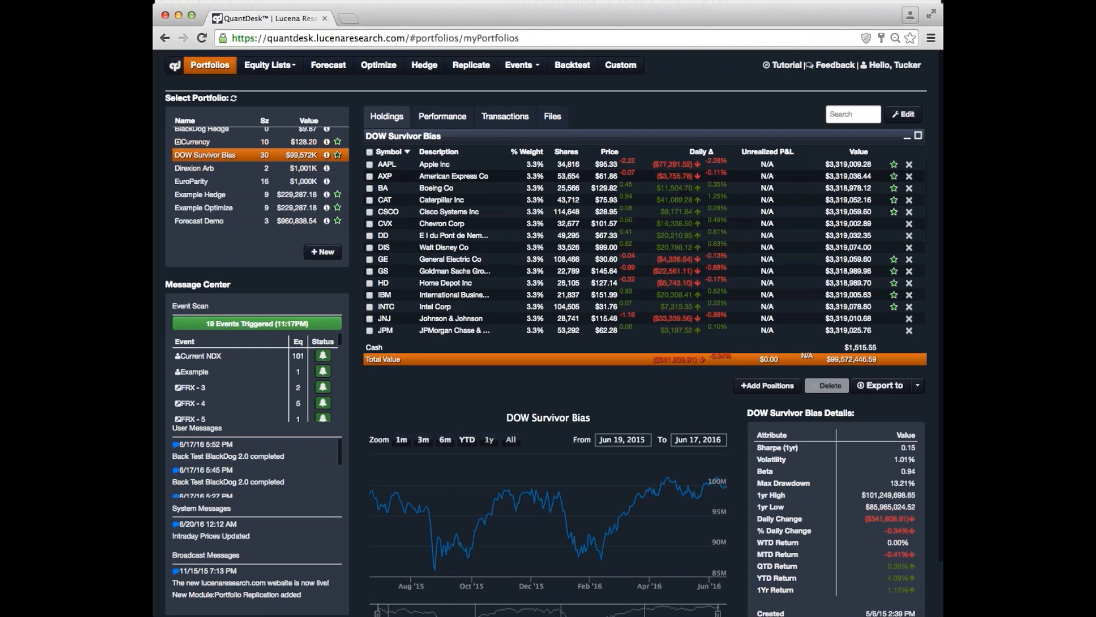
- Show the AXP (American Express Co) price chart and Technicals panel from the holdings table
left_click(453, 176)
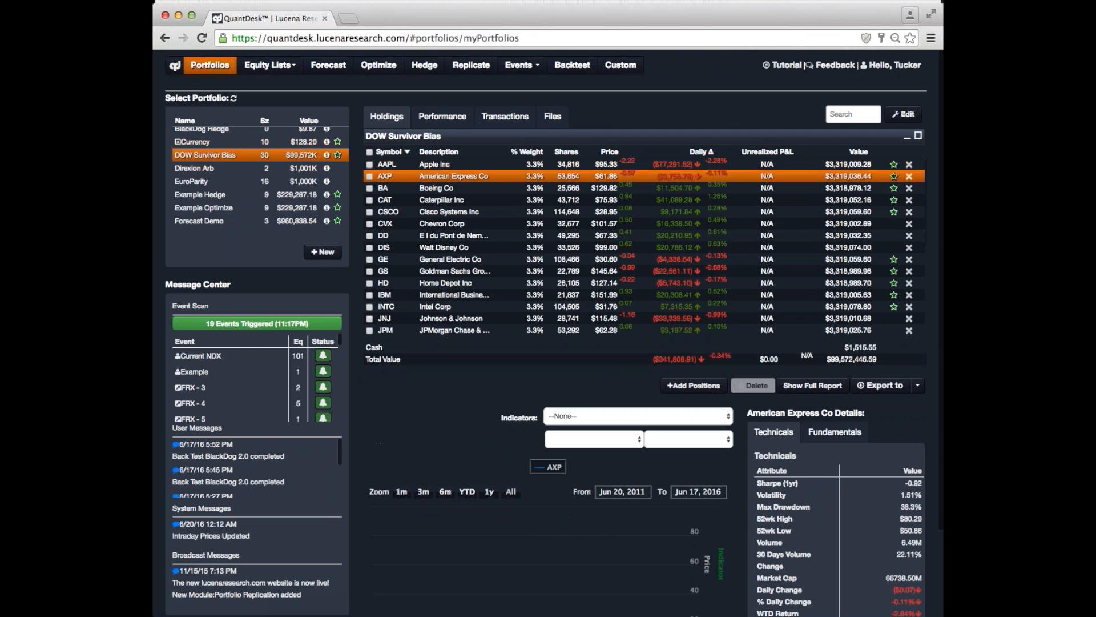
scroll("down", 3)
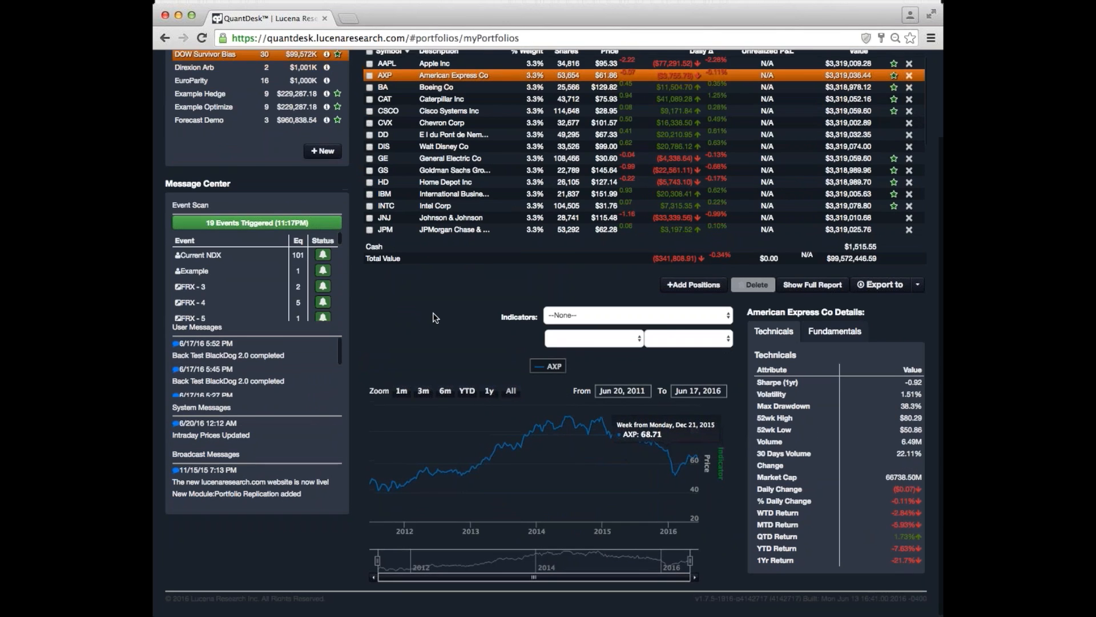
scroll("up", 3)
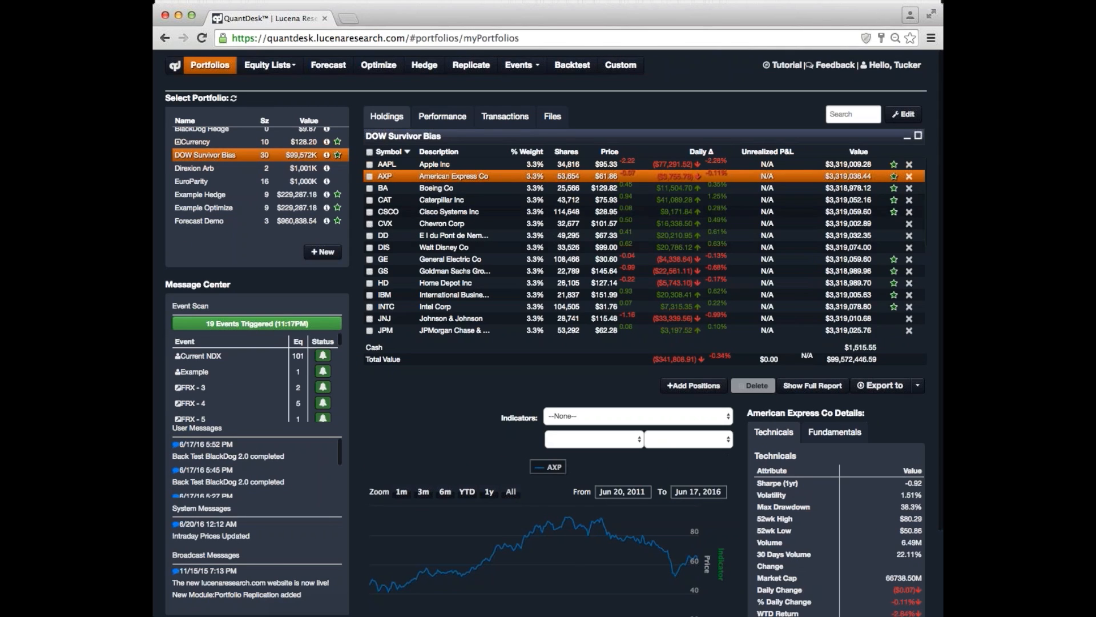
mouse_move(556, 370)
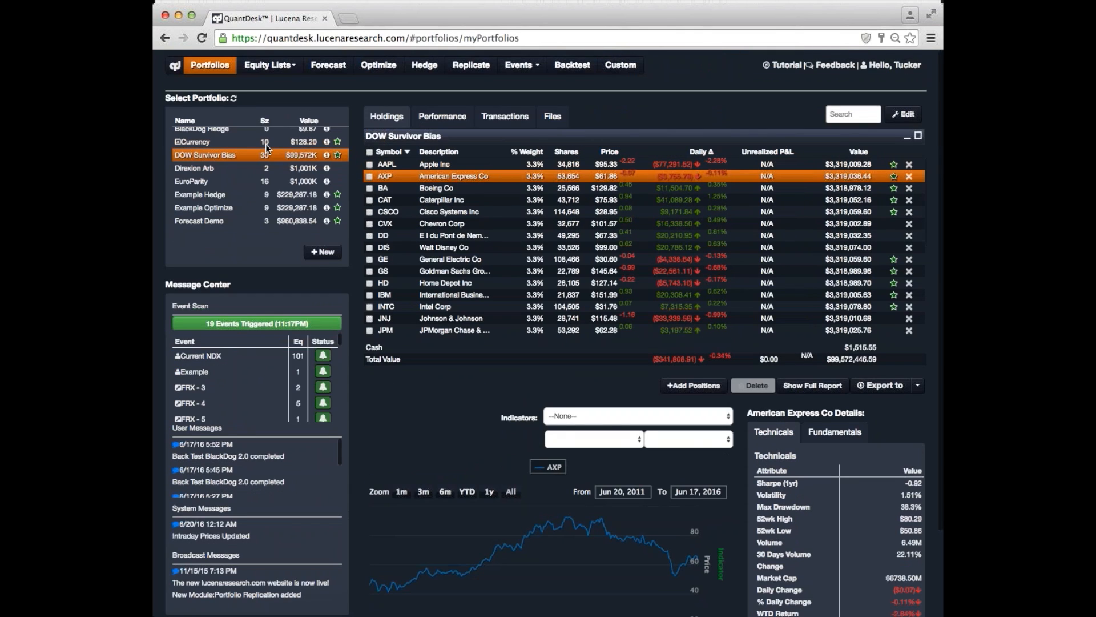
mouse_move(294, 90)
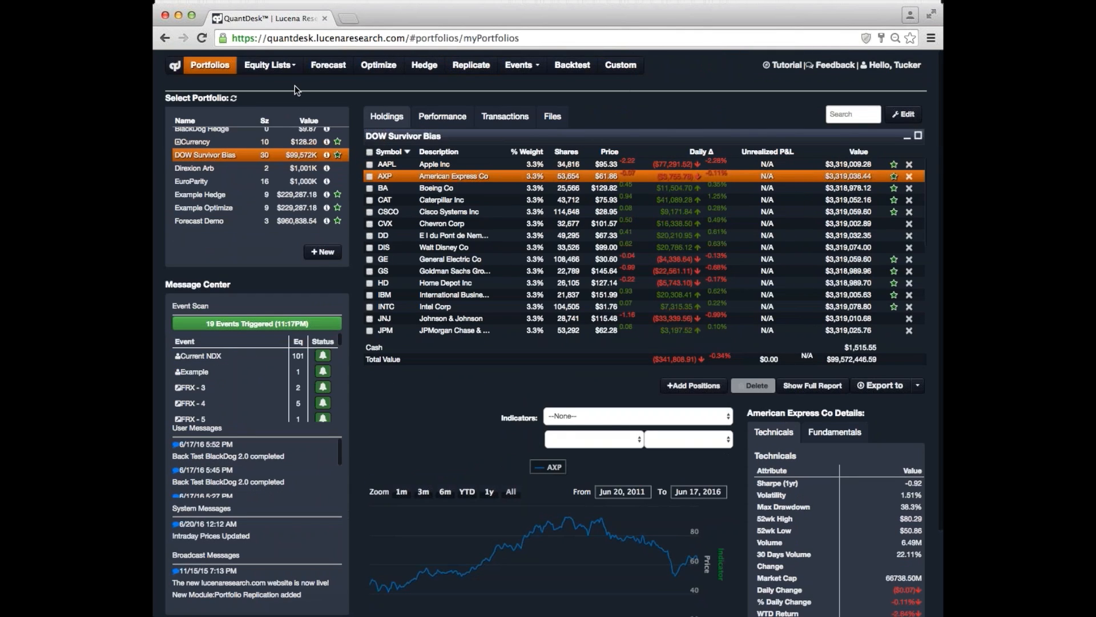
- Switch to the Forecast module with DOW Survivor Bias loaded (1 month forecast, 3 months lookback)
left_click(327, 63)
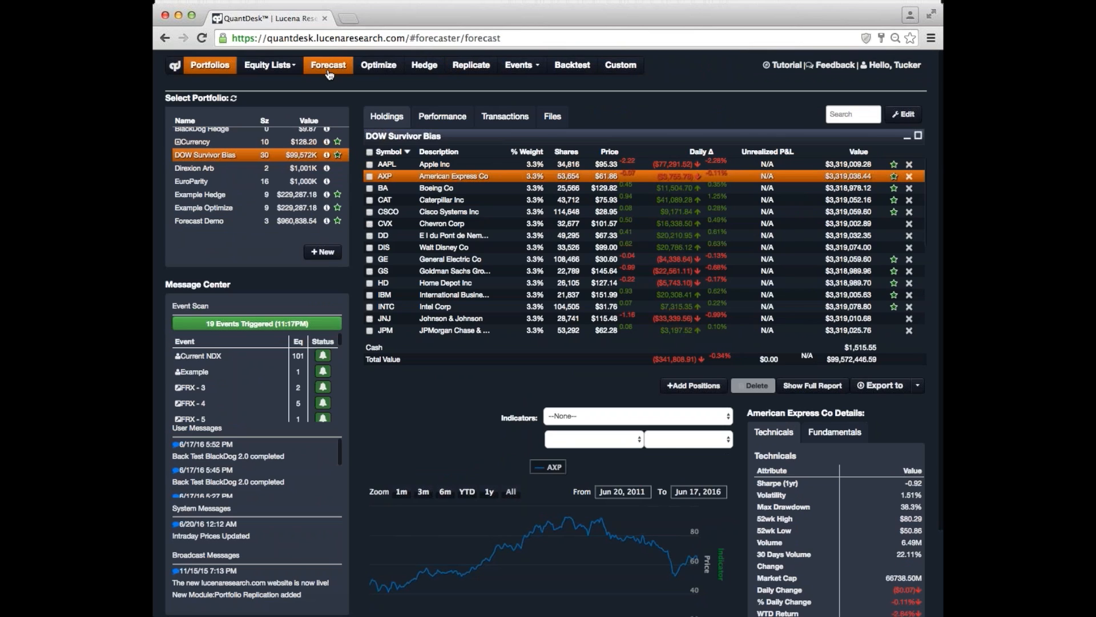
left_click(328, 64)
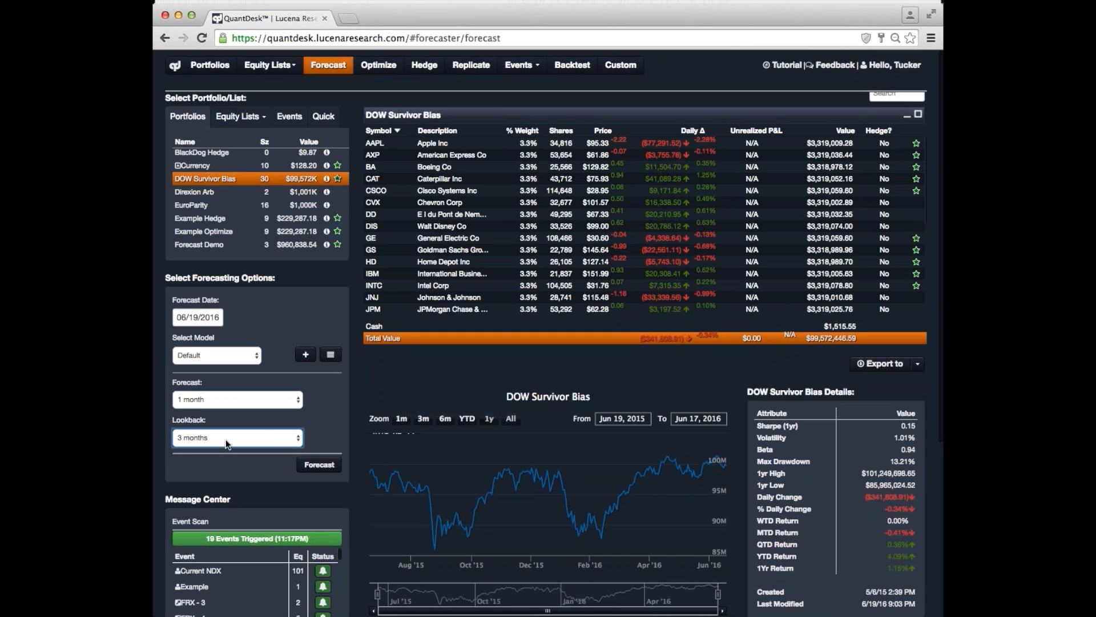
mouse_move(318, 427)
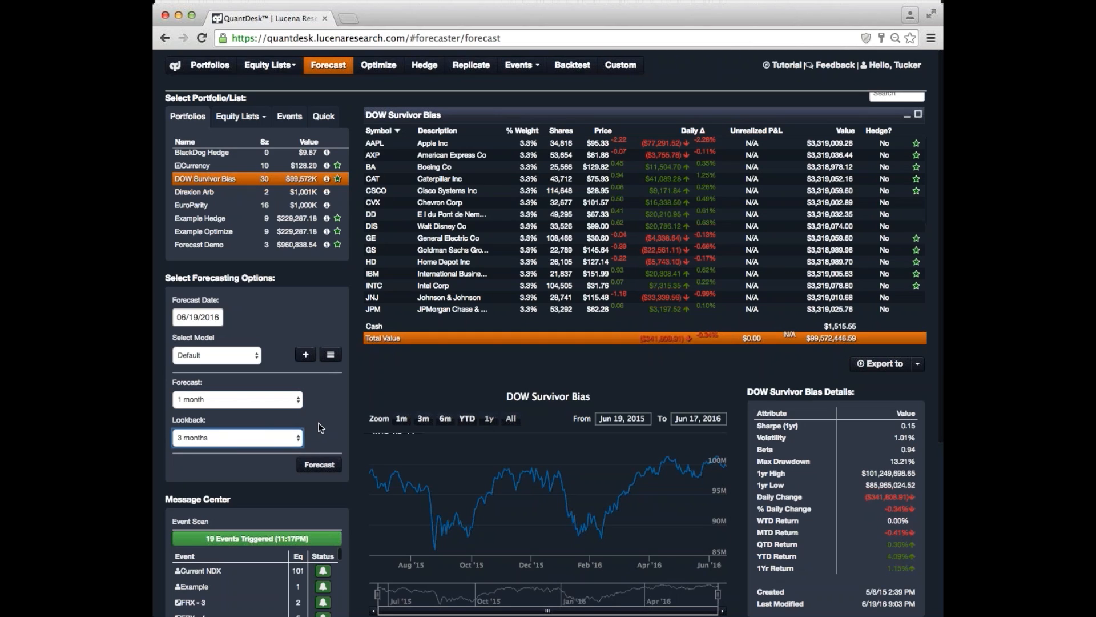
- Run the one-month forecast and sort holdings by %Δ, bringing Caterpillar Inc to the top
left_click(318, 465)
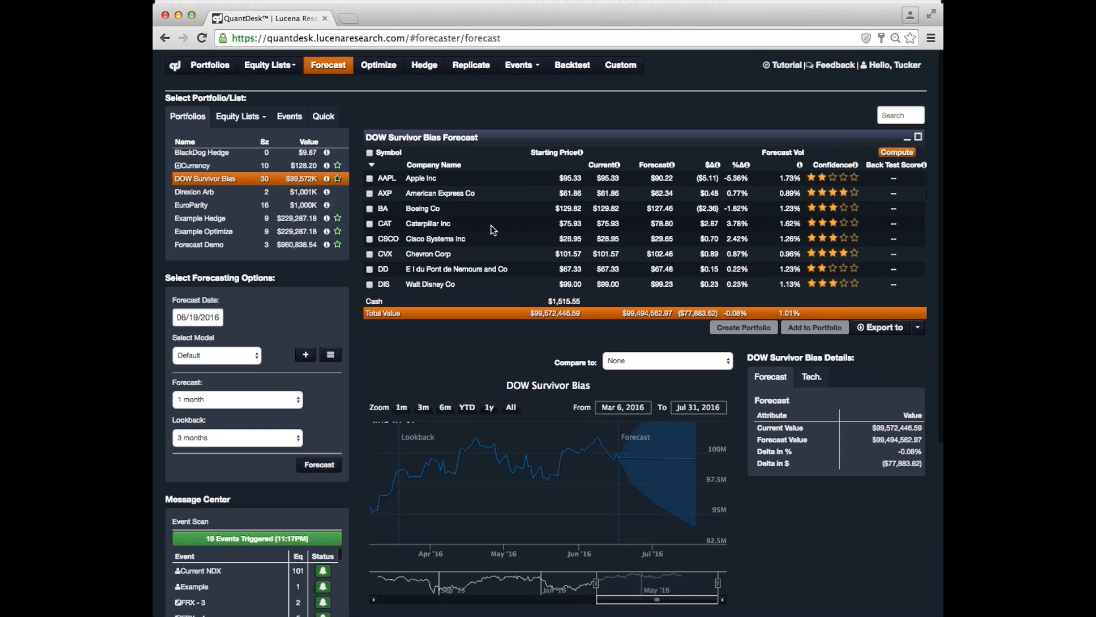
mouse_move(751, 182)
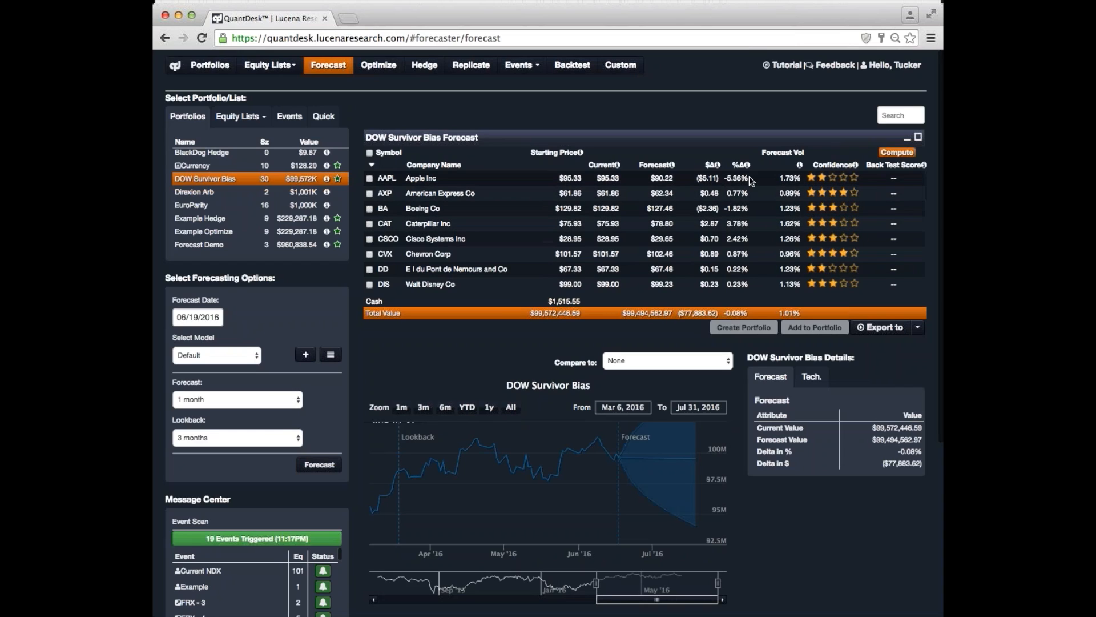
left_click(750, 164)
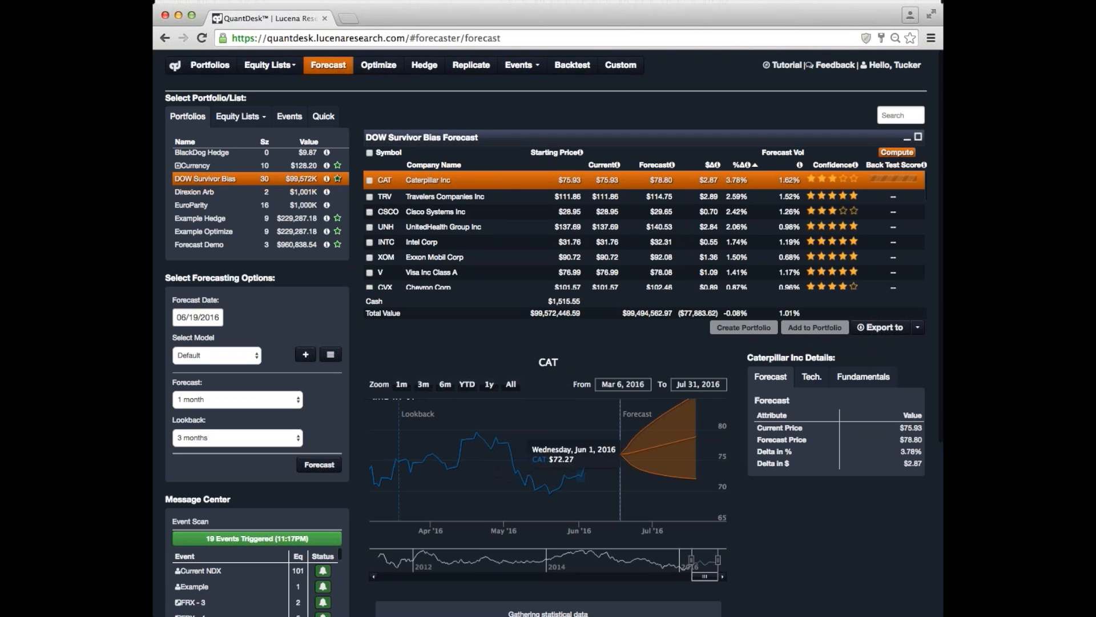
mouse_move(665, 448)
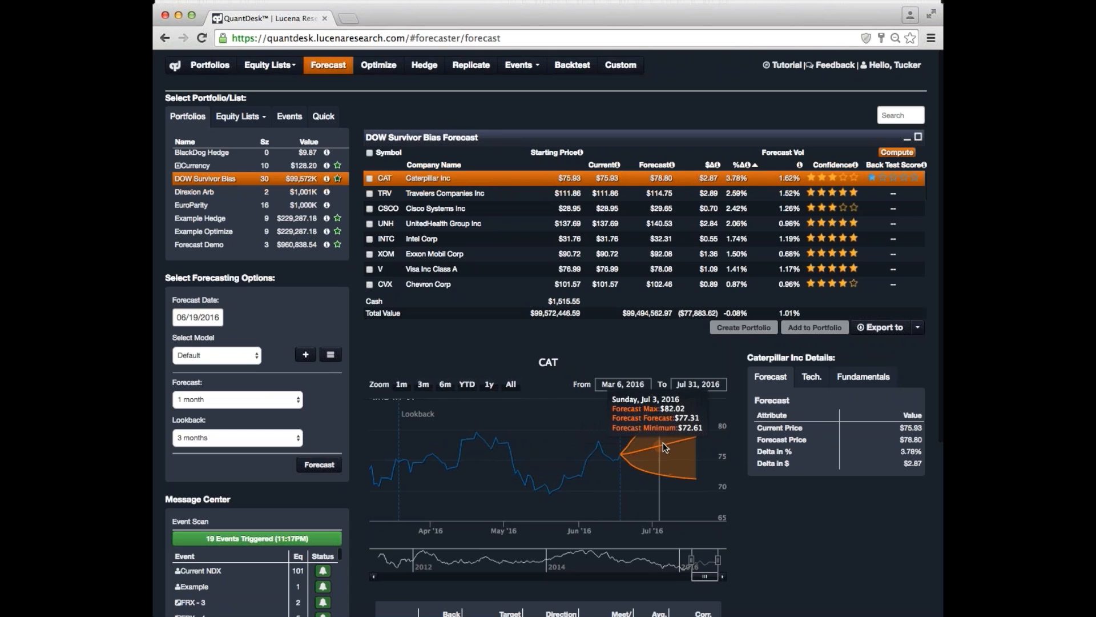
mouse_move(721, 429)
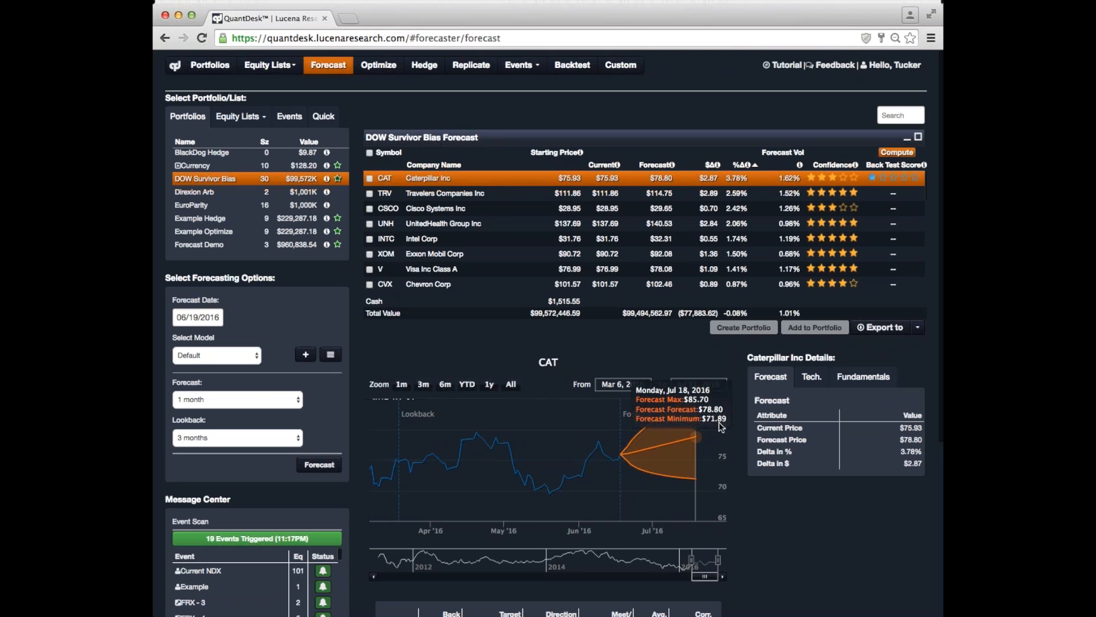
mouse_move(621, 505)
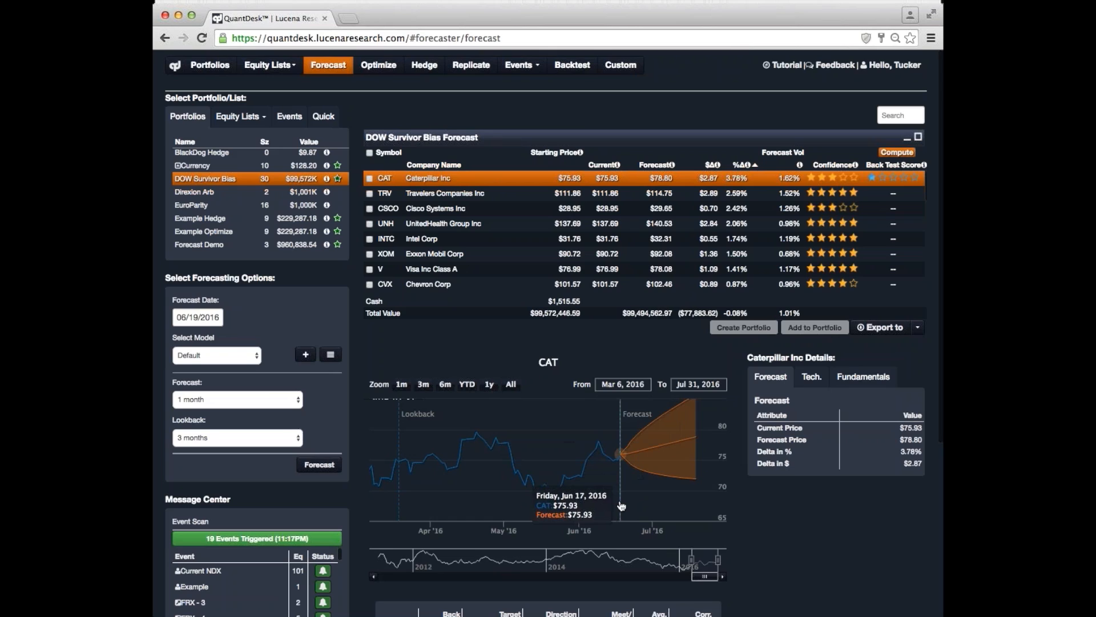
mouse_move(621, 450)
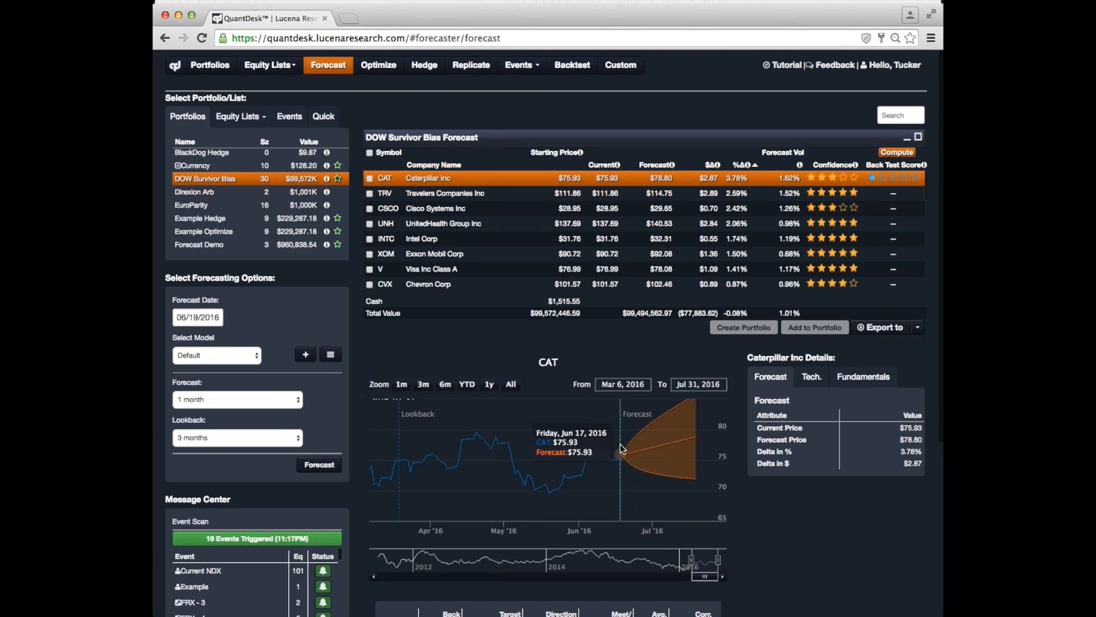
mouse_move(697, 429)
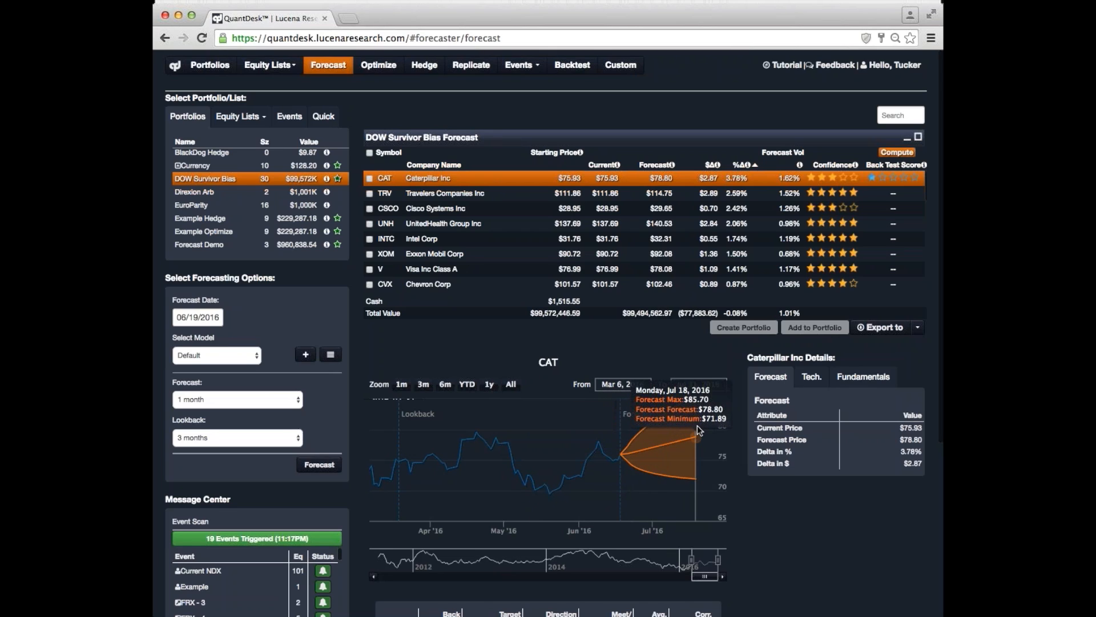
mouse_move(726, 439)
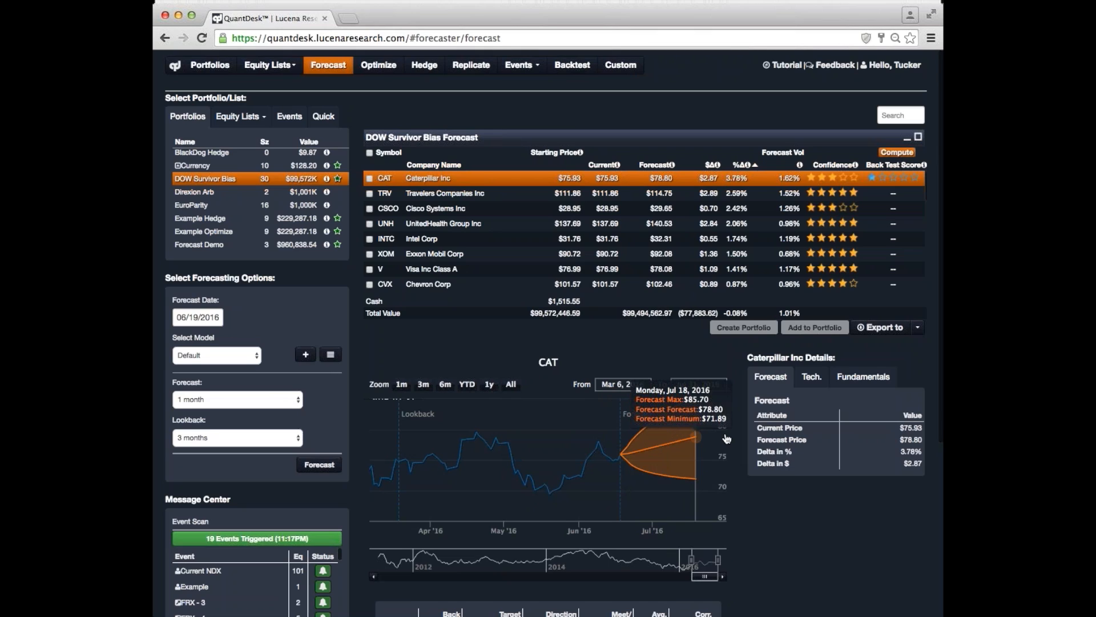
mouse_move(743, 328)
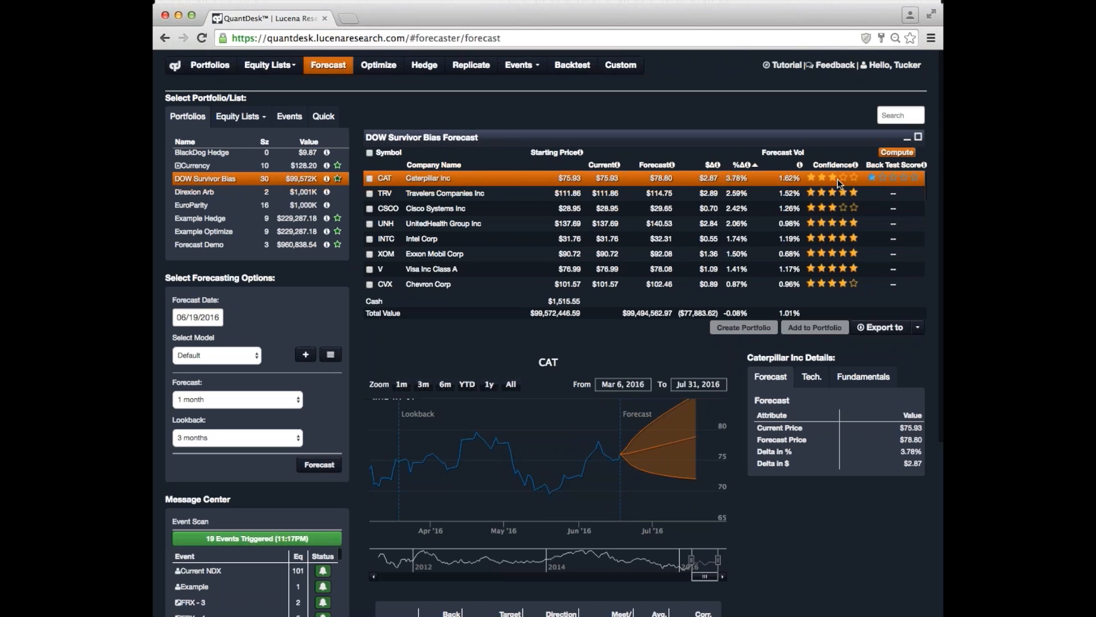
mouse_move(844, 182)
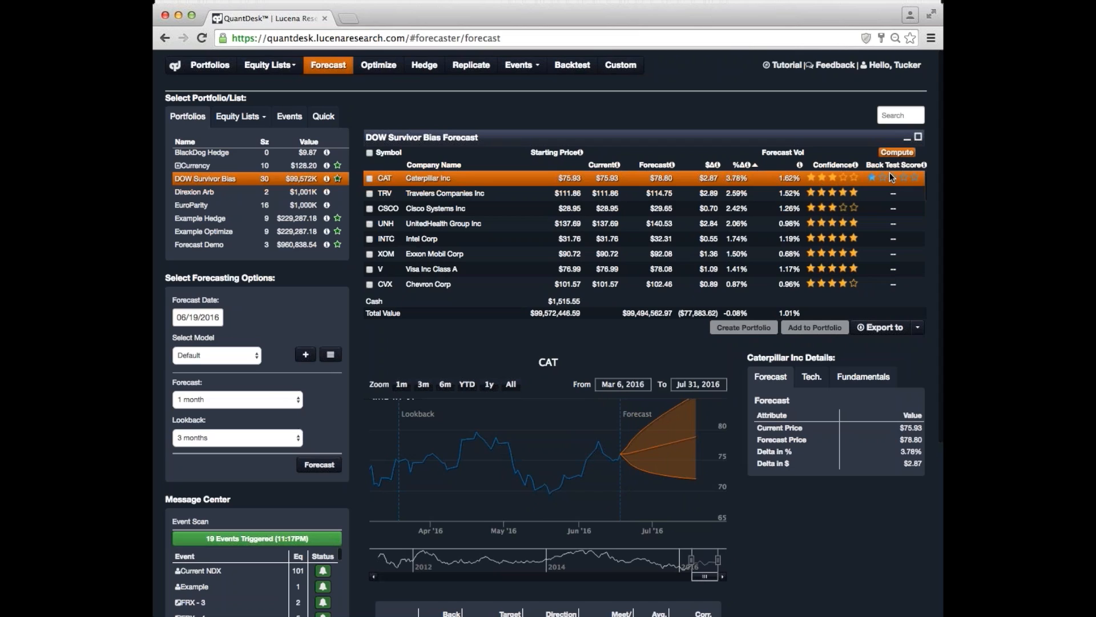
mouse_move(810, 183)
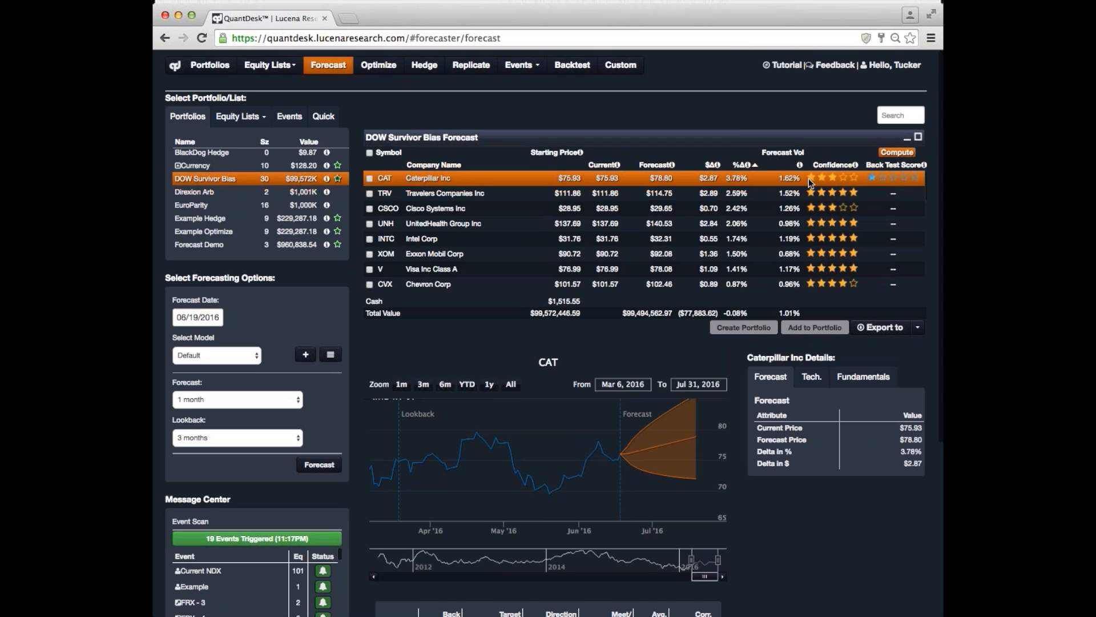
mouse_move(843, 185)
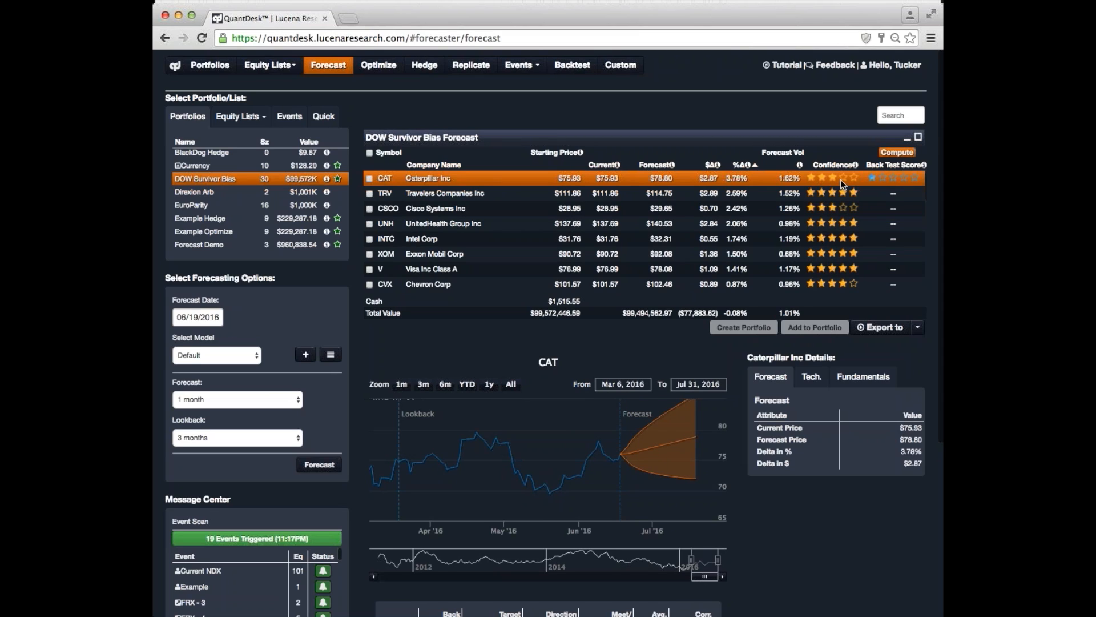
mouse_move(813, 186)
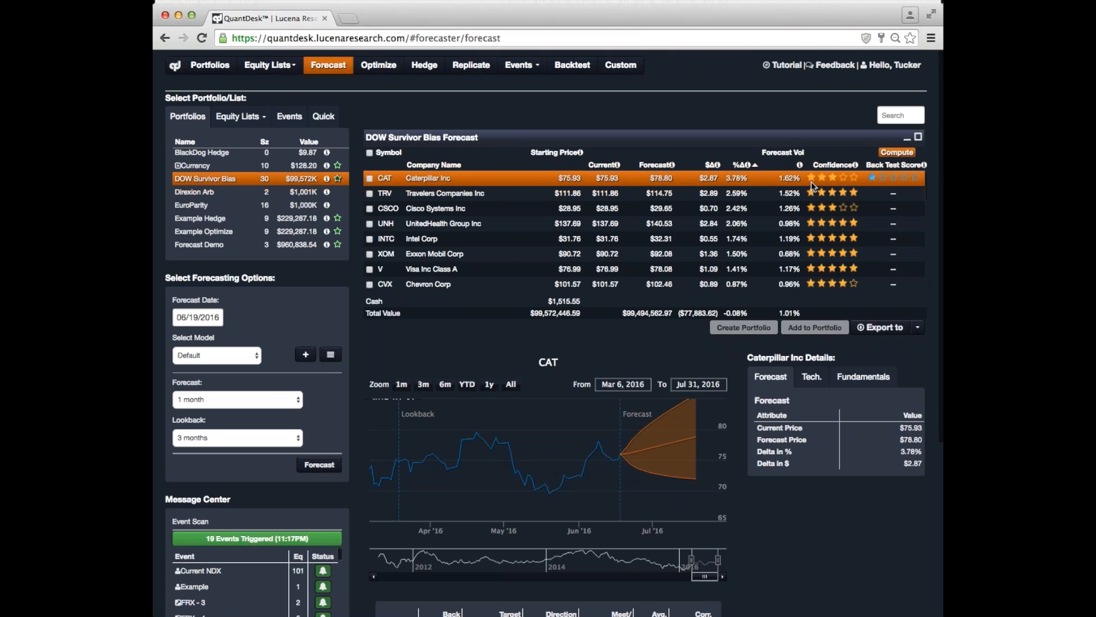
mouse_move(856, 179)
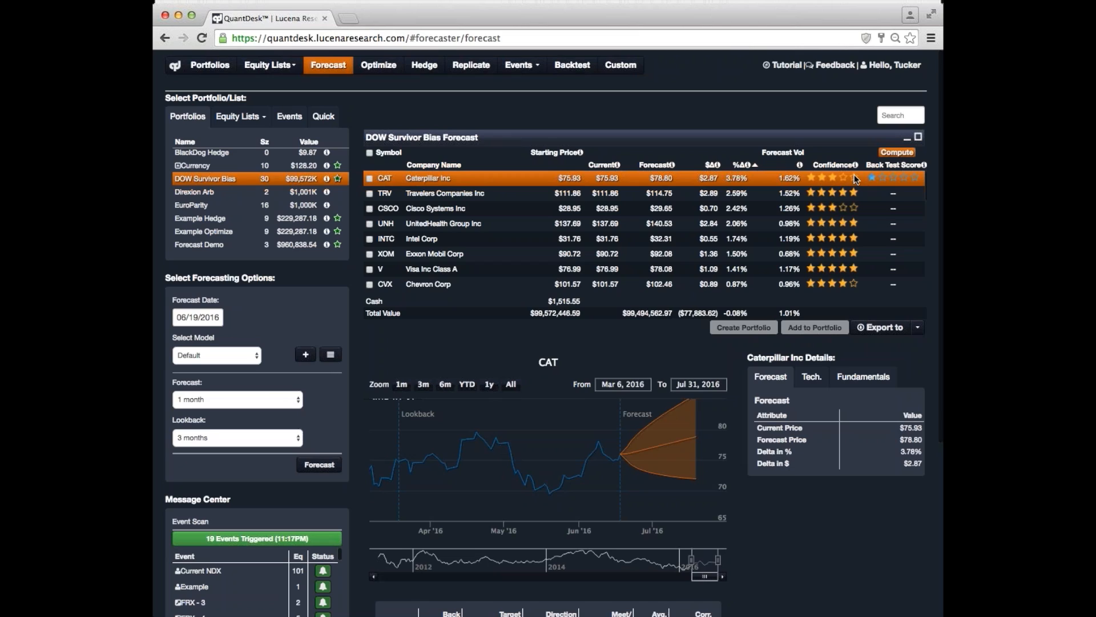
mouse_move(901, 185)
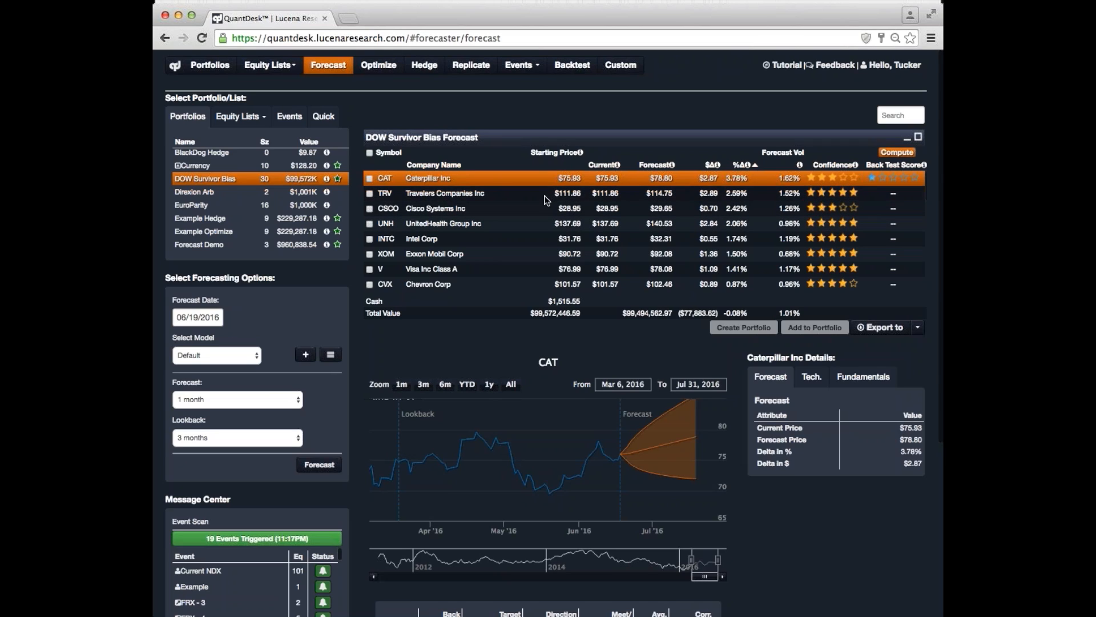
- Load the TRV forecast, projecting a 2.59% rise to $114.75
left_click(444, 195)
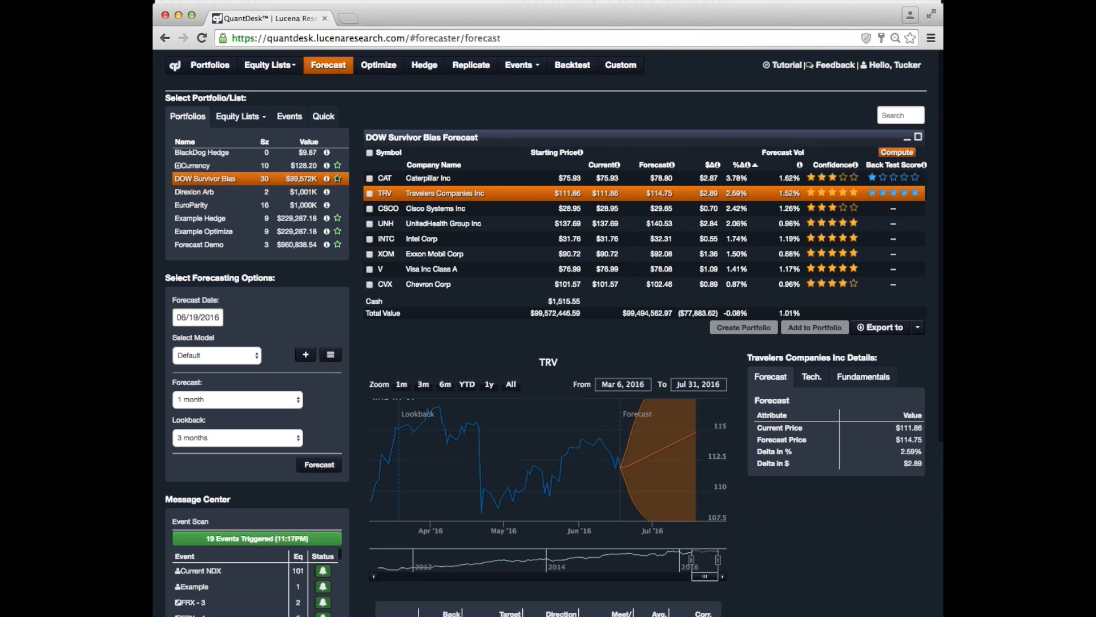
mouse_move(463, 194)
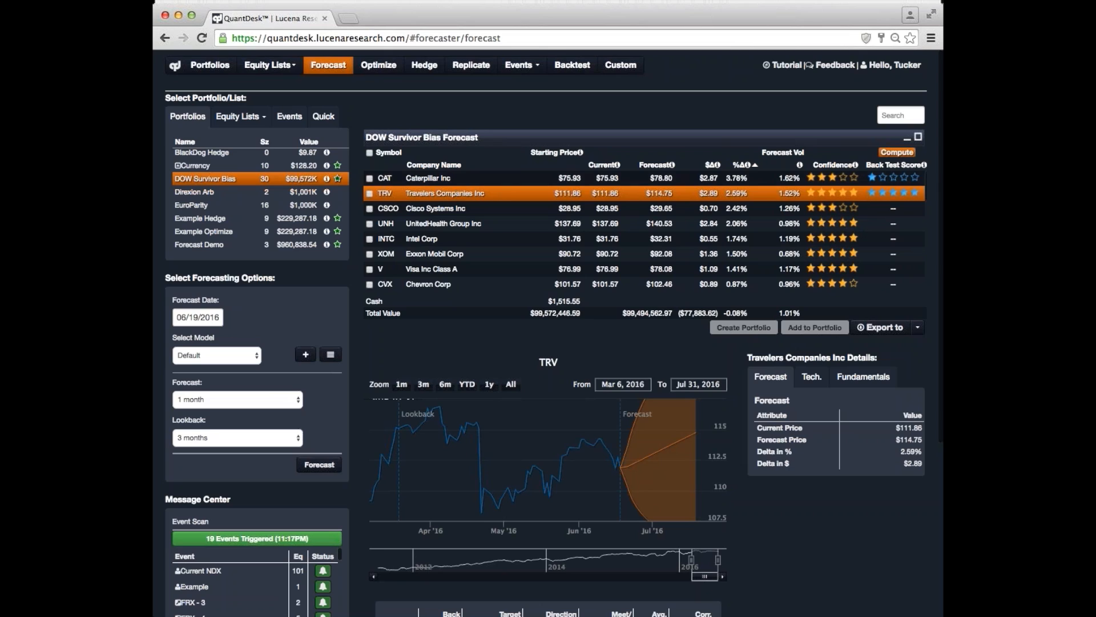
mouse_move(375, 91)
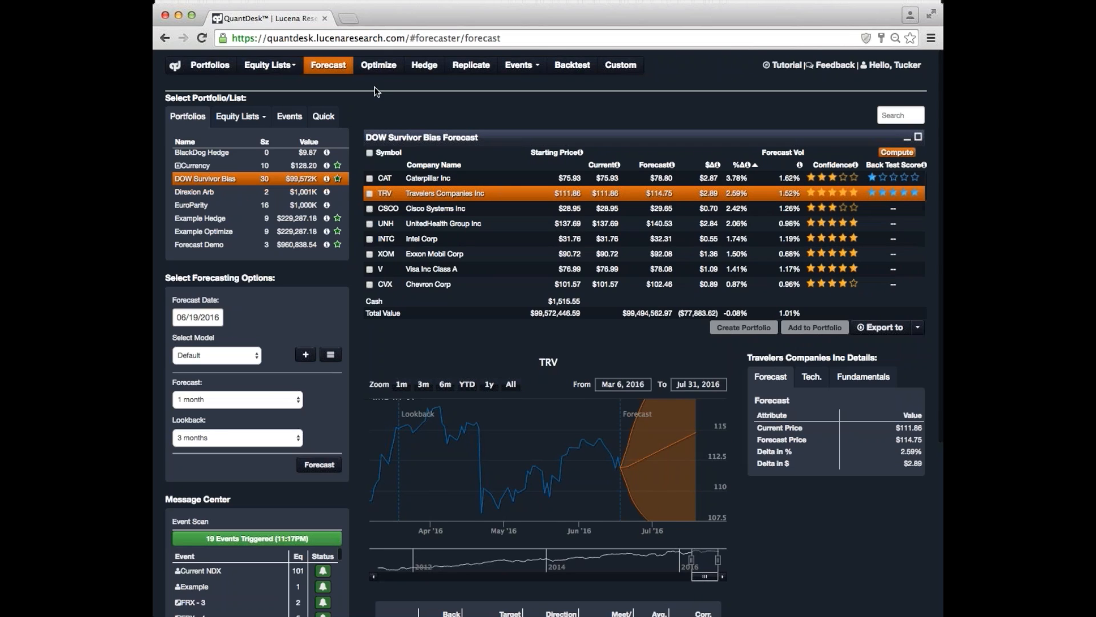
mouse_move(378, 64)
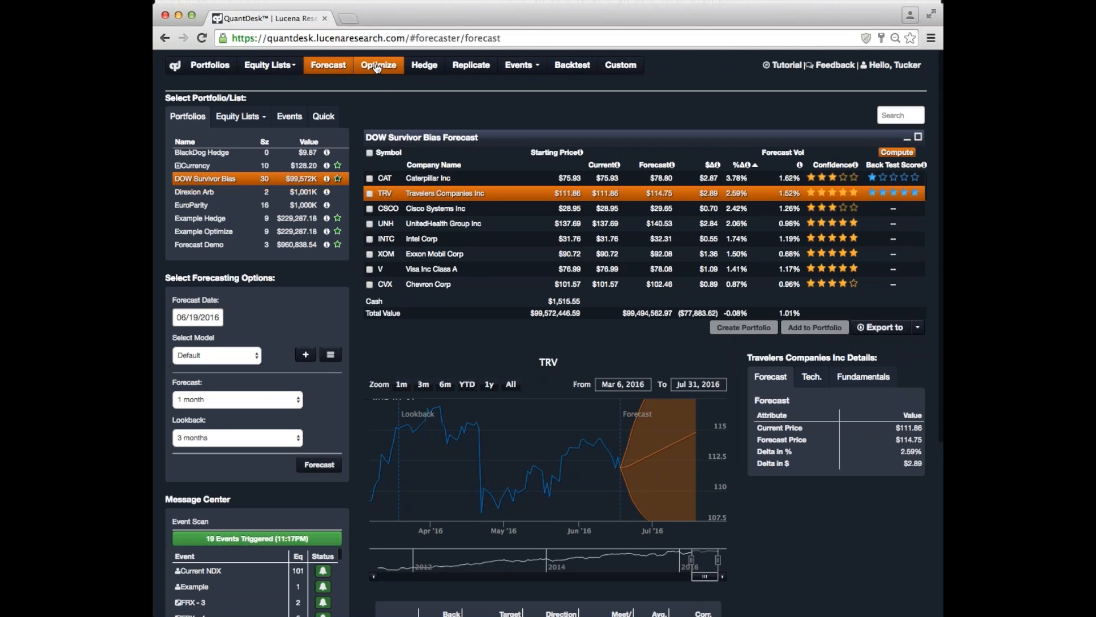
- Switch to the Optimize module showing holdings before optimization and Historical Average, Long Only, Moderate risk settings
left_click(378, 65)
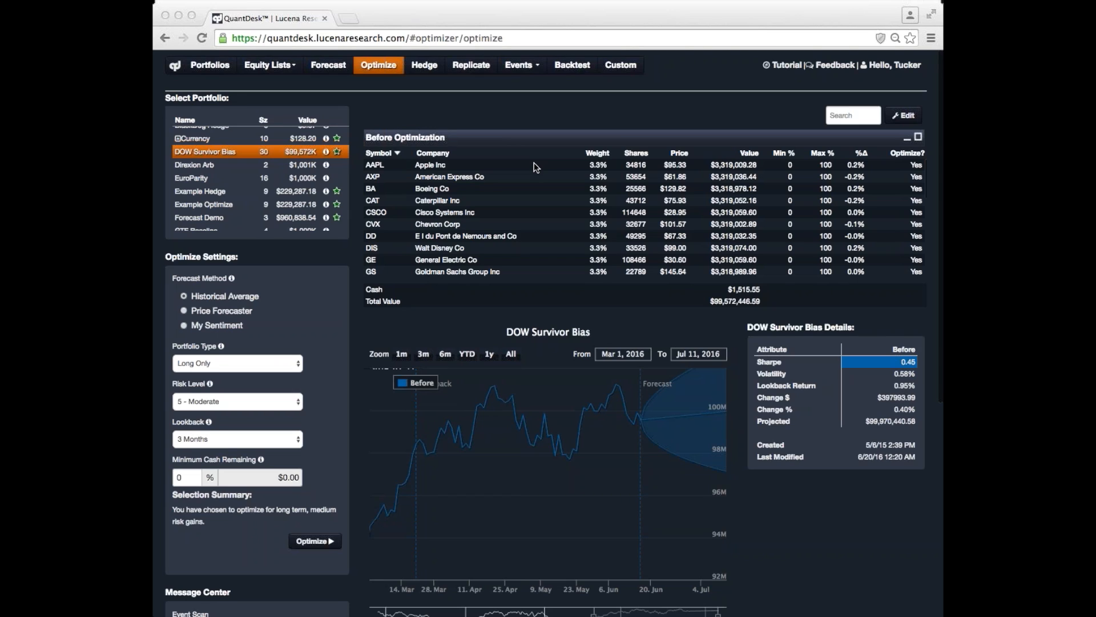
mouse_move(270, 158)
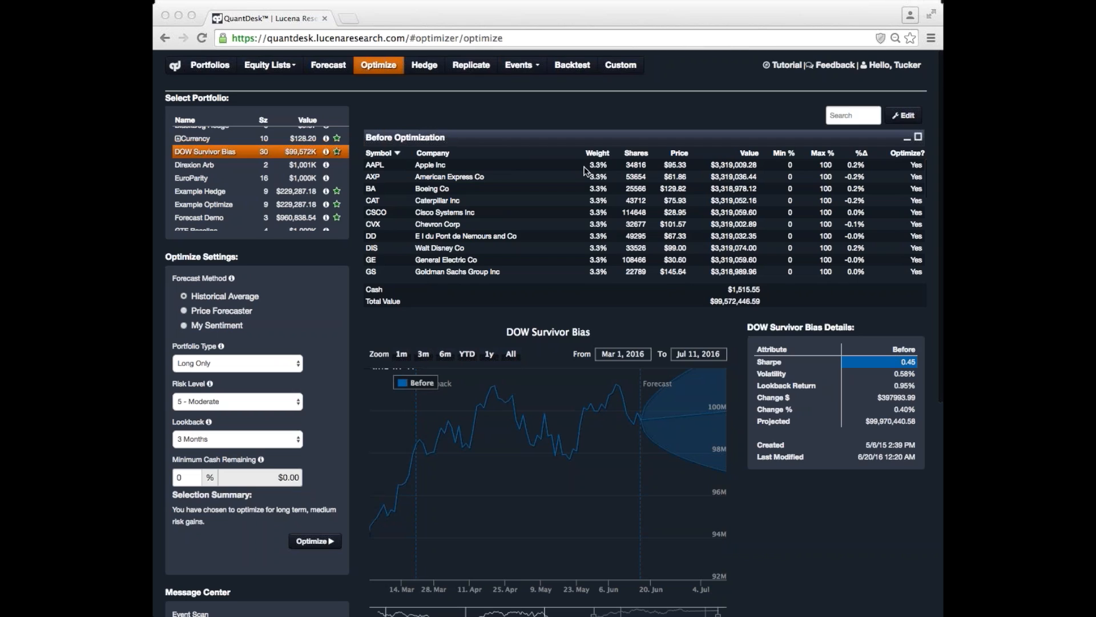
mouse_move(600, 227)
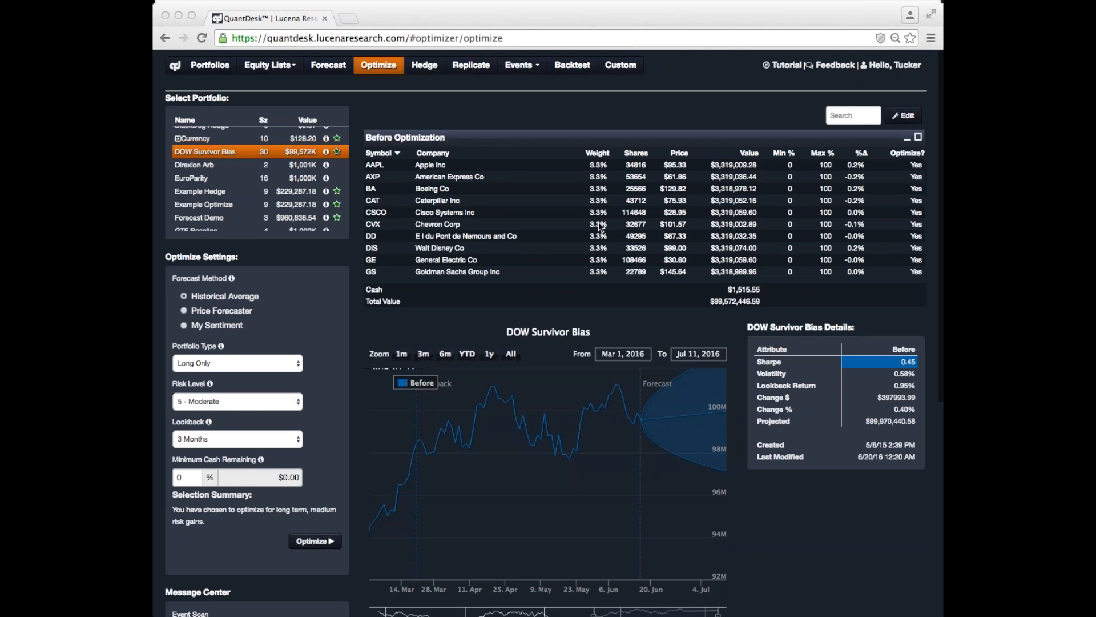
mouse_move(576, 431)
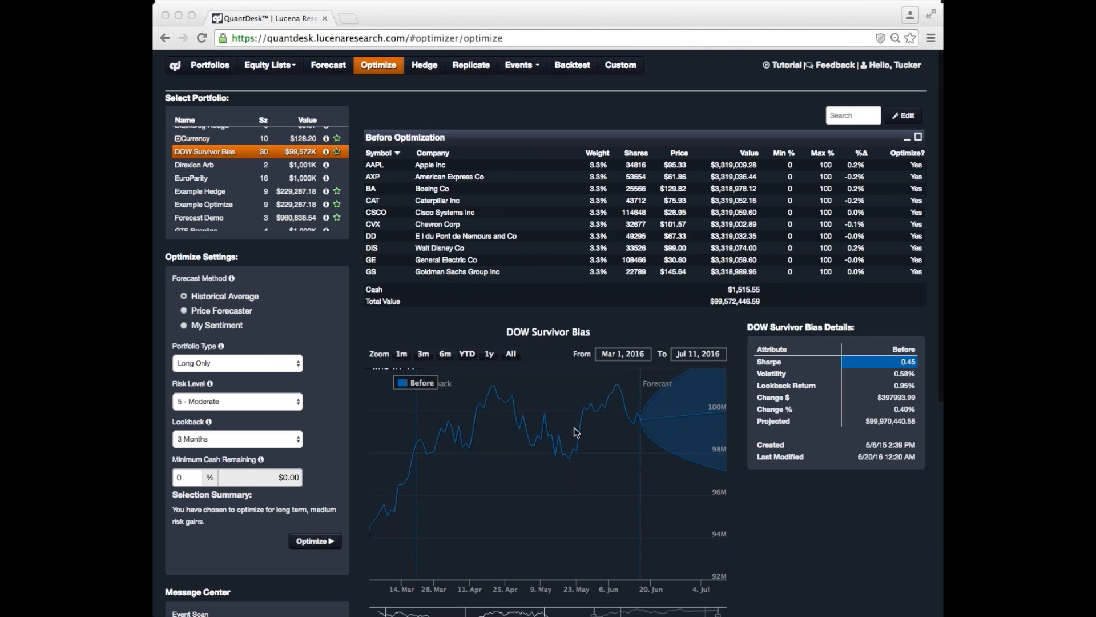
mouse_move(618, 444)
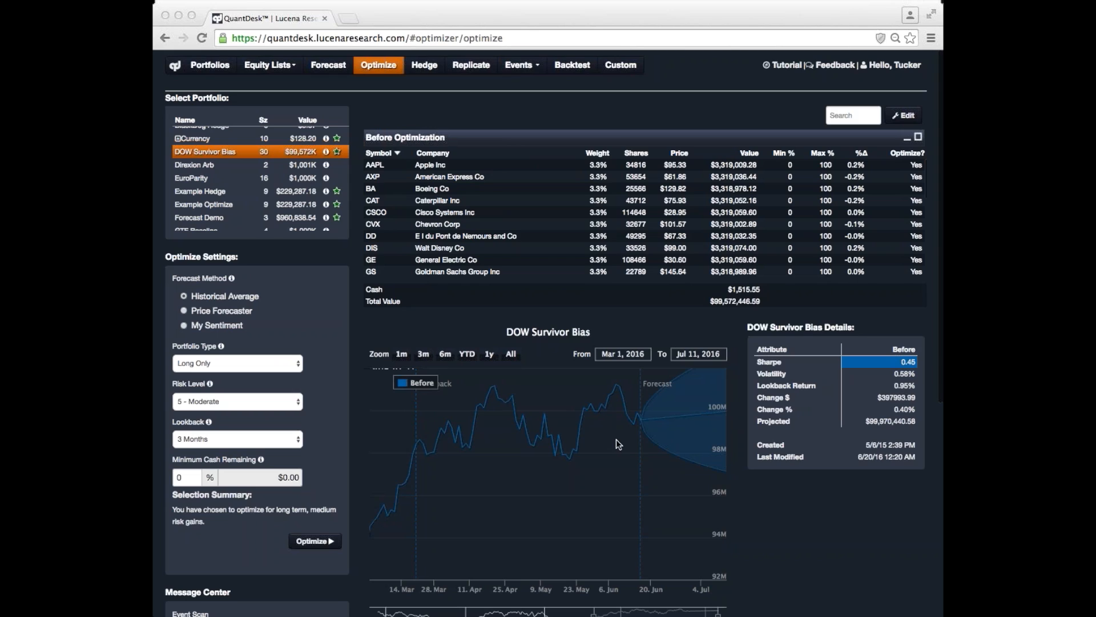
mouse_move(652, 438)
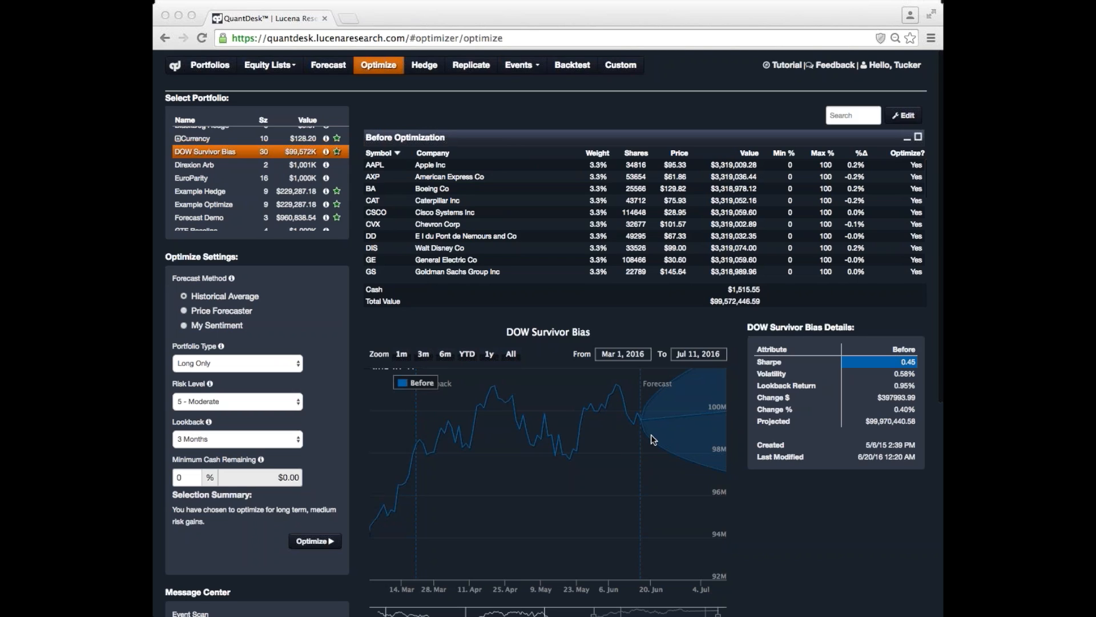
mouse_move(233, 308)
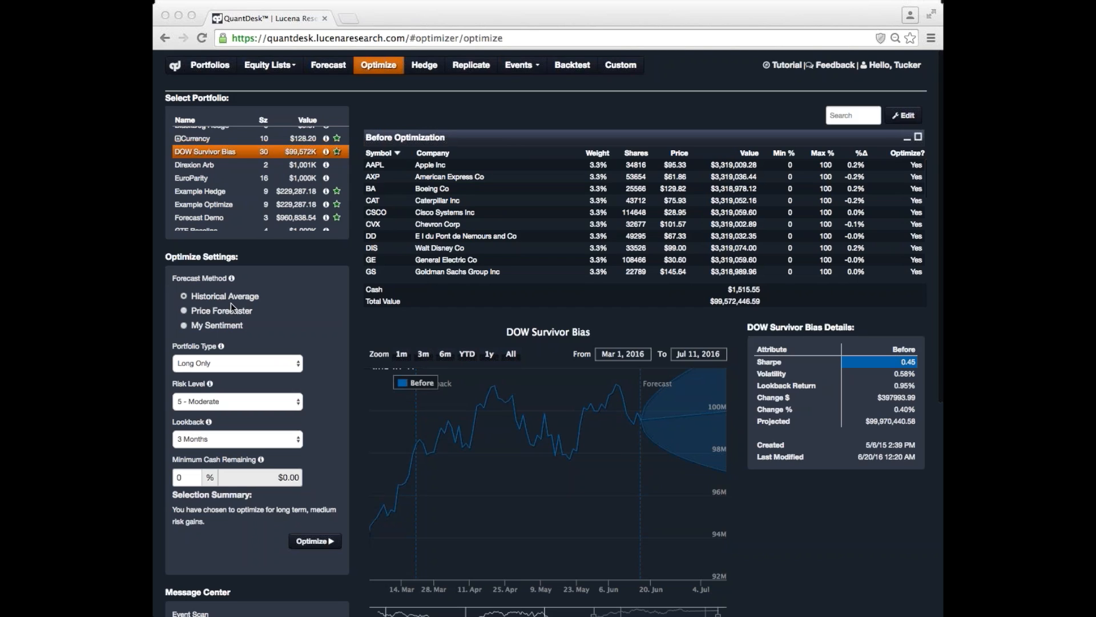
mouse_move(247, 357)
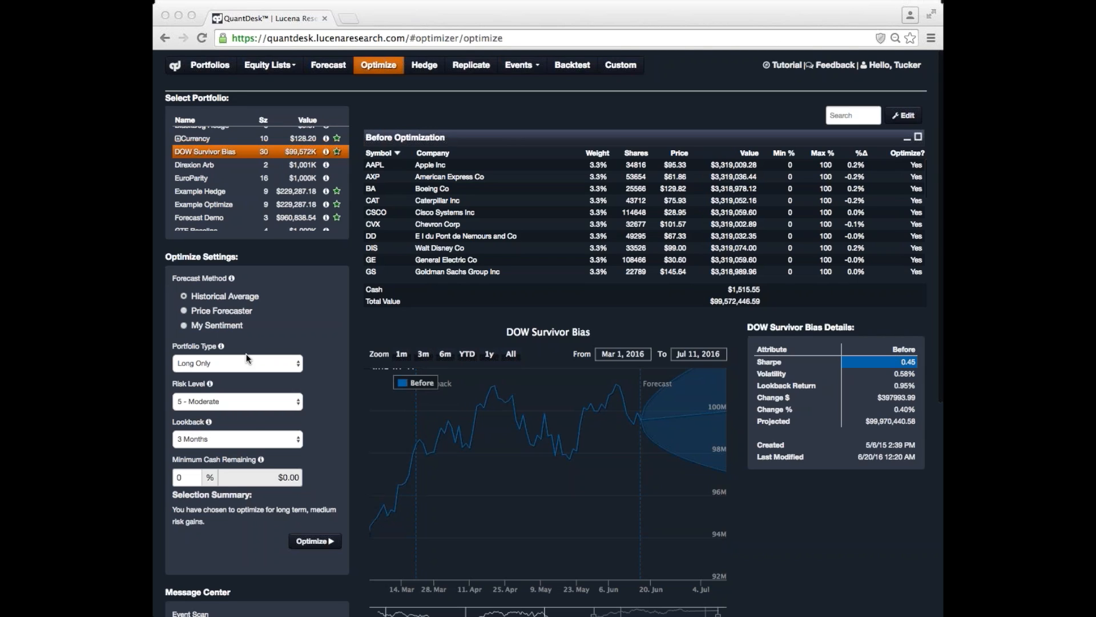
mouse_move(248, 362)
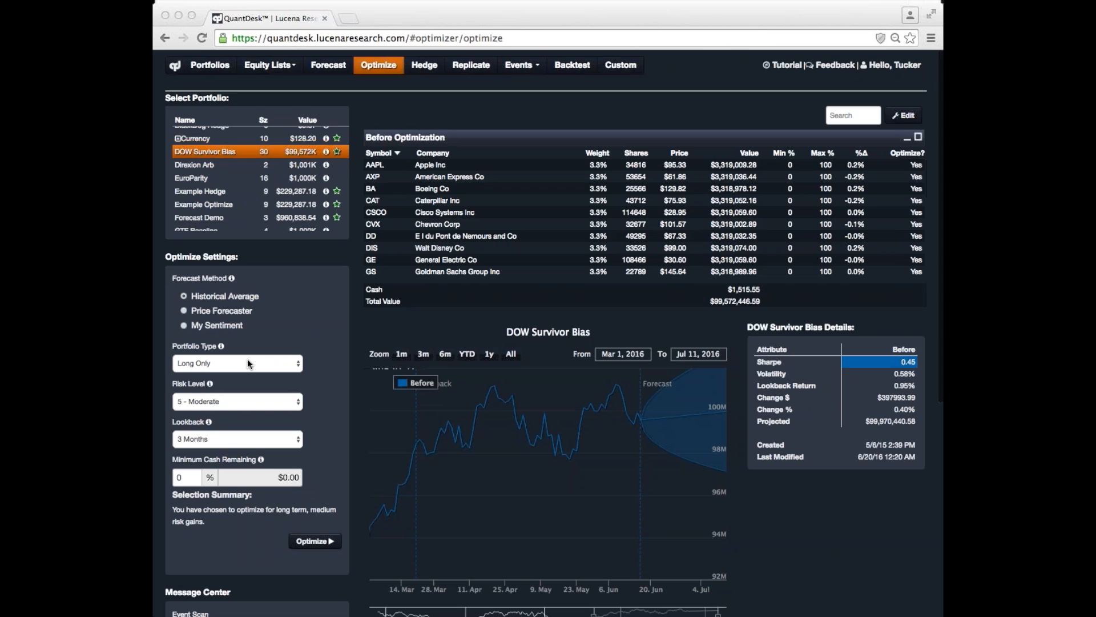
mouse_move(254, 380)
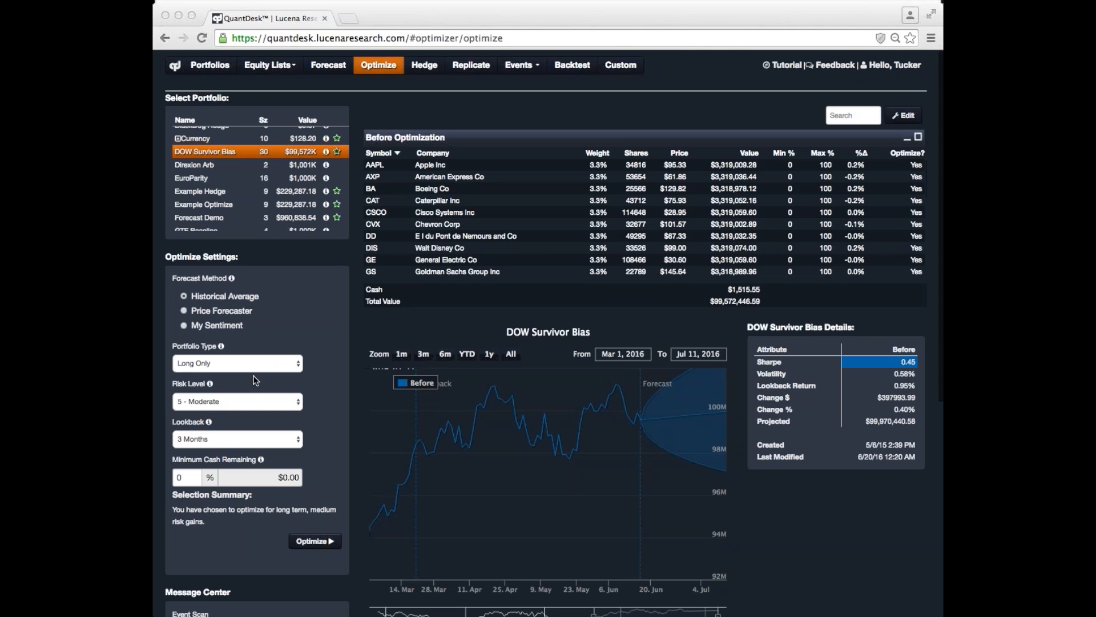
mouse_move(248, 402)
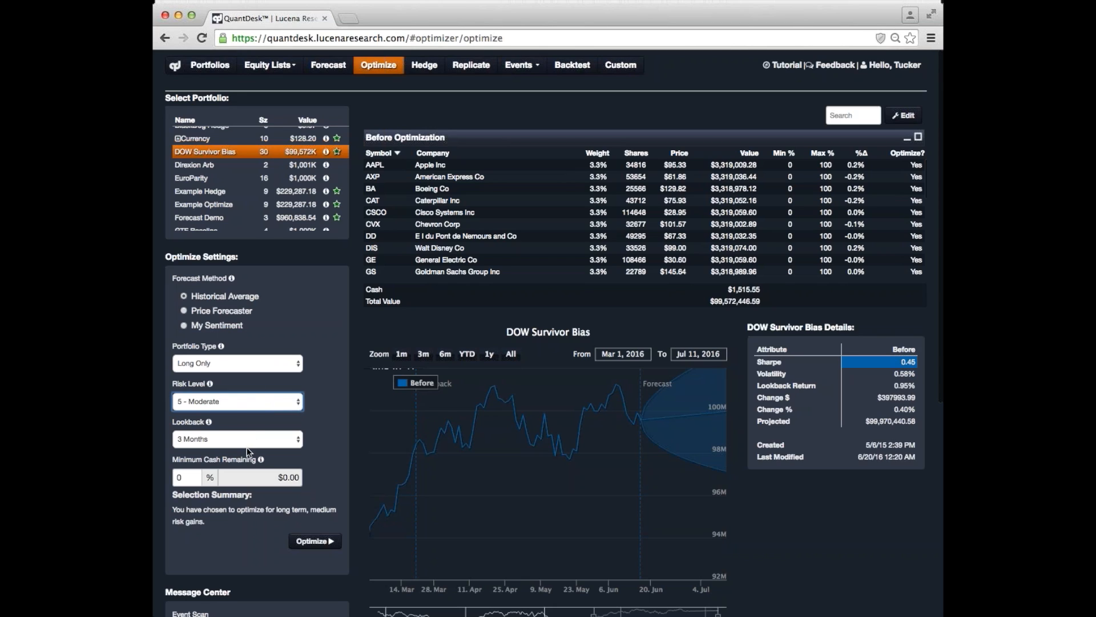
mouse_move(224, 401)
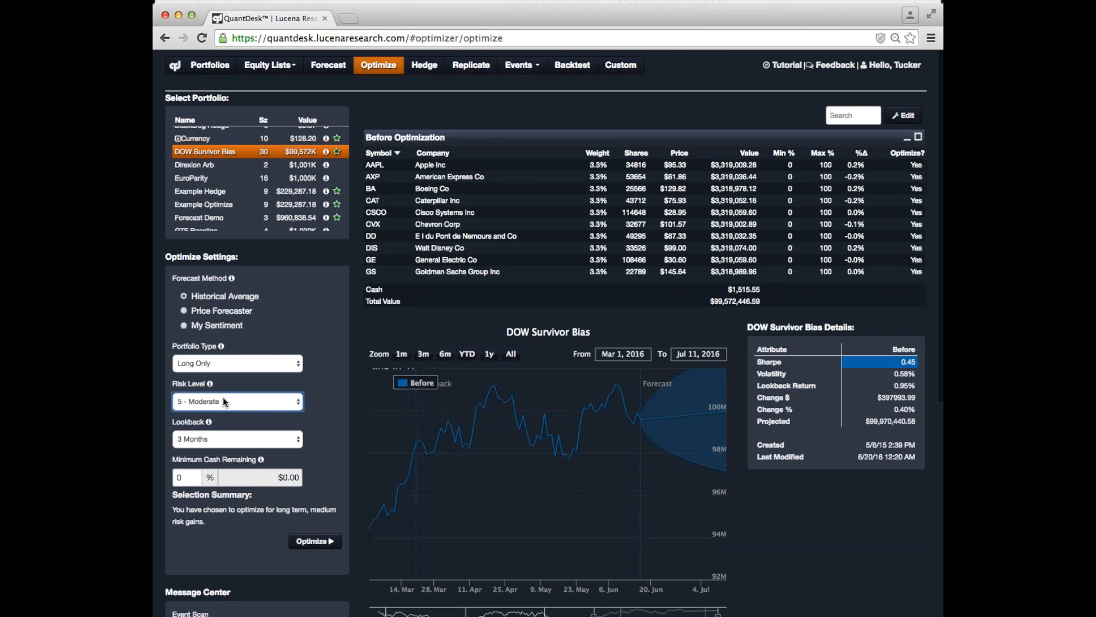
mouse_move(235, 443)
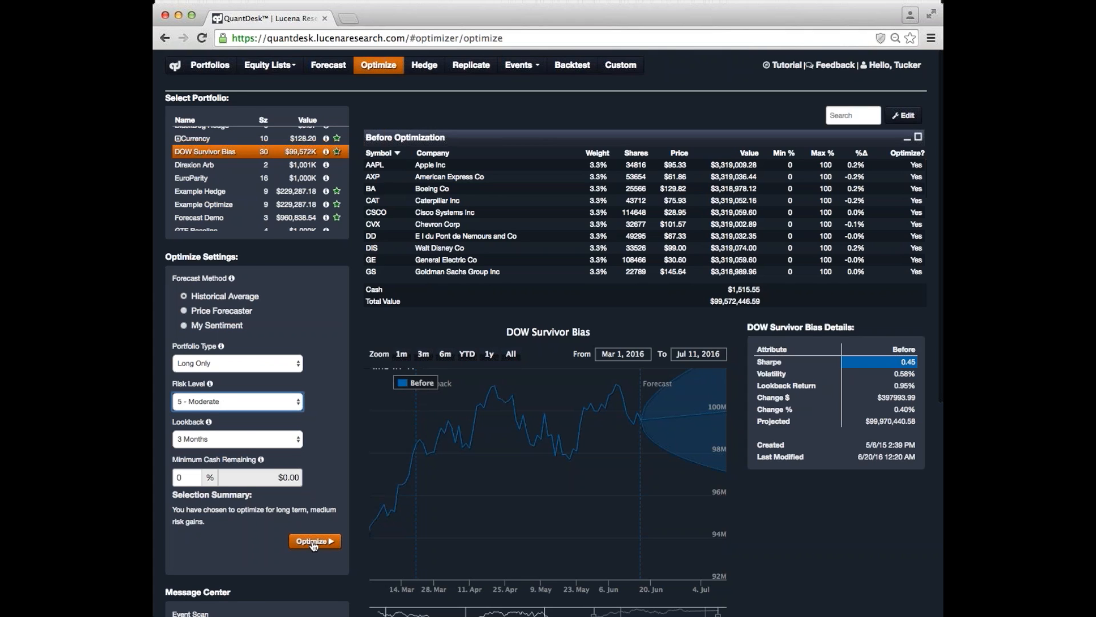
- Optimize DOW Survivor Bias, review the suggested sell transactions, and return to the Results holdings
left_click(315, 541)
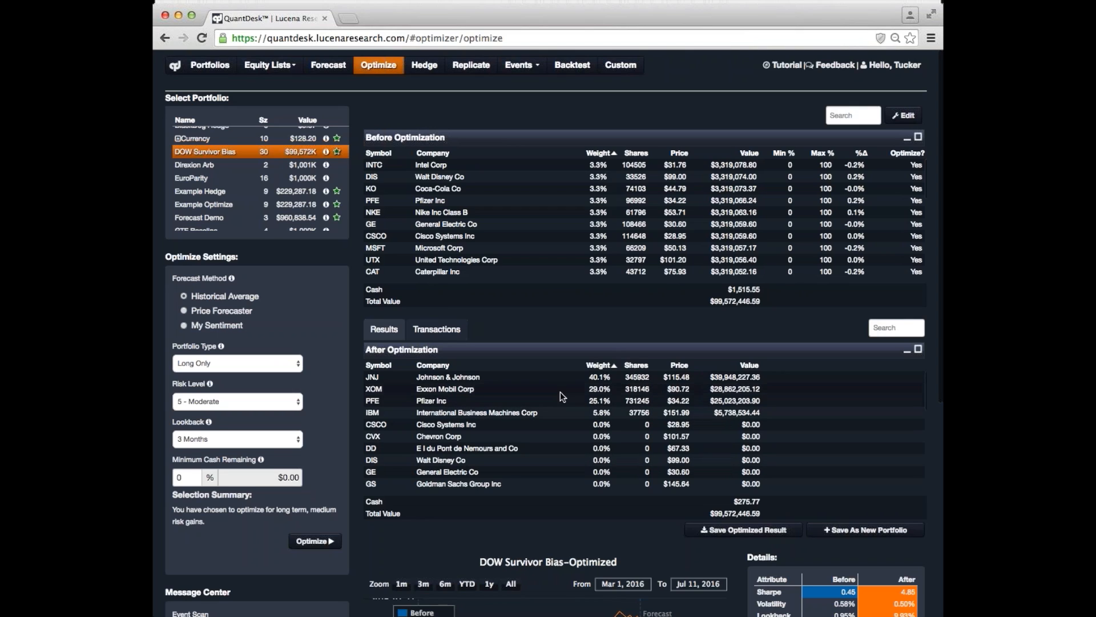
mouse_move(560, 460)
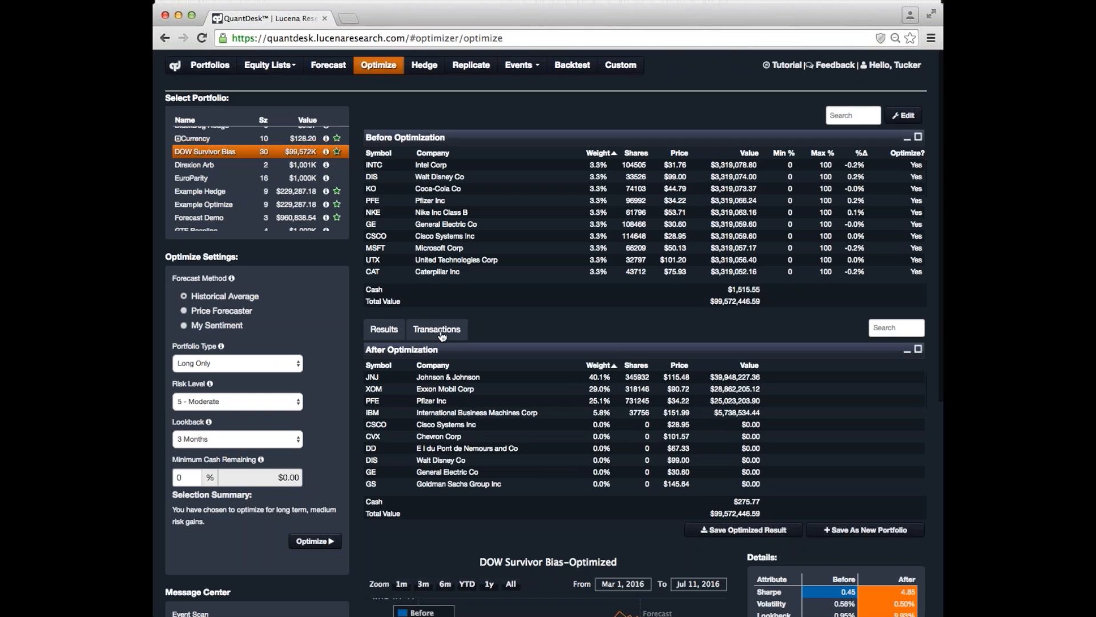
left_click(437, 328)
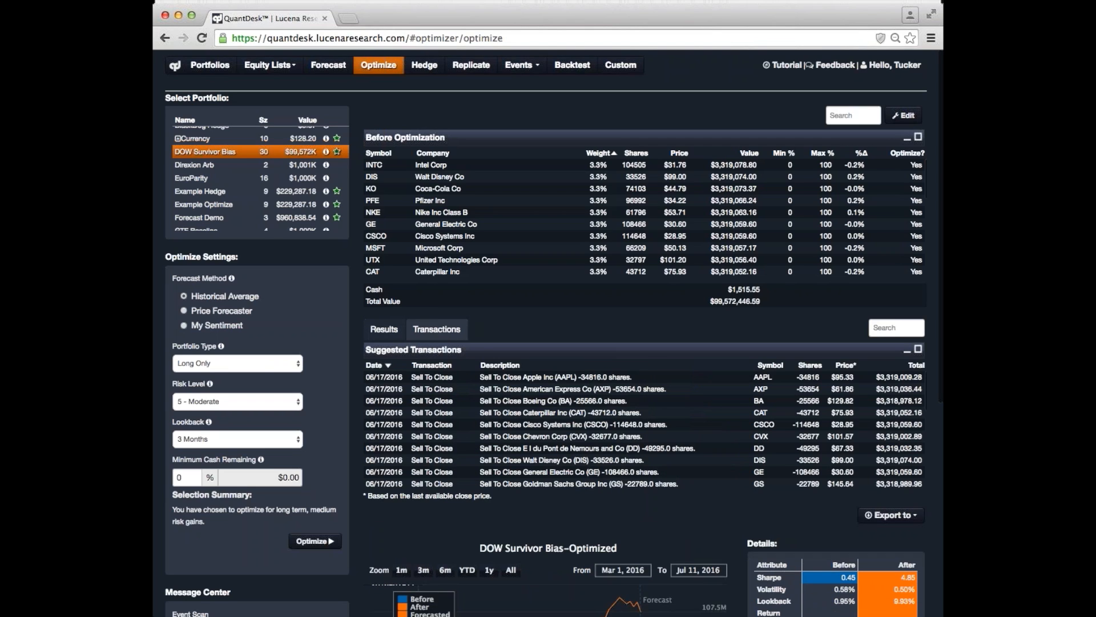
mouse_move(467, 404)
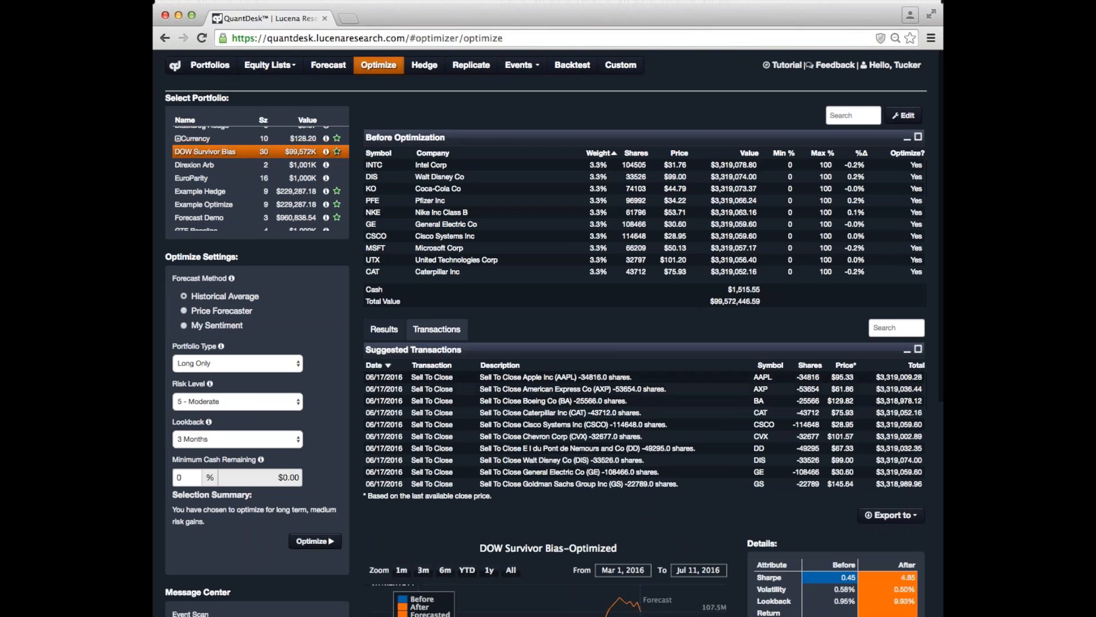
mouse_move(779, 464)
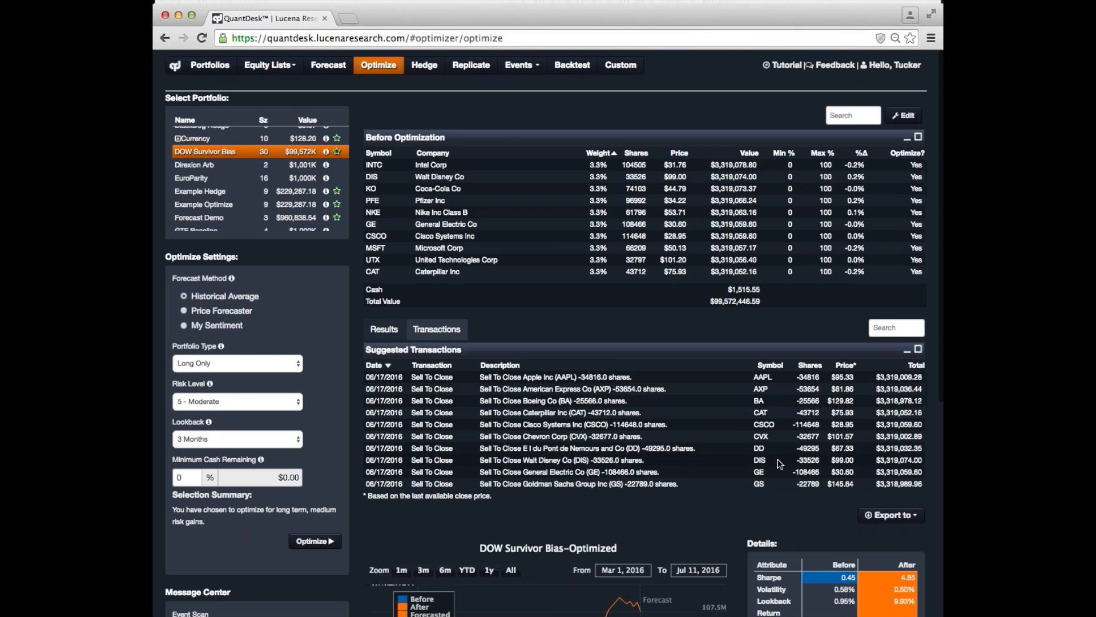
left_click(384, 329)
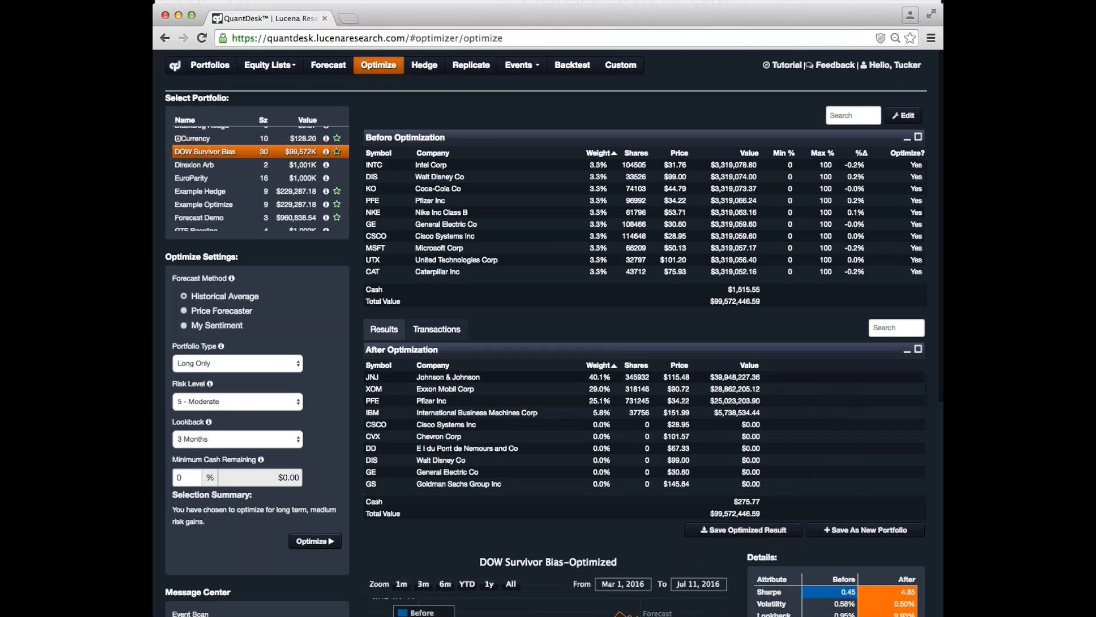
scroll("down", 3)
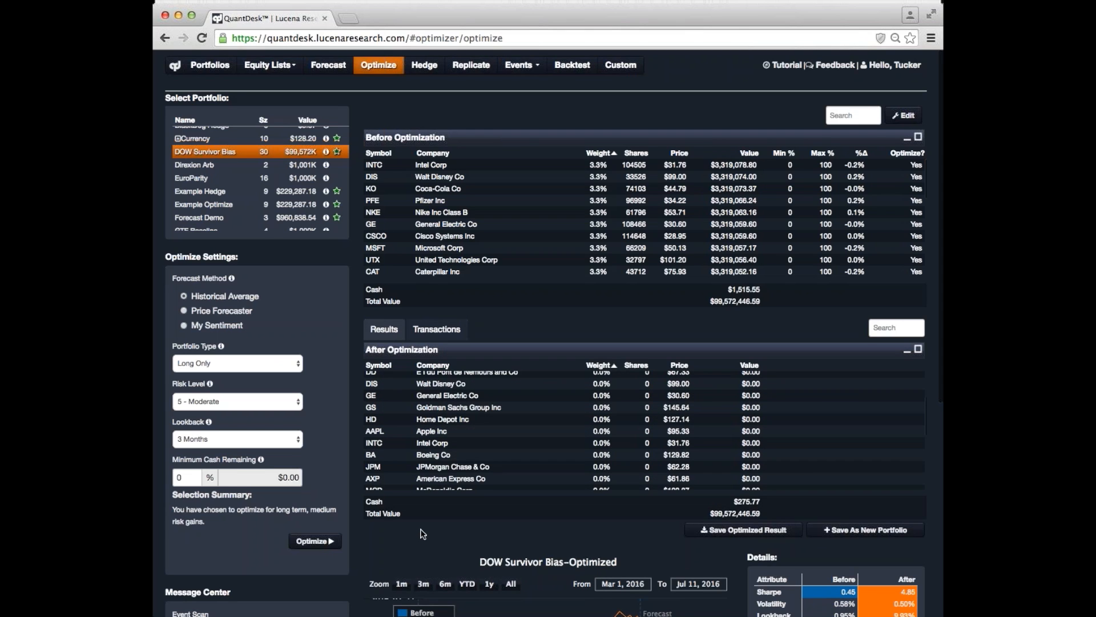
scroll("down", 3)
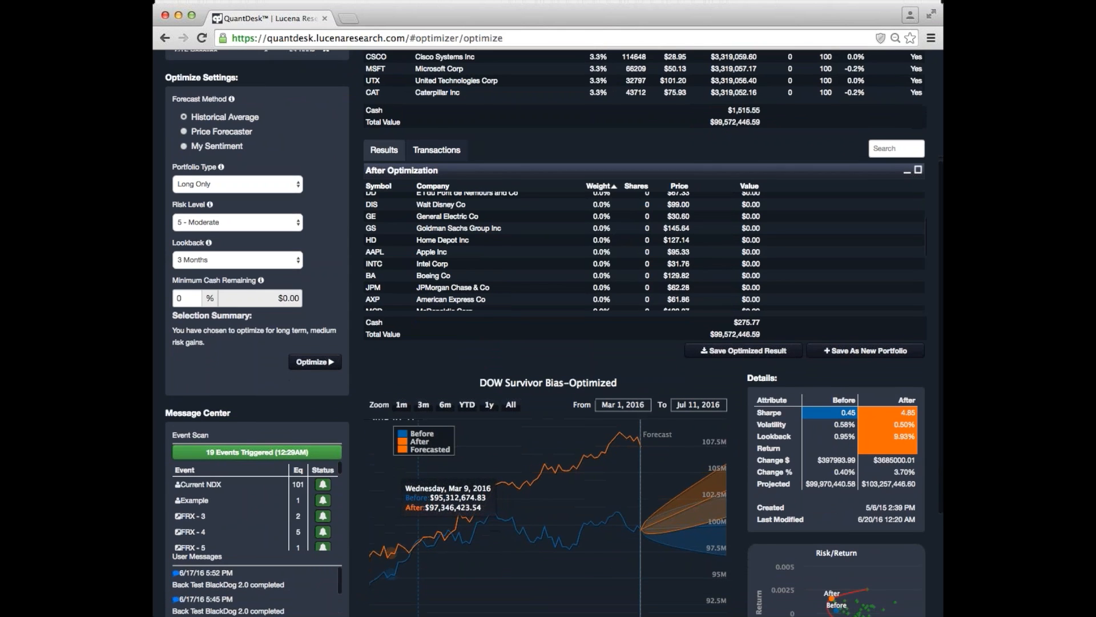
scroll("down", 3)
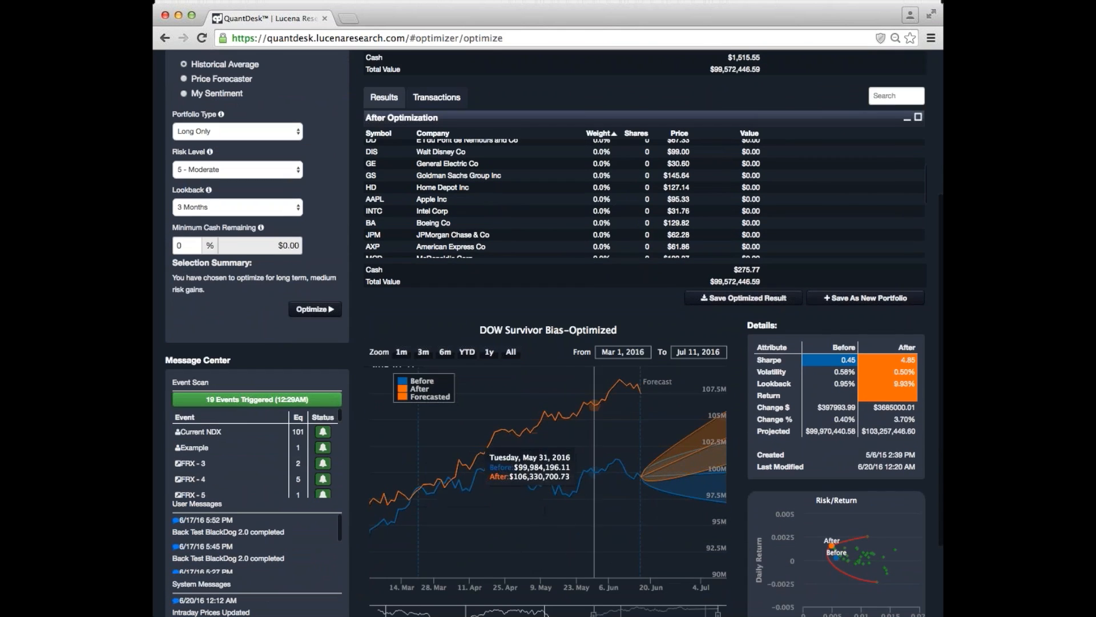
mouse_move(594, 478)
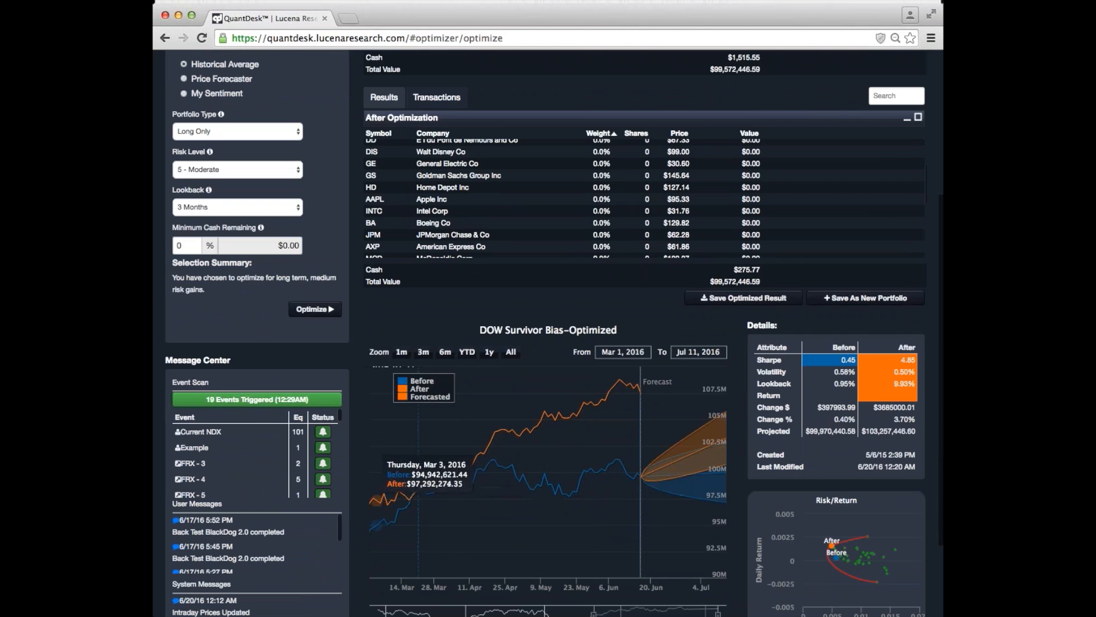
mouse_move(633, 411)
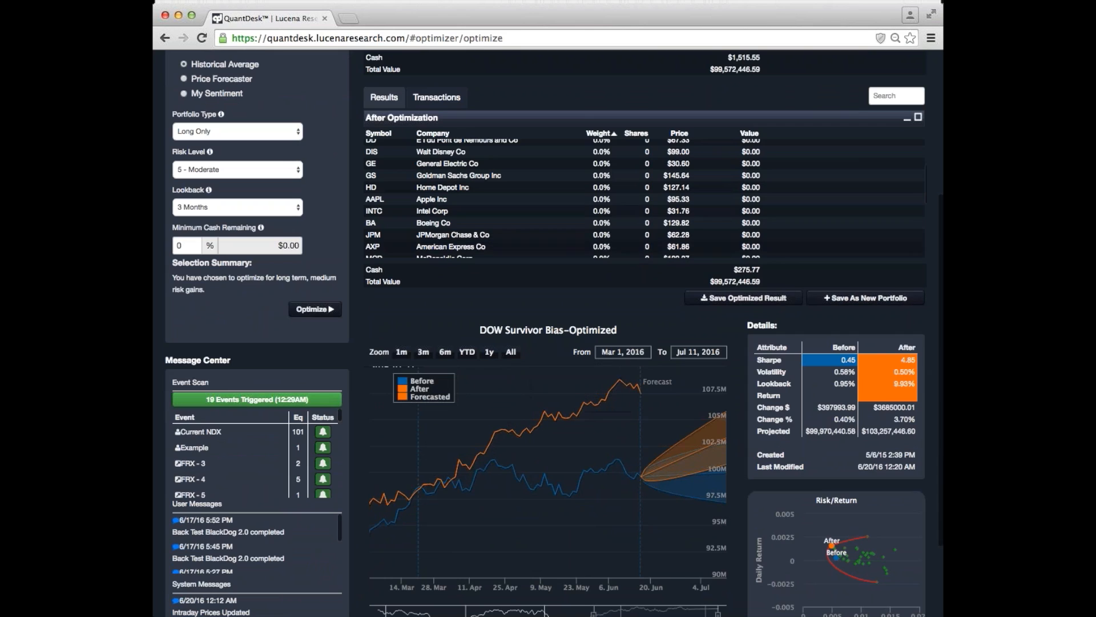
mouse_move(423, 464)
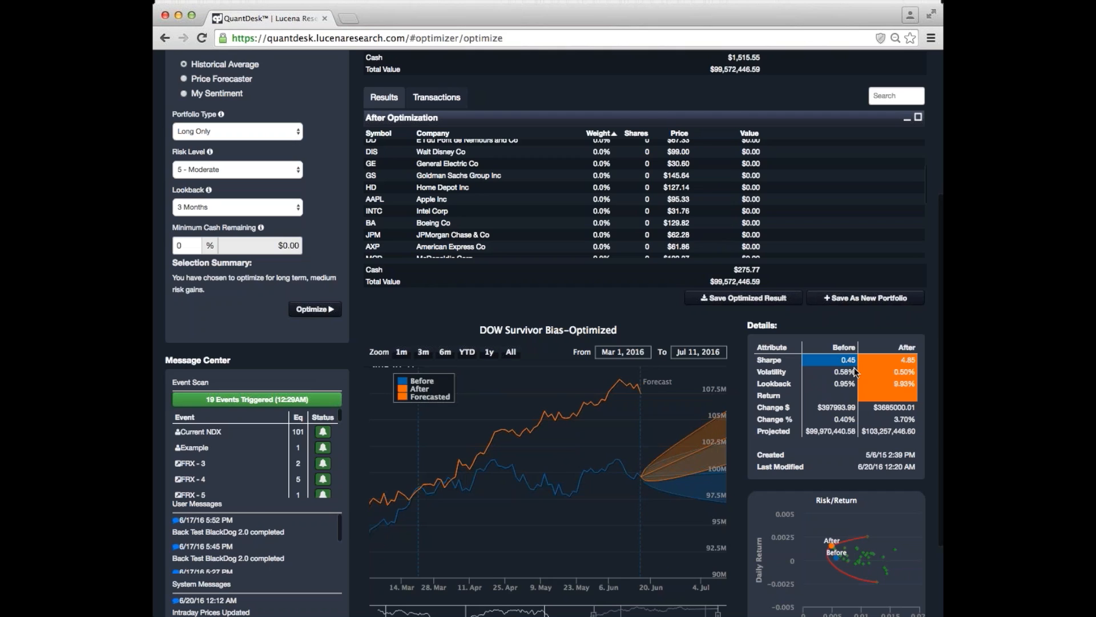
mouse_move(848, 385)
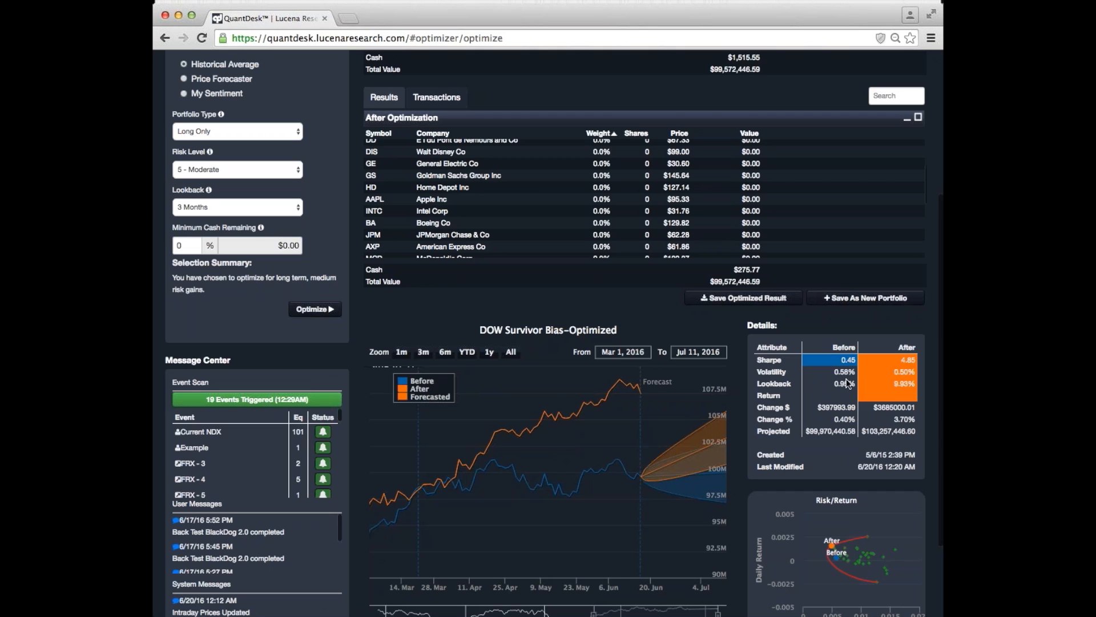
mouse_move(865, 407)
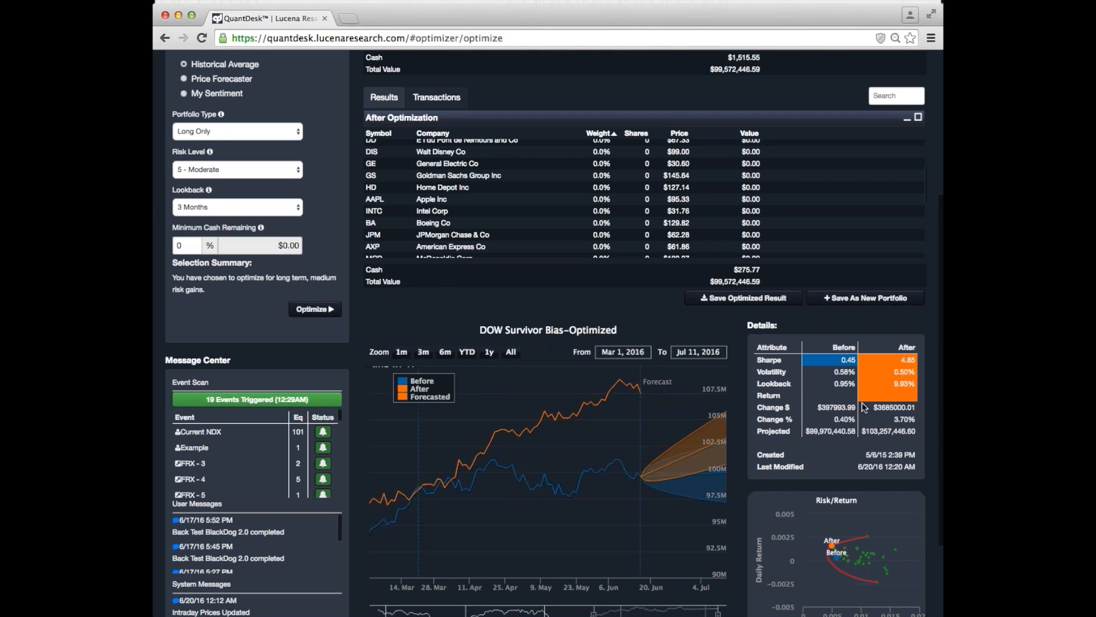
mouse_move(849, 378)
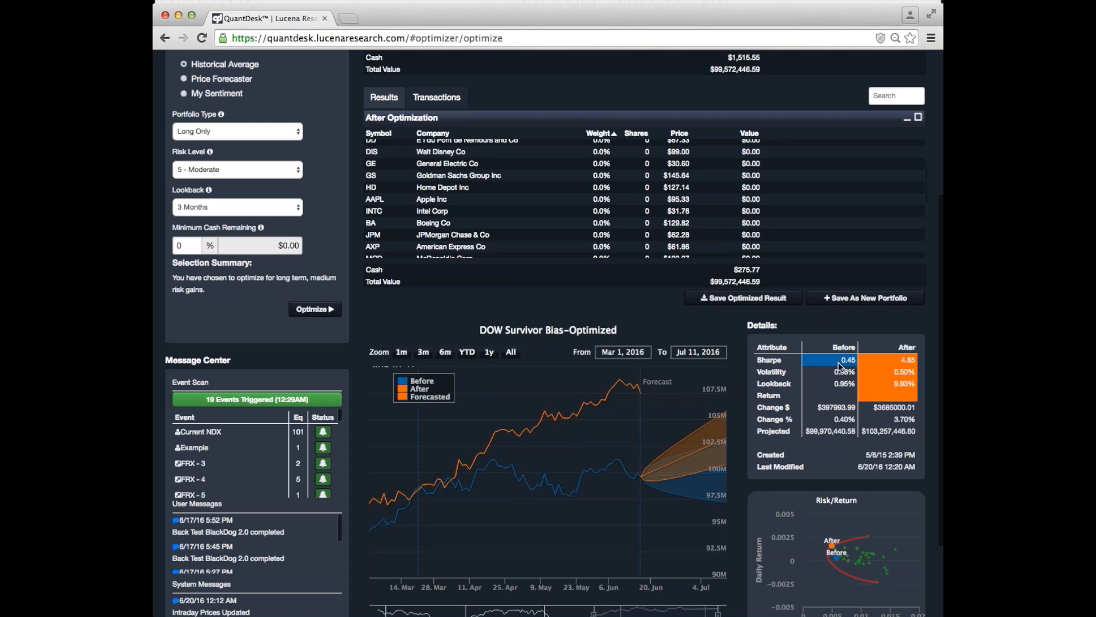
mouse_move(903, 372)
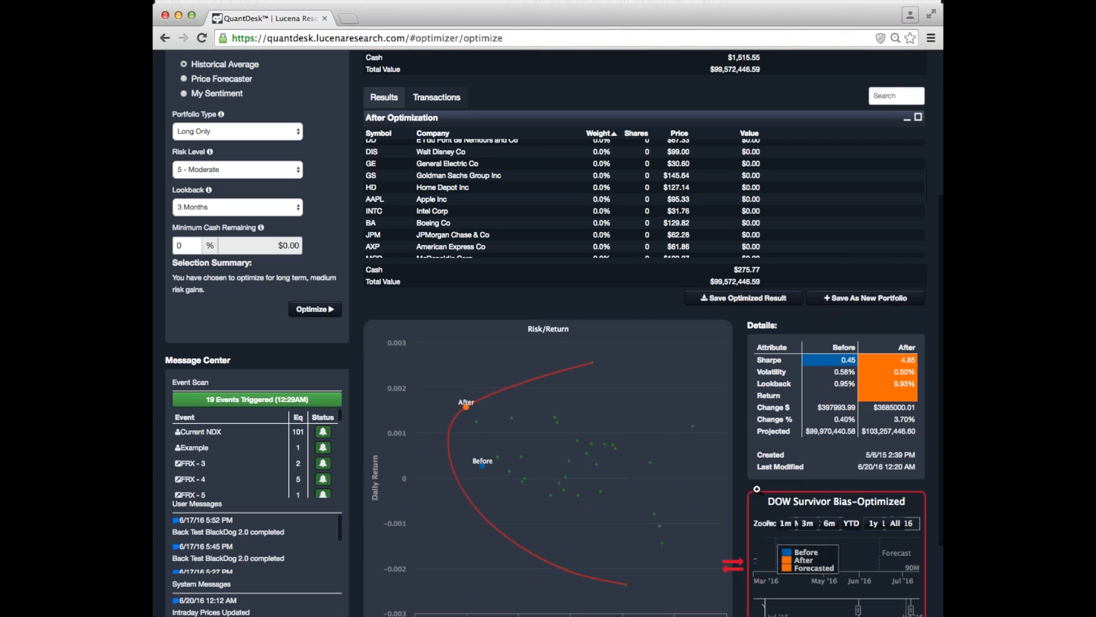
- Scroll to the enlarged Risk/Return plot with After on the efficient frontier above Before
scroll("down", 3)
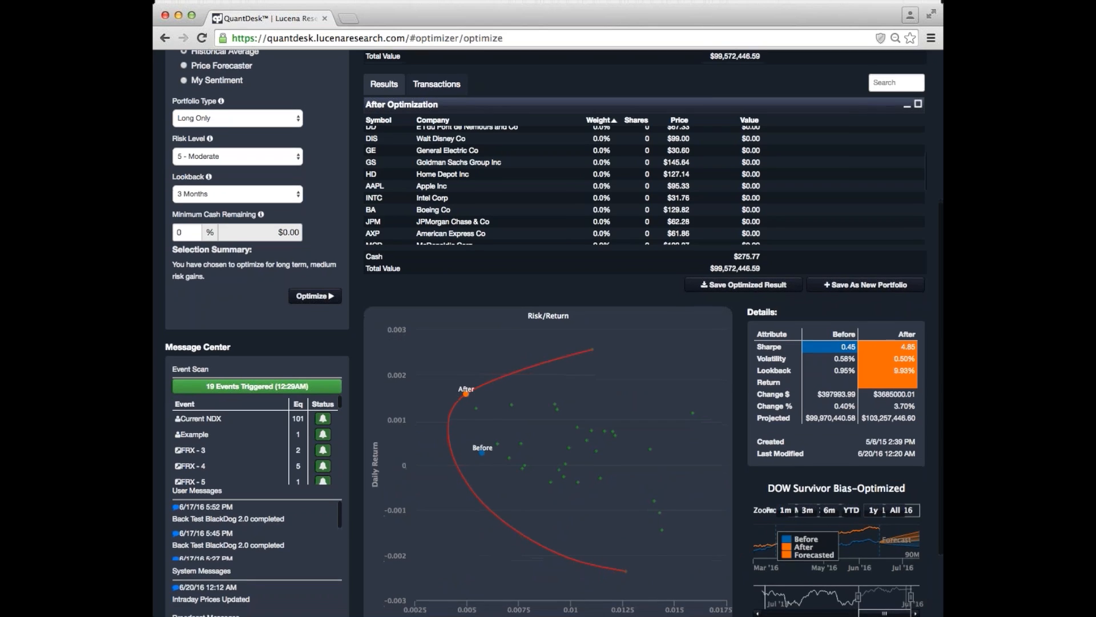
scroll("down", 3)
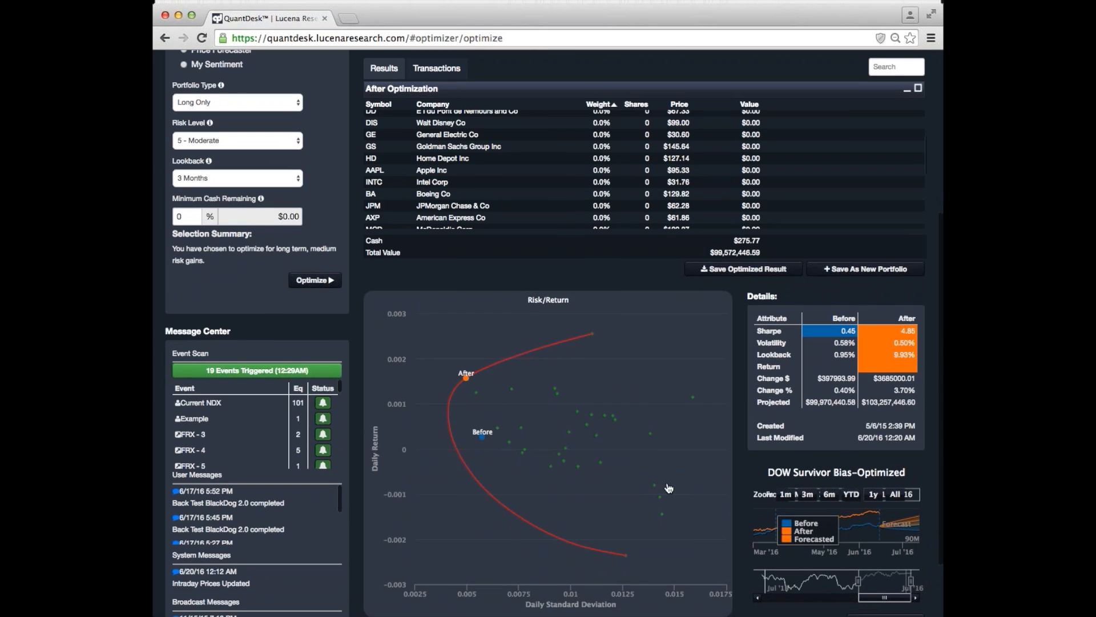
mouse_move(650, 434)
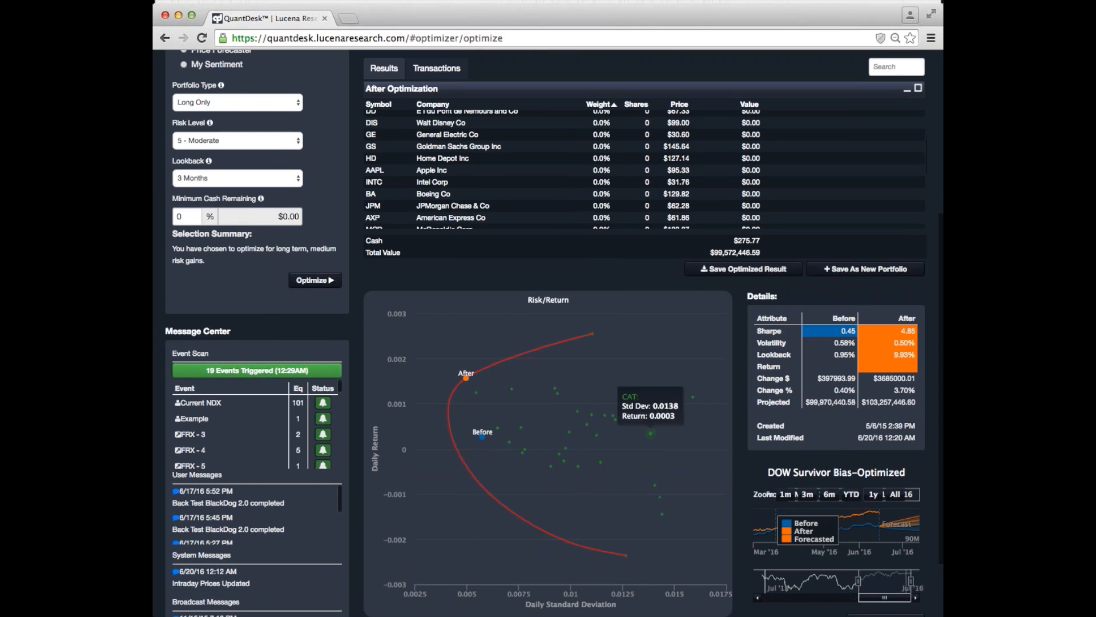
mouse_move(606, 420)
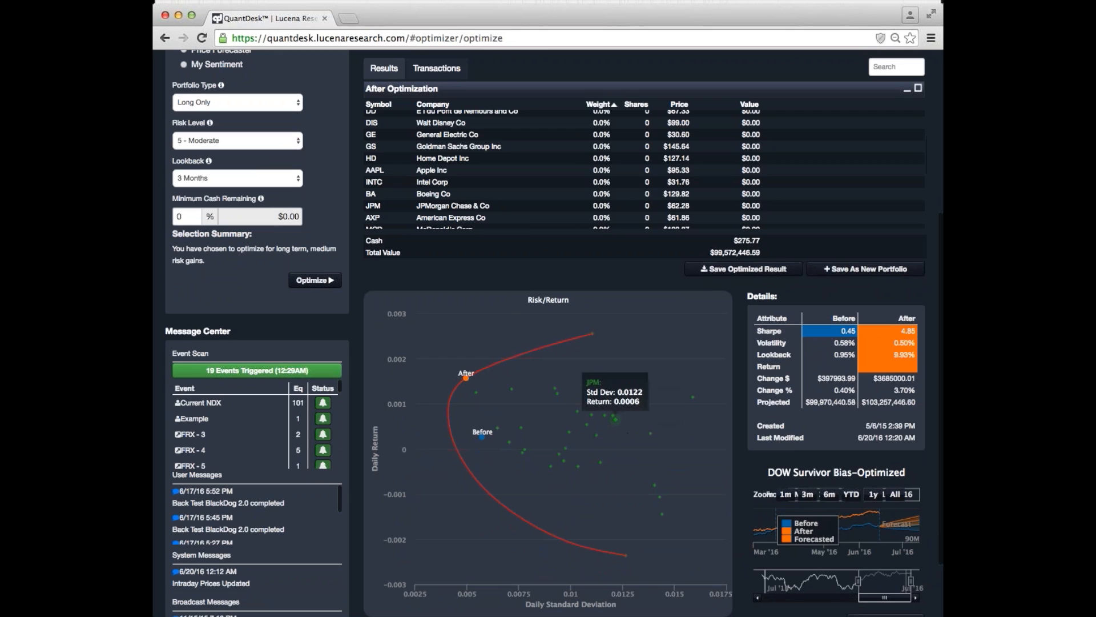
mouse_move(621, 521)
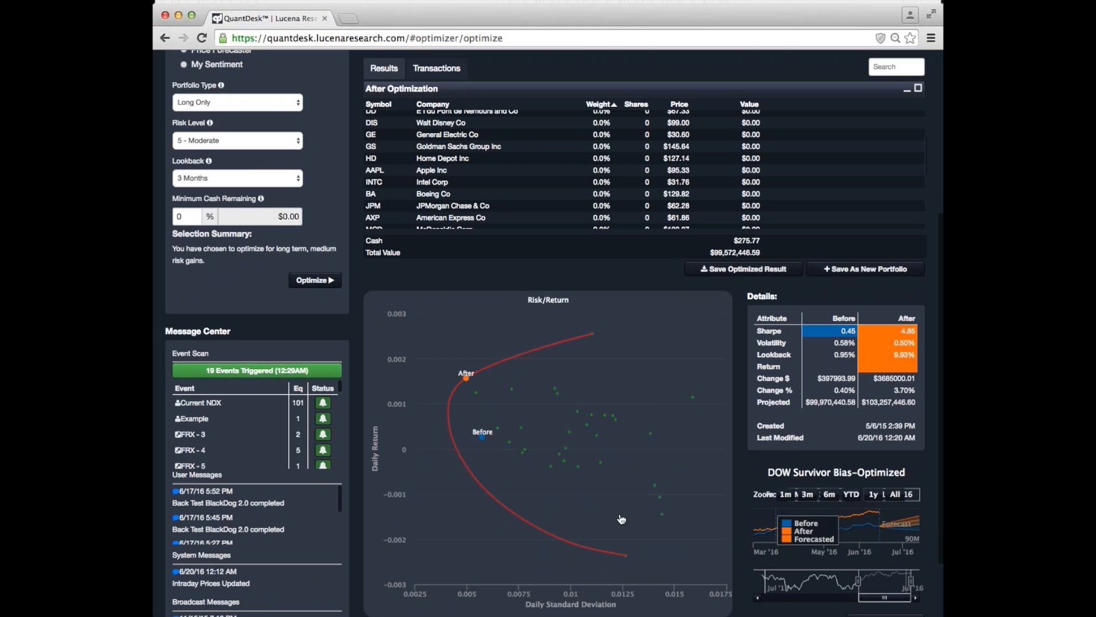
mouse_move(509, 524)
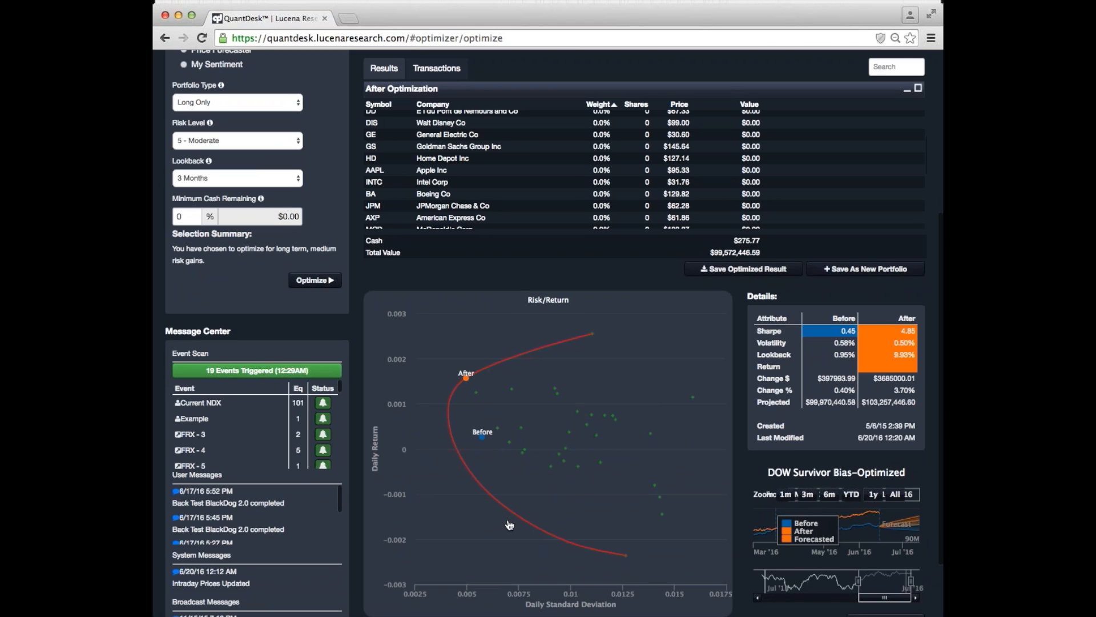
mouse_move(488, 543)
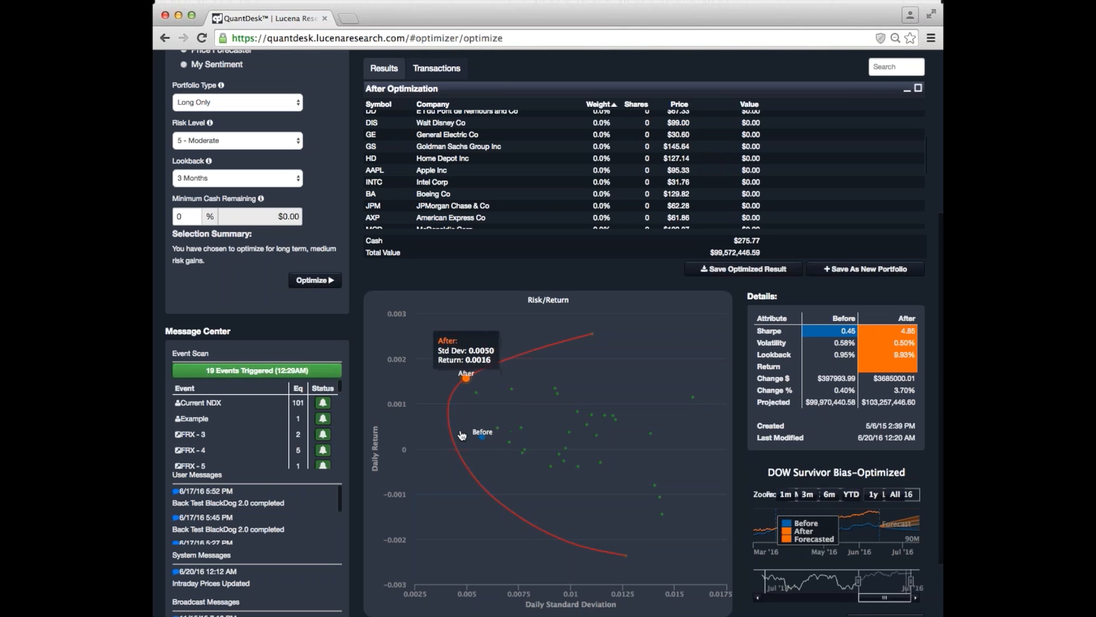
- Switch to the Hedge module and review the holdings before hedging and the Hedge Settings panel
left_click(423, 64)
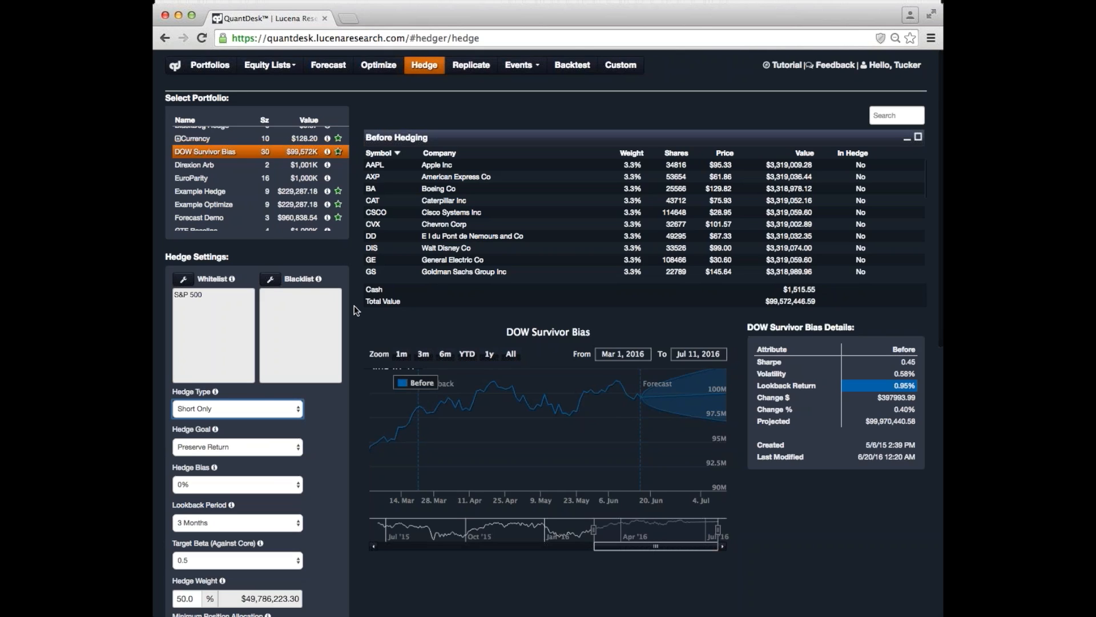
mouse_move(203, 179)
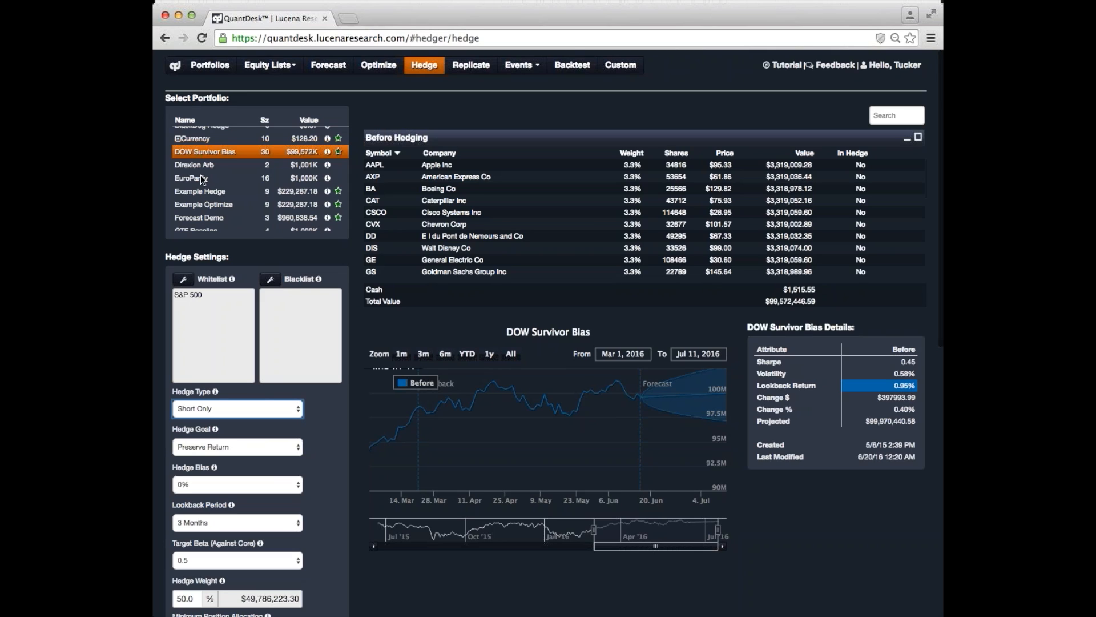
mouse_move(262, 183)
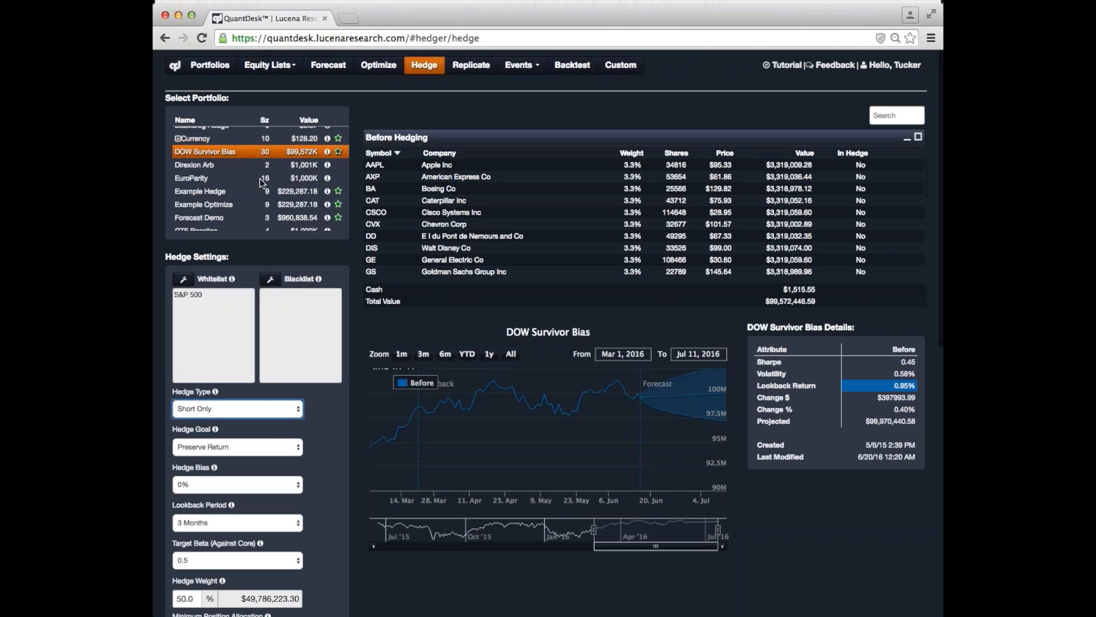
scroll("down", 3)
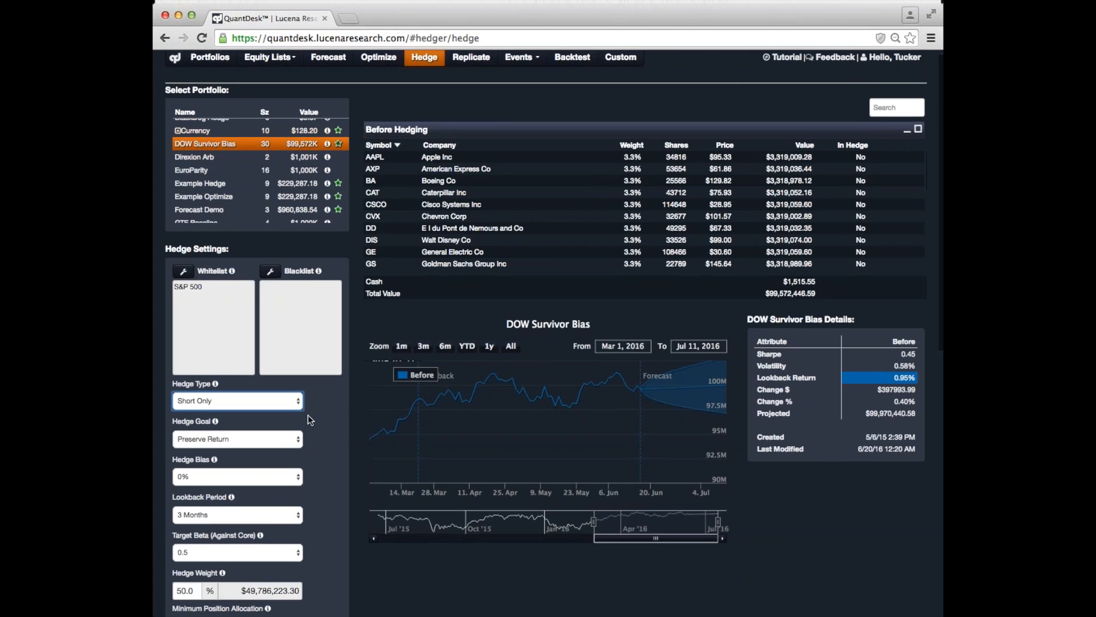
scroll("down", 3)
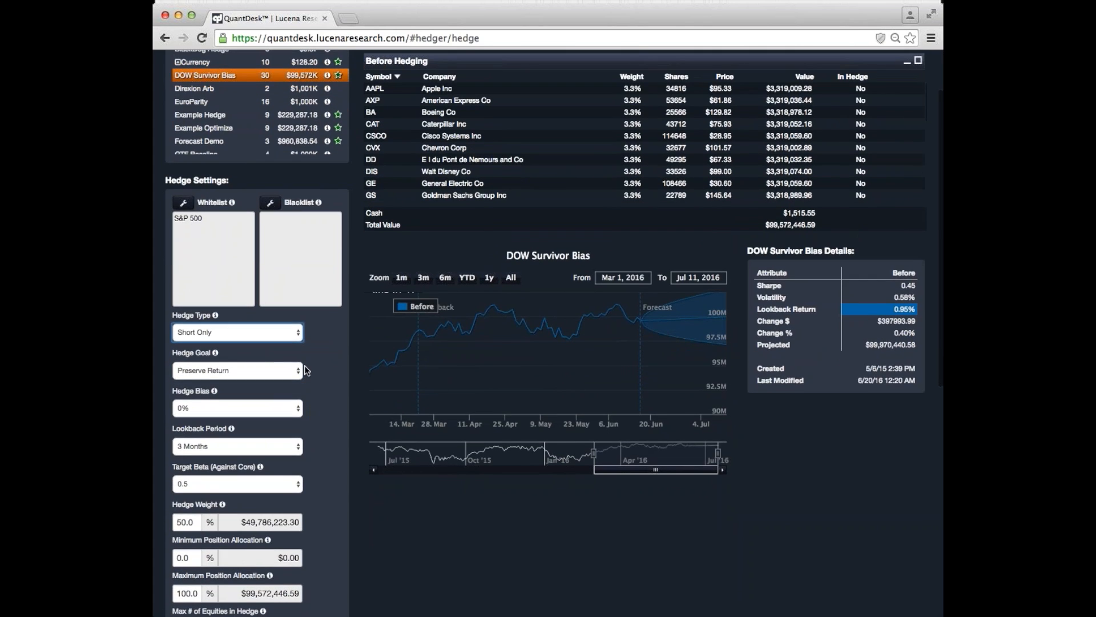
mouse_move(316, 357)
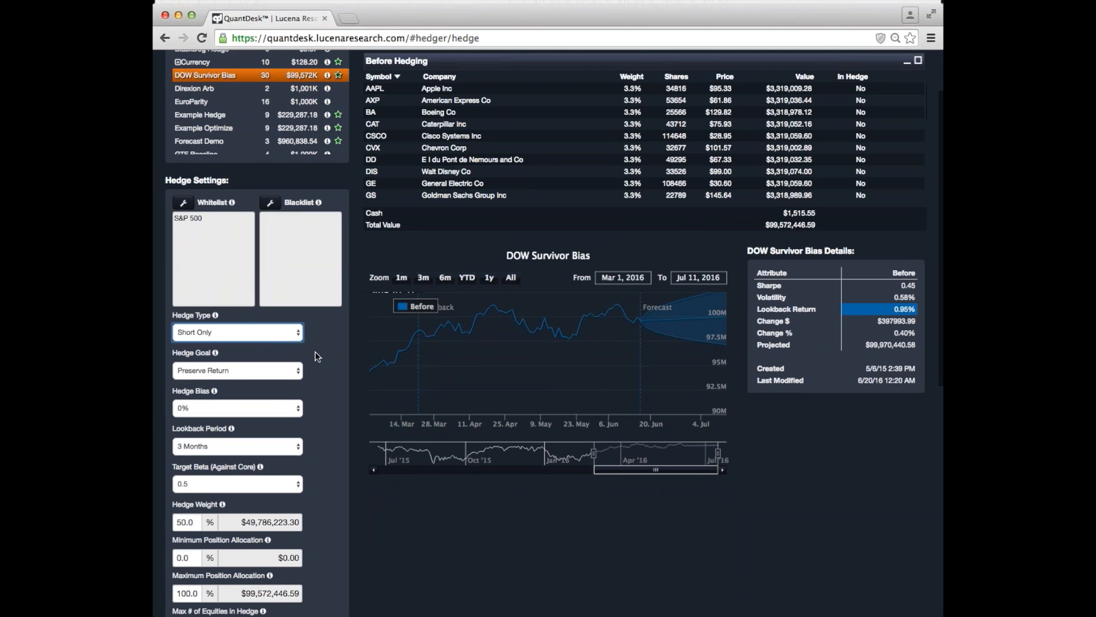
mouse_move(326, 430)
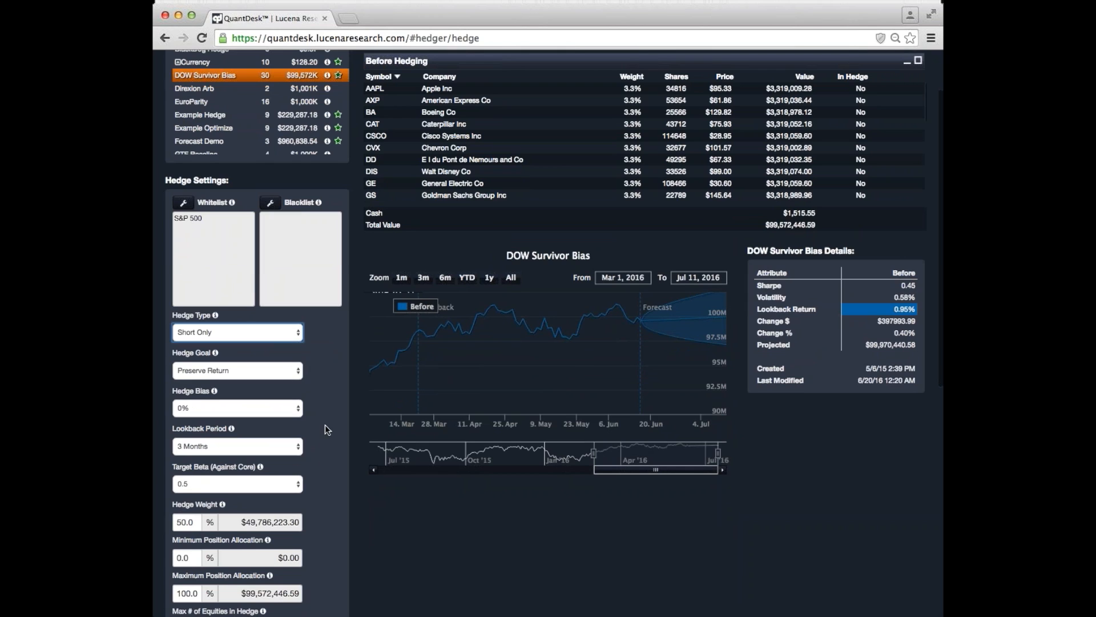
mouse_move(319, 407)
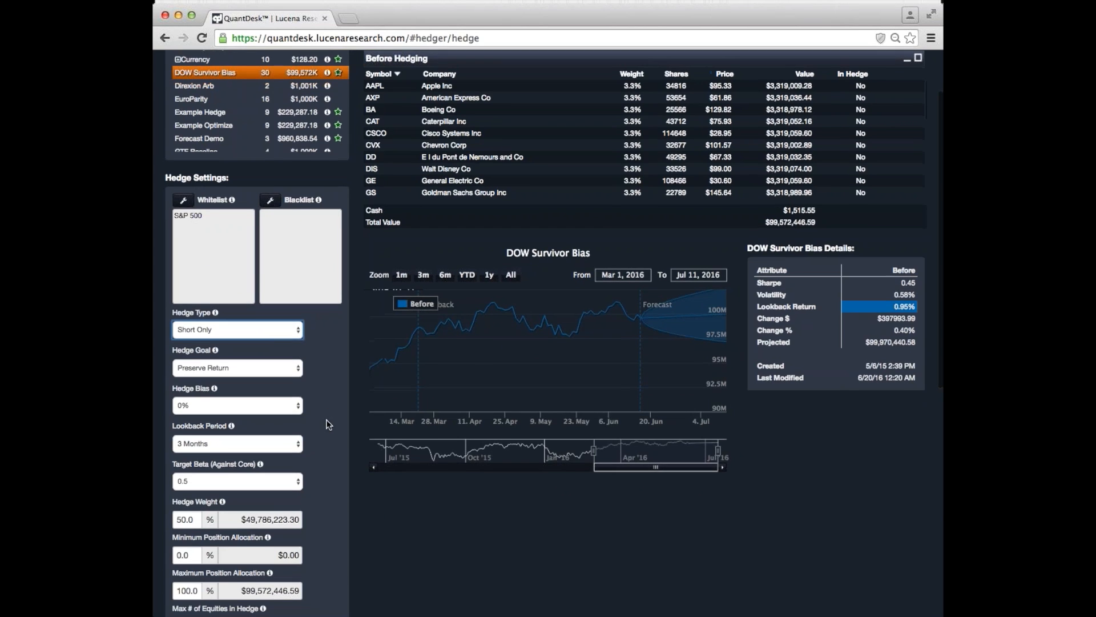
scroll("down", 3)
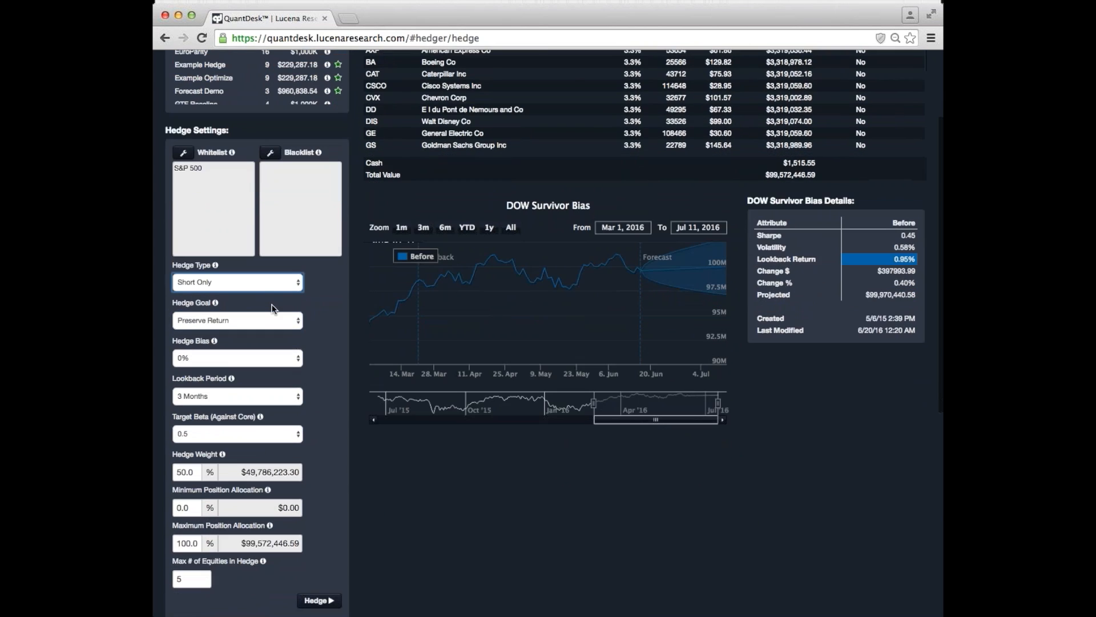
mouse_move(259, 333)
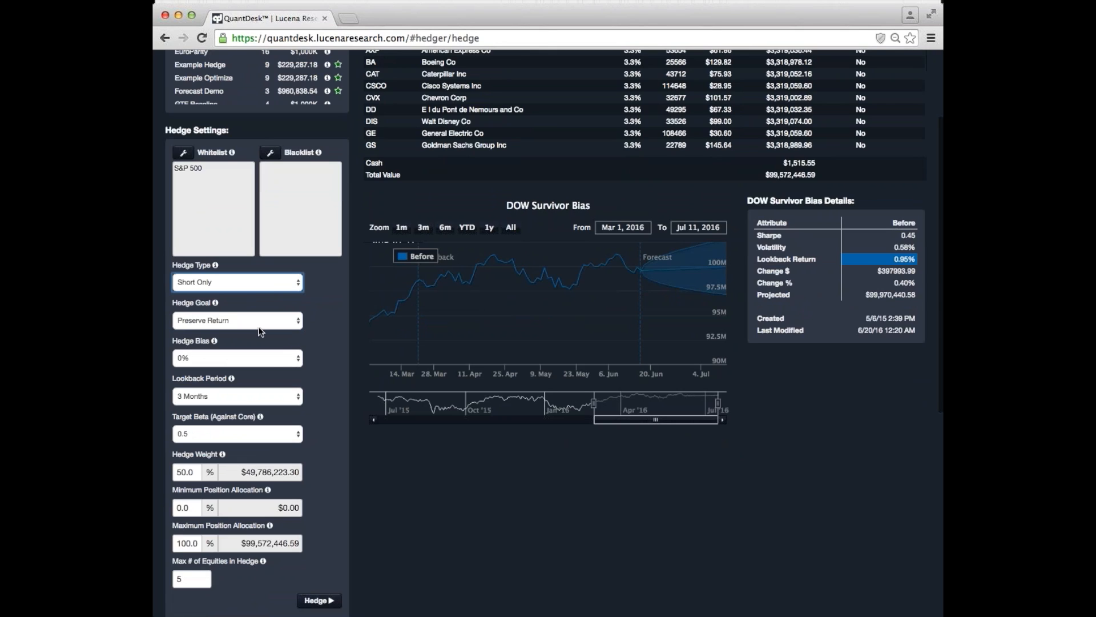
mouse_move(257, 405)
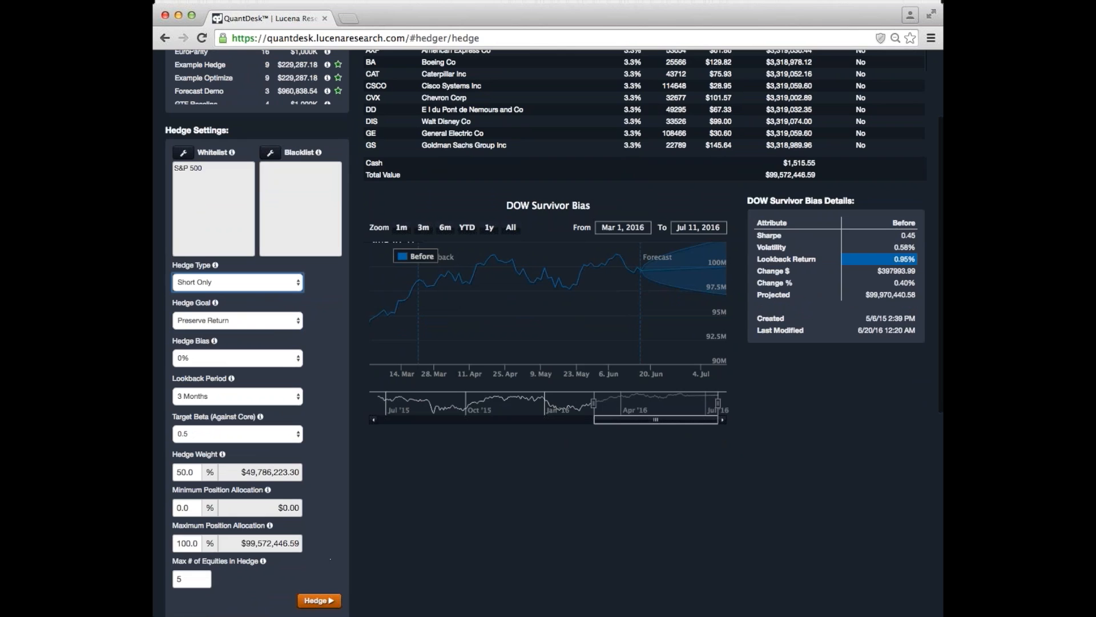
- Run the hedge, adding a Columbia Pipeline Group short and raising Sharpe from 0.45 to 1.81
left_click(318, 600)
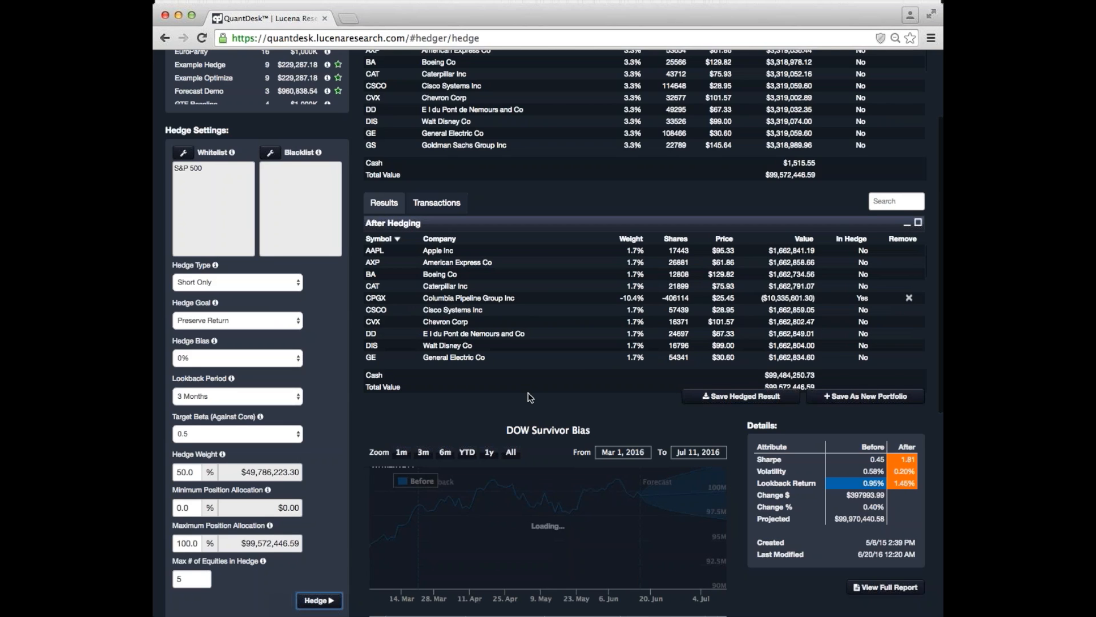
scroll("down", 3)
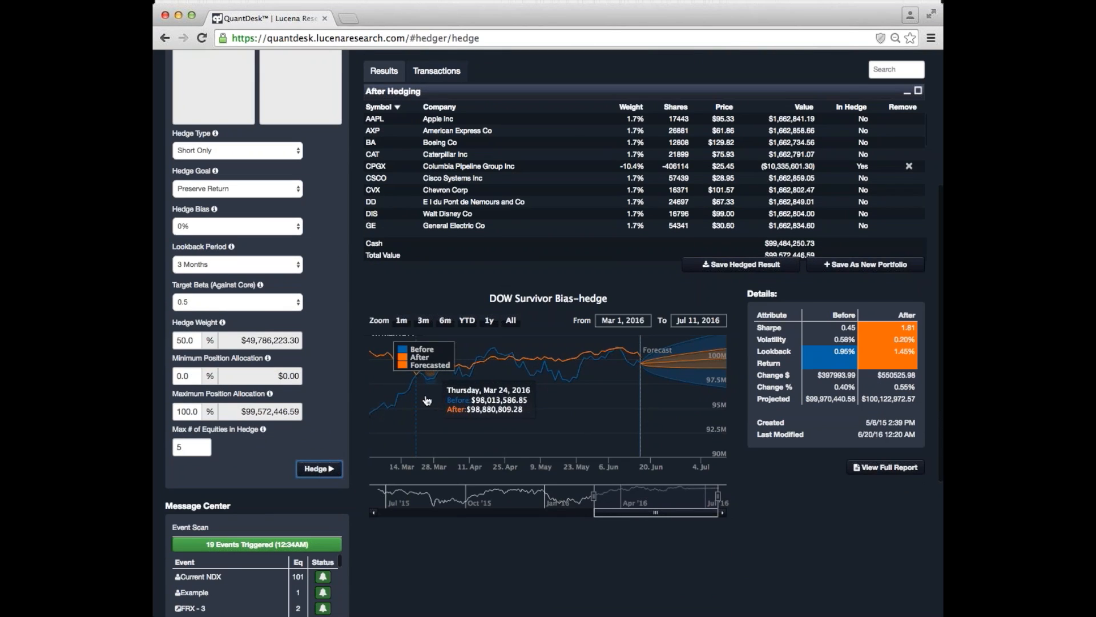
mouse_move(550, 393)
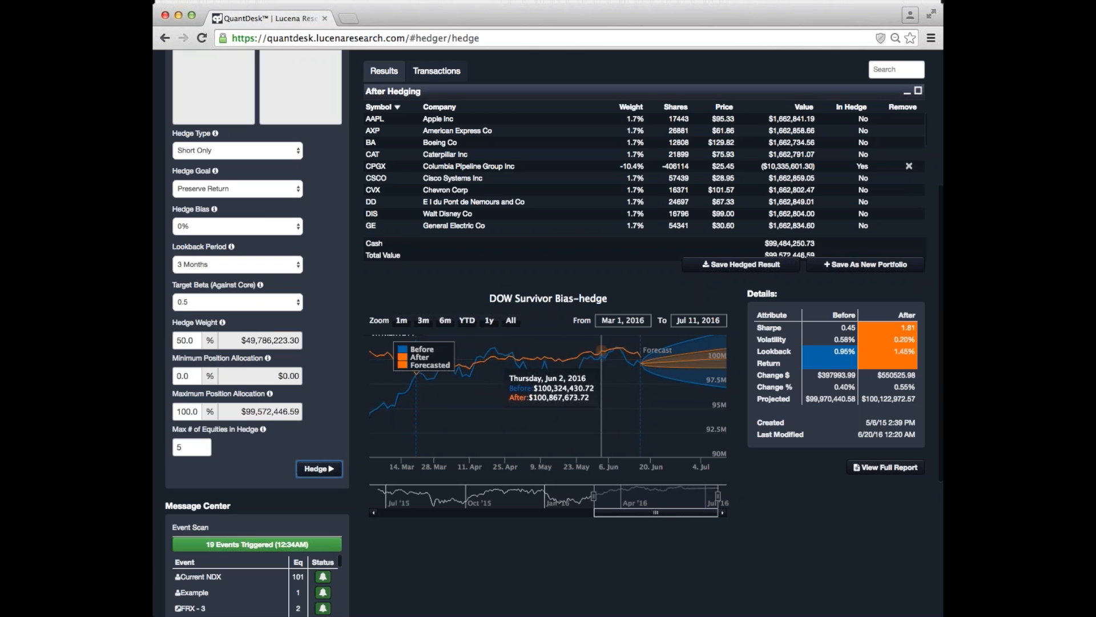
mouse_move(635, 450)
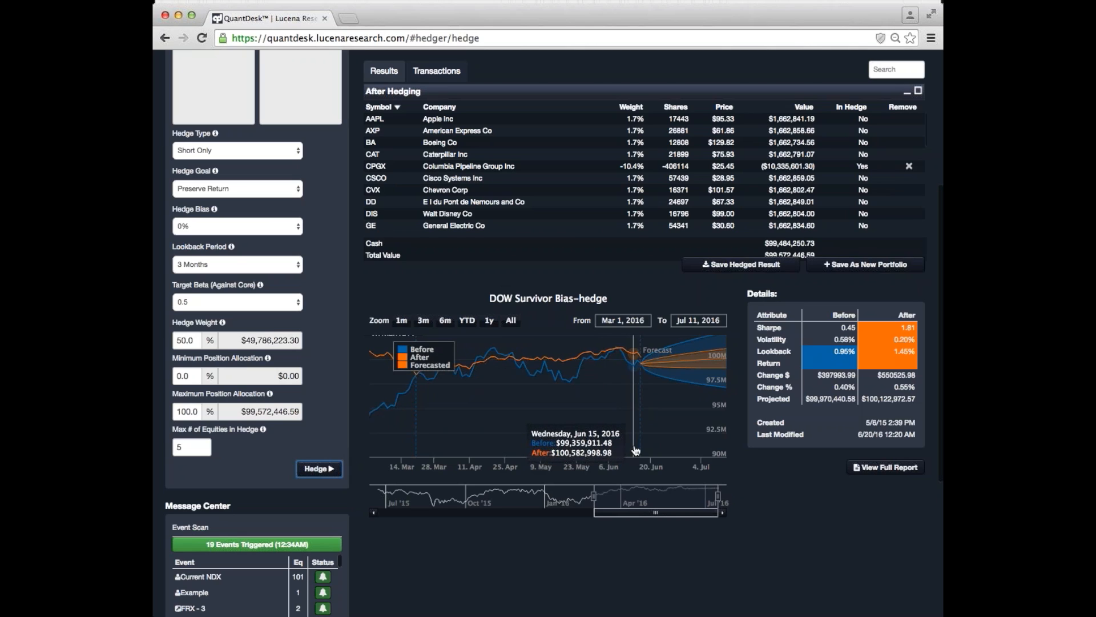
mouse_move(553, 403)
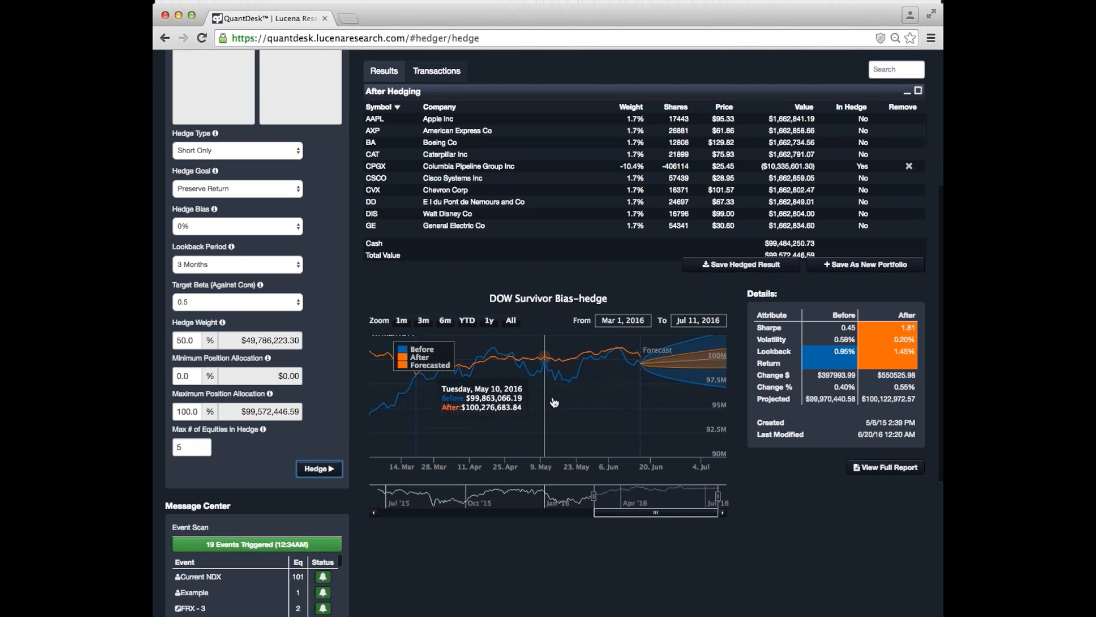
mouse_move(626, 403)
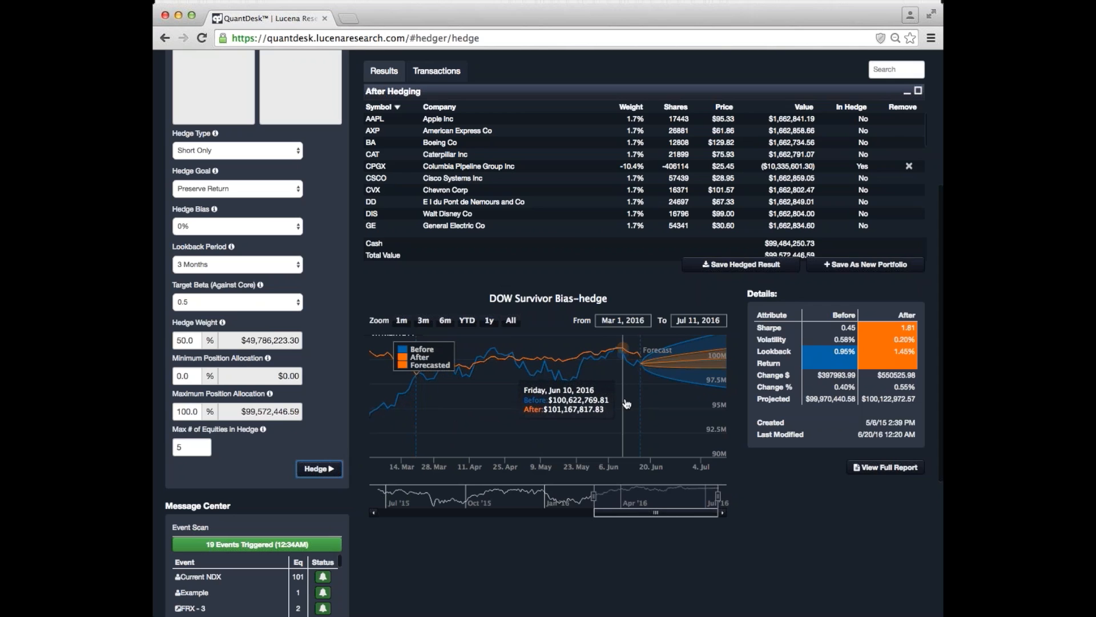
- Review the hedge's suggested Transactions, return to the Results holdings, then move to the Replicate module
scroll("up", 3)
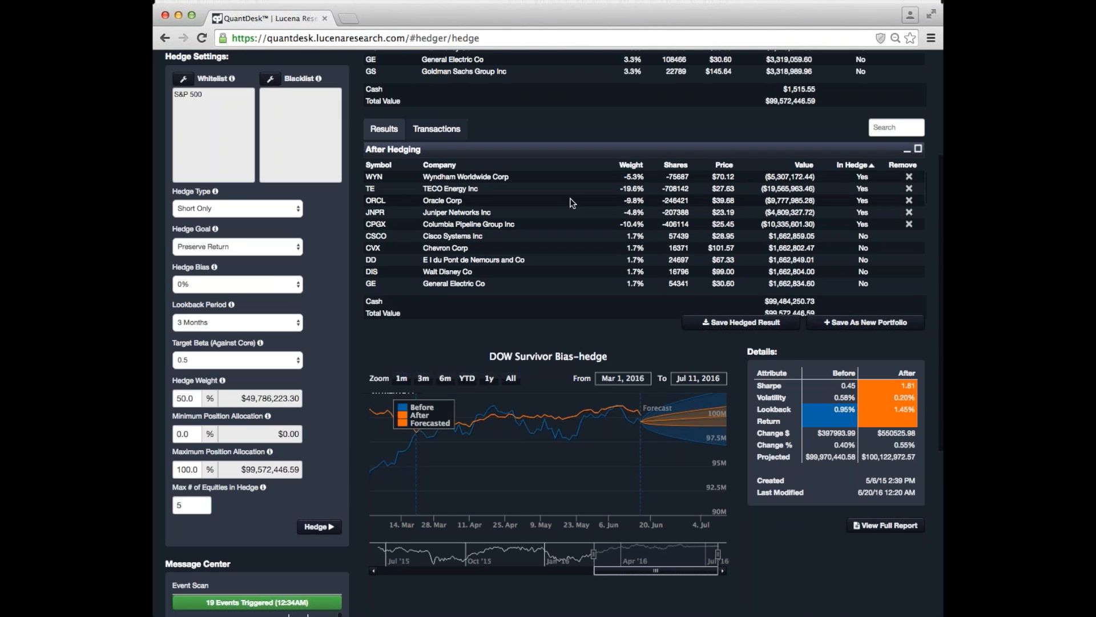
mouse_move(567, 230)
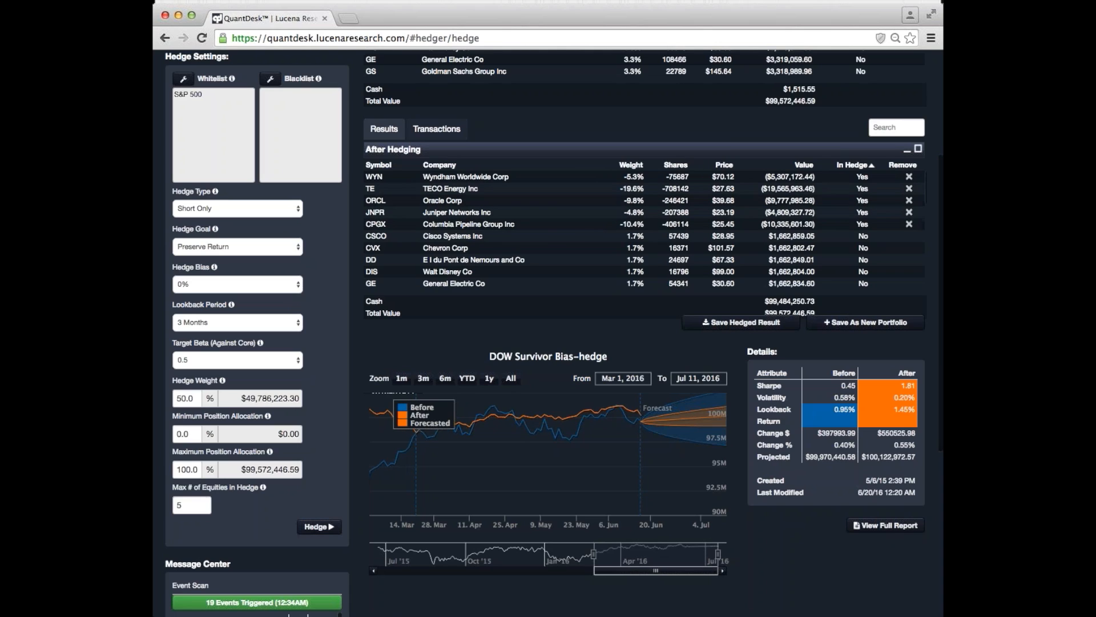
left_click(436, 129)
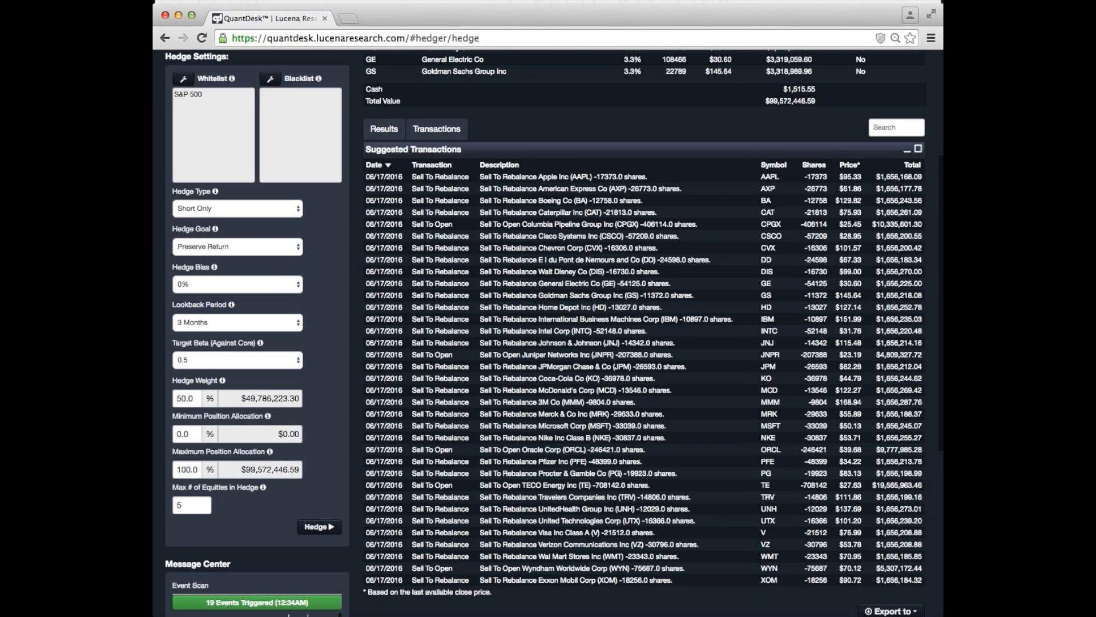
left_click(384, 129)
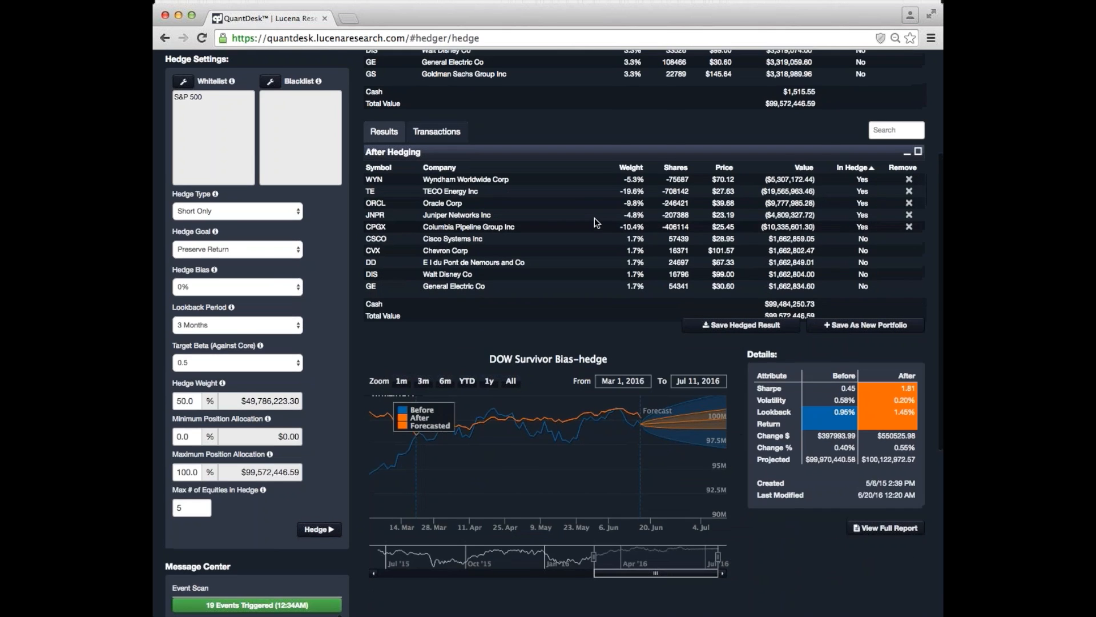
left_click(471, 64)
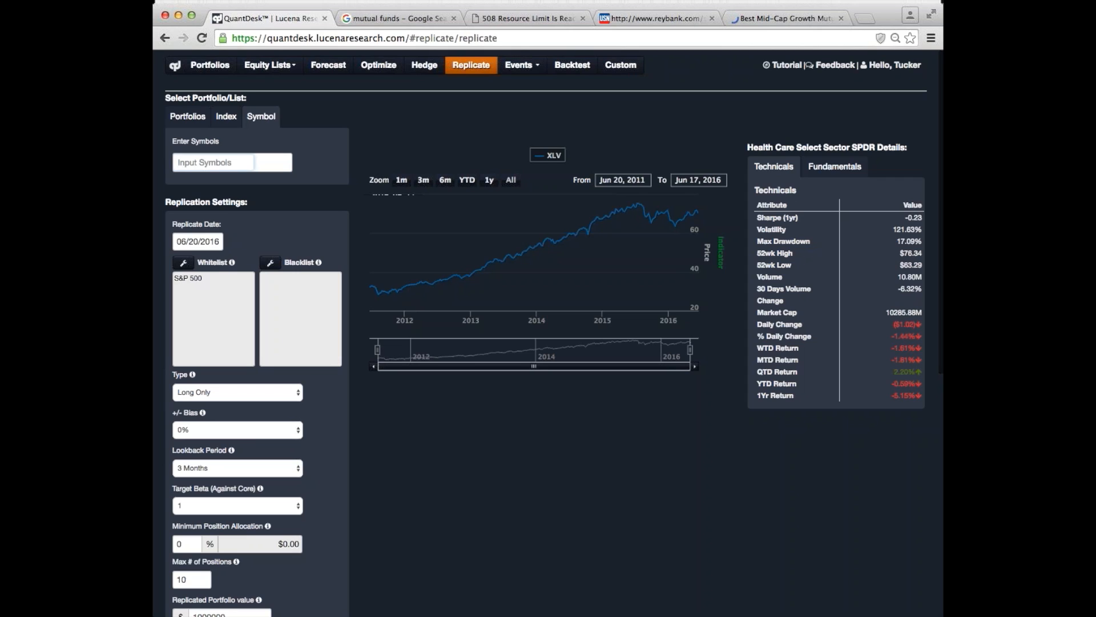
- Enter XLE as the symbol to replicate and scroll to its replication settings
type("XLE")
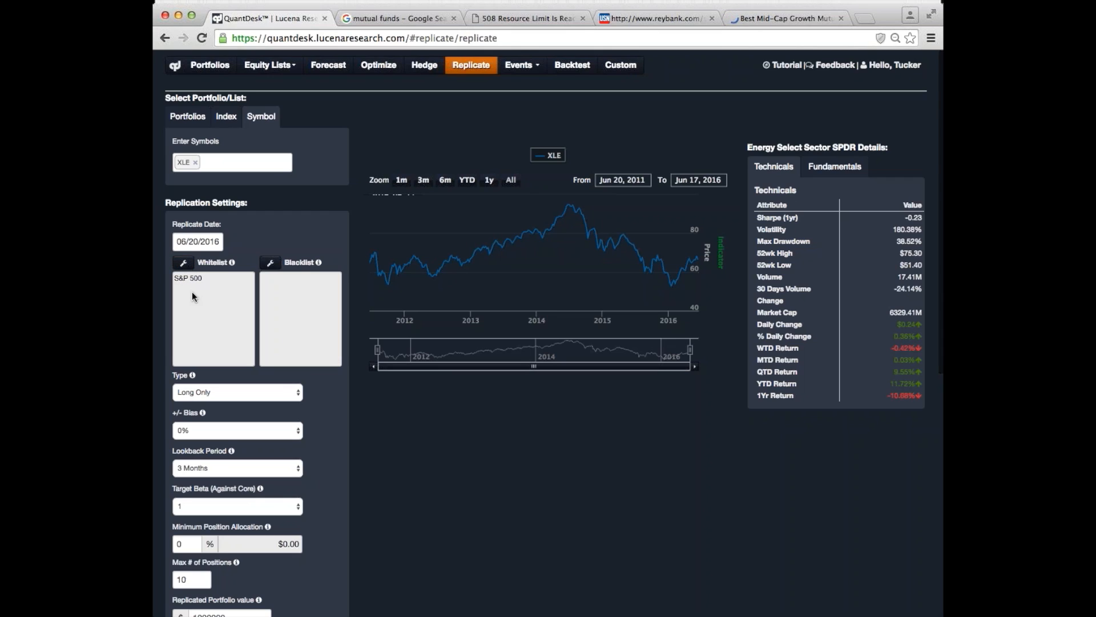
scroll("down", 3)
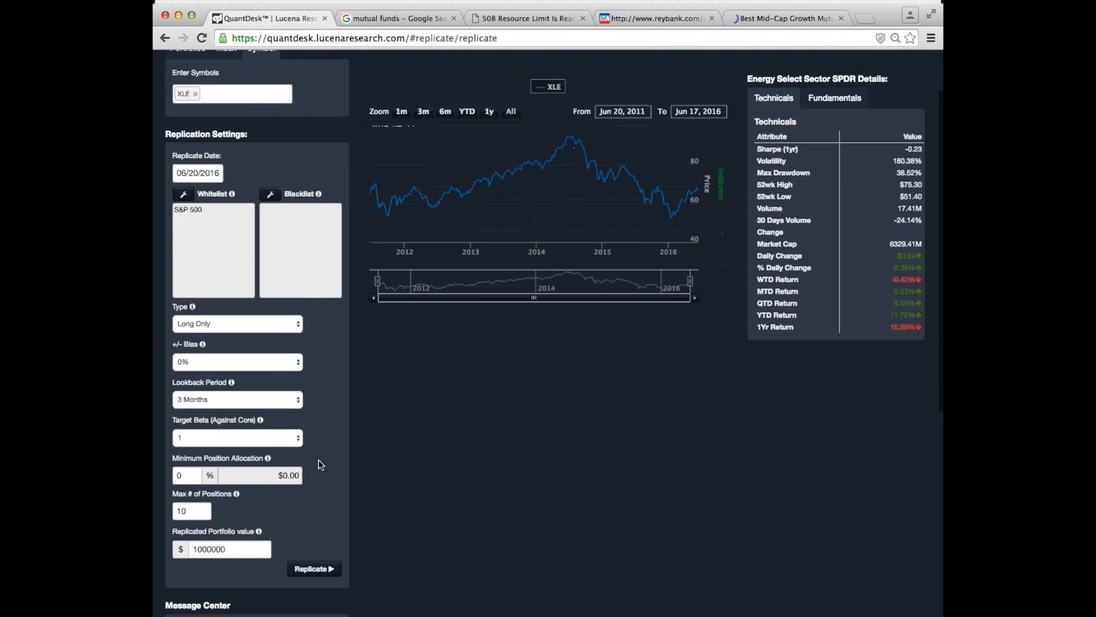
mouse_move(294, 542)
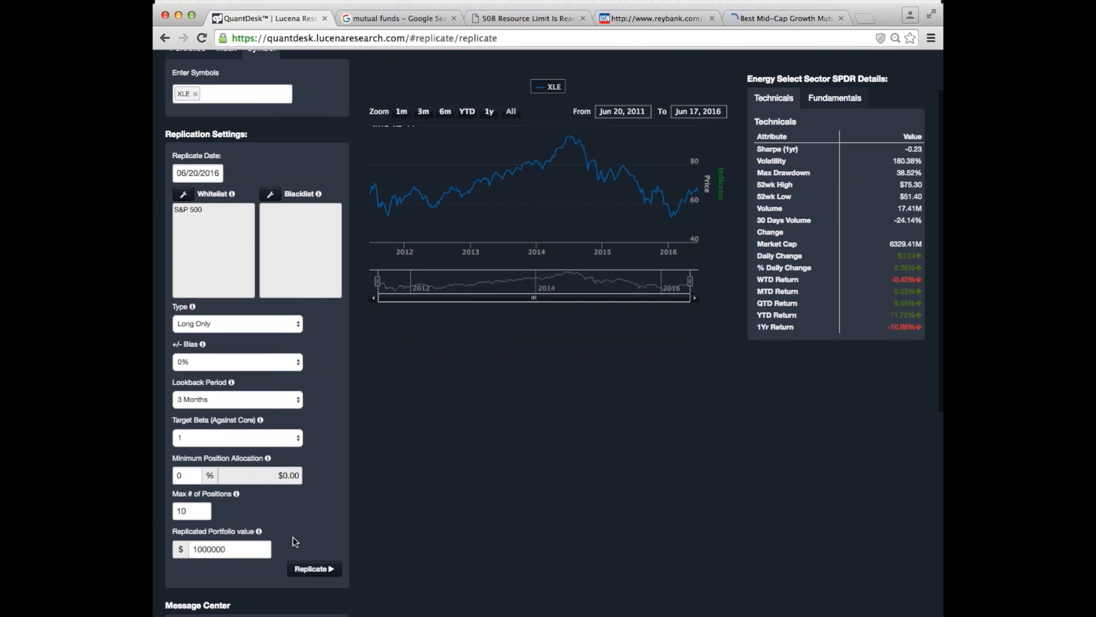
left_click(314, 567)
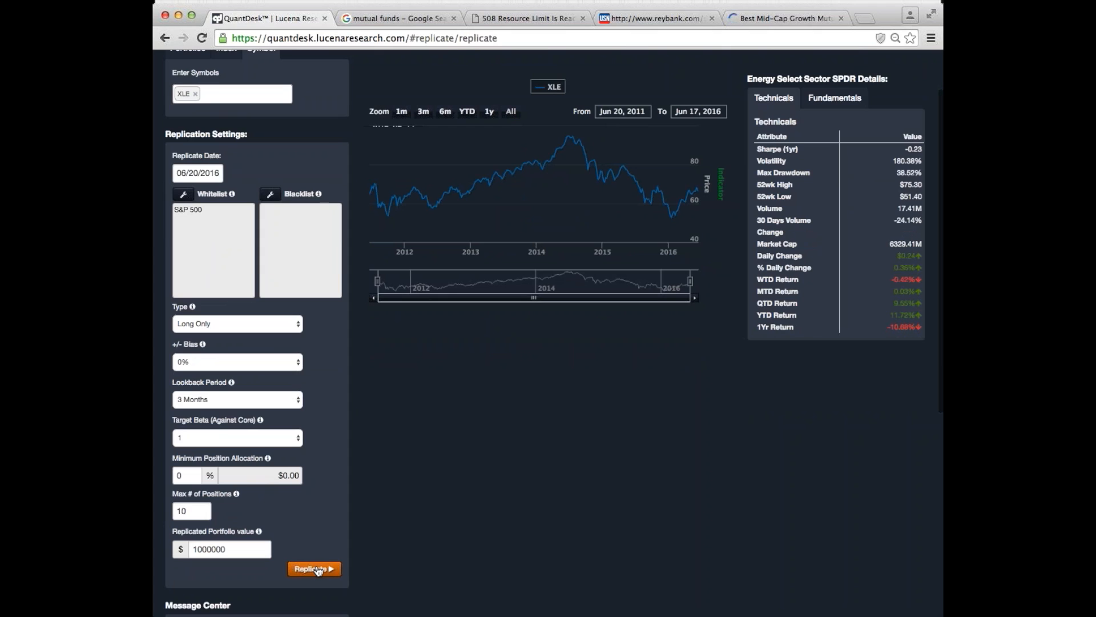
- Build the XLE replica portfolio and sort its holdings by weight, largest first, then move to the Event Analyzer
left_click(314, 567)
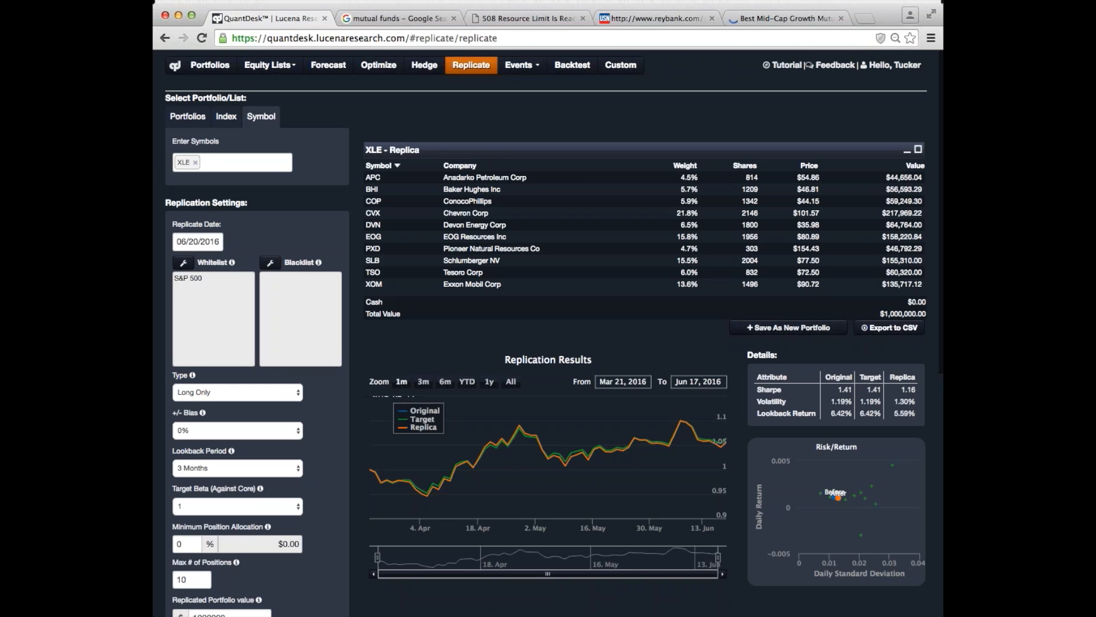
mouse_move(612, 203)
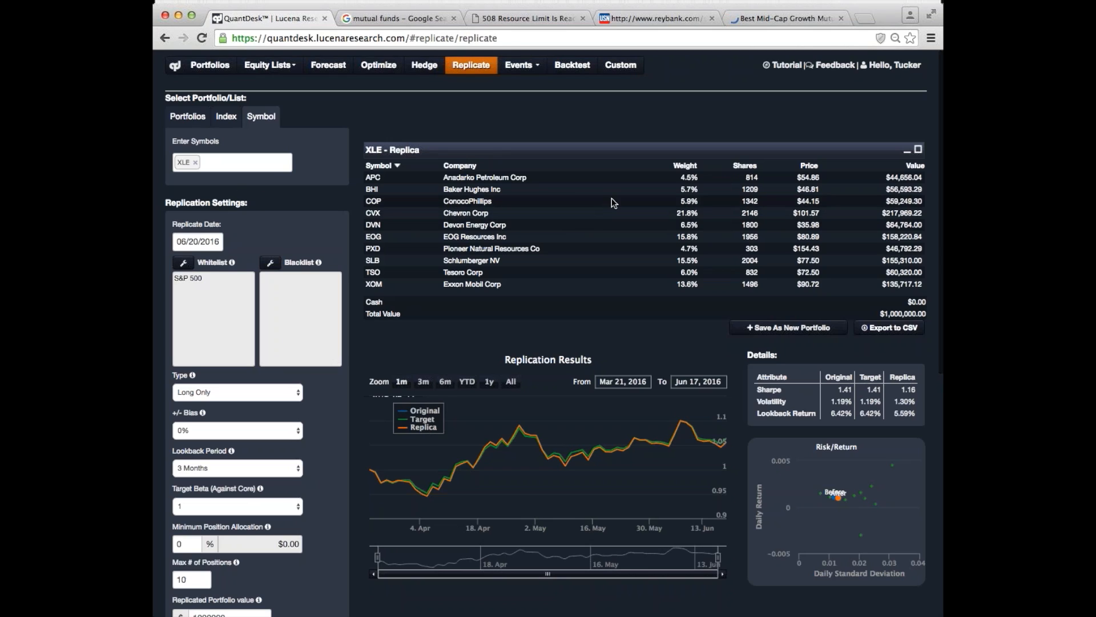
left_click(686, 166)
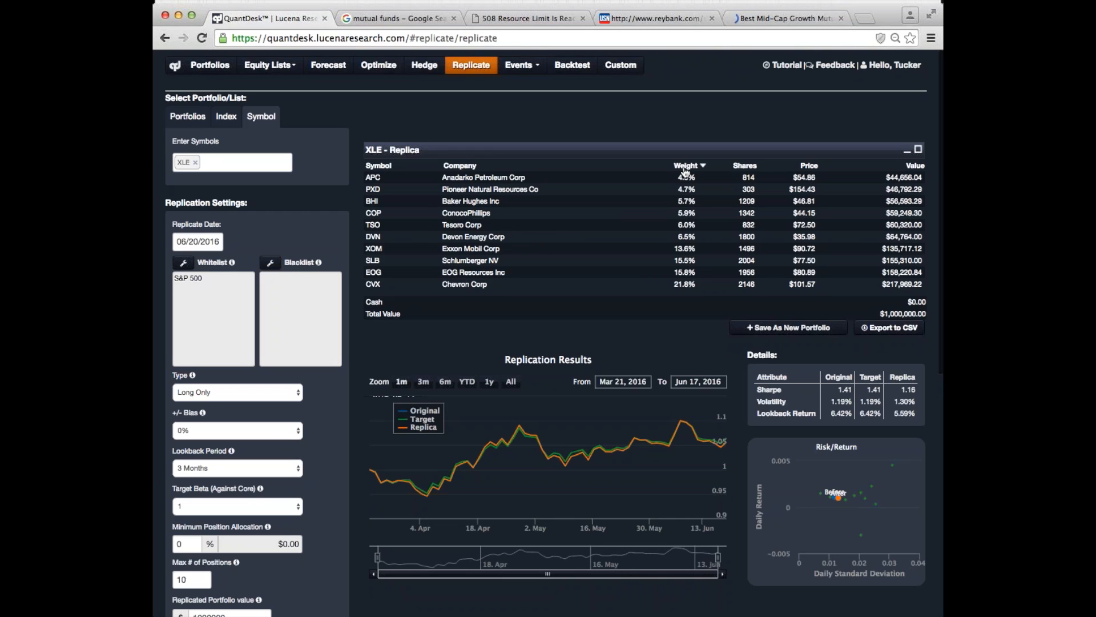
left_click(687, 165)
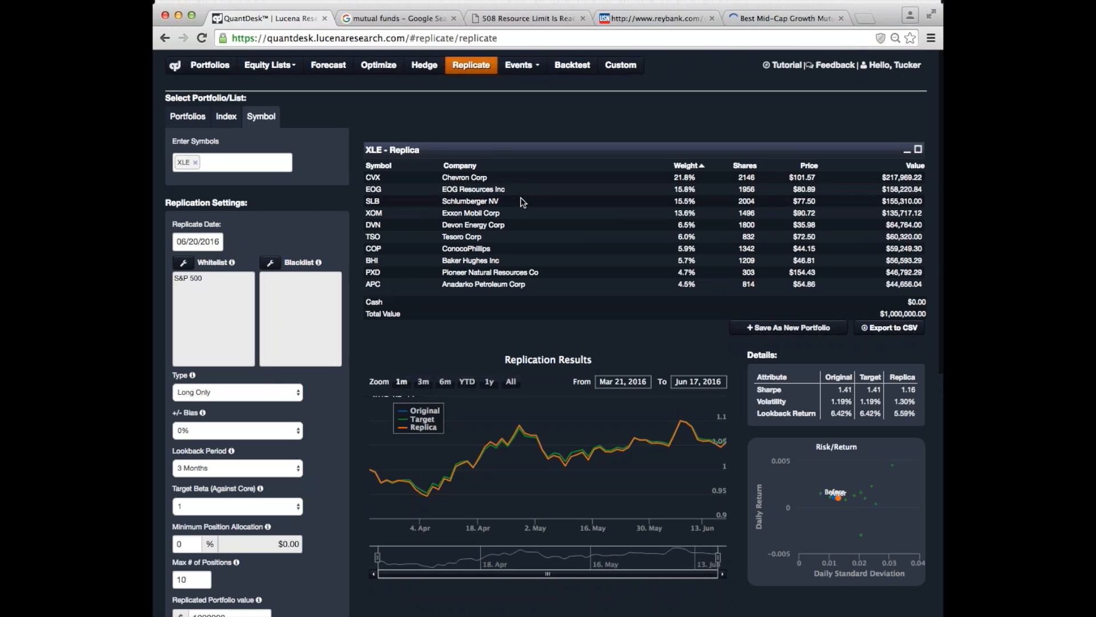
mouse_move(528, 226)
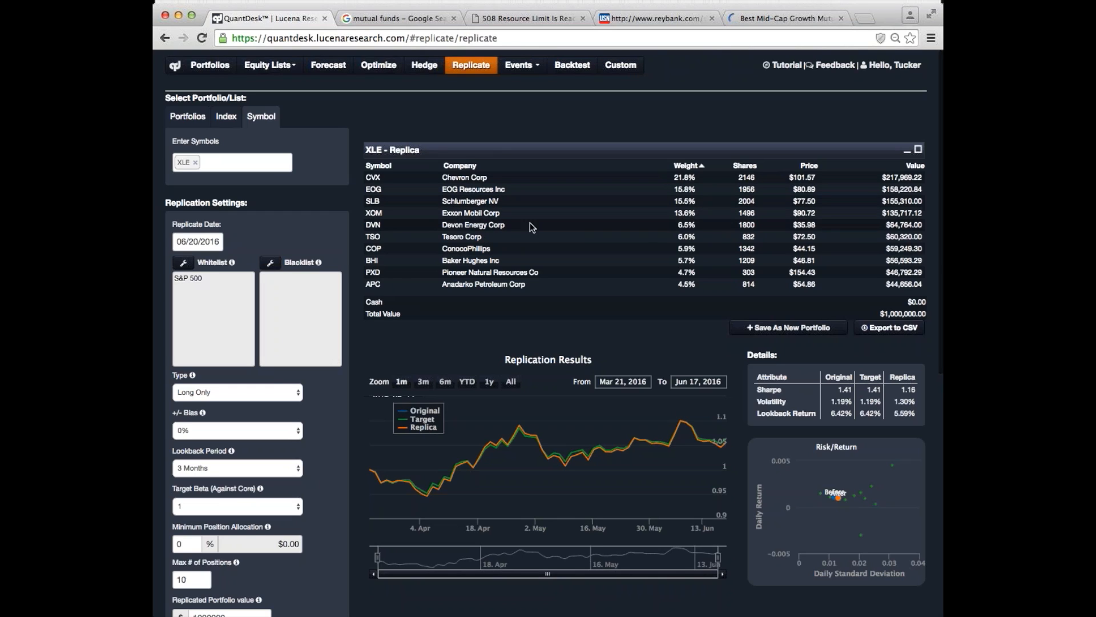
mouse_move(547, 261)
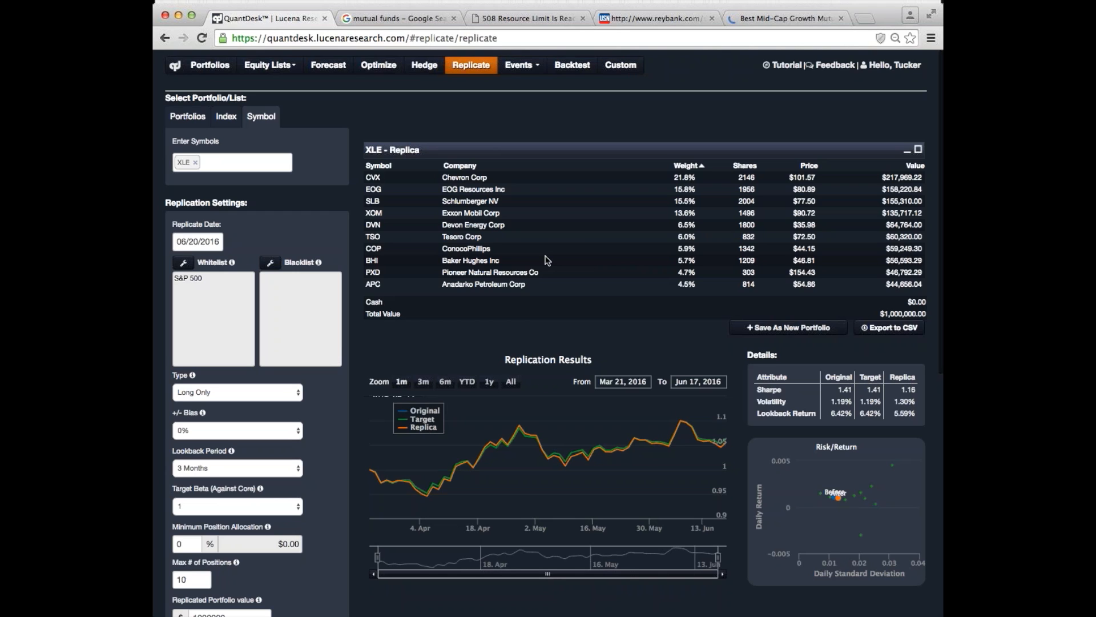
left_click(521, 64)
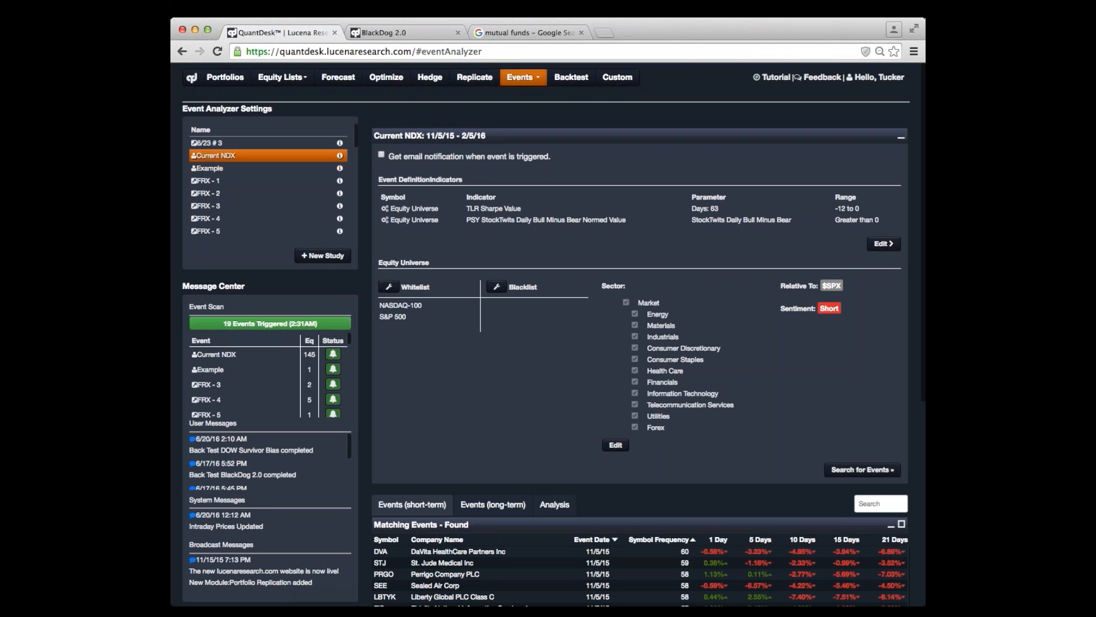
mouse_move(519, 199)
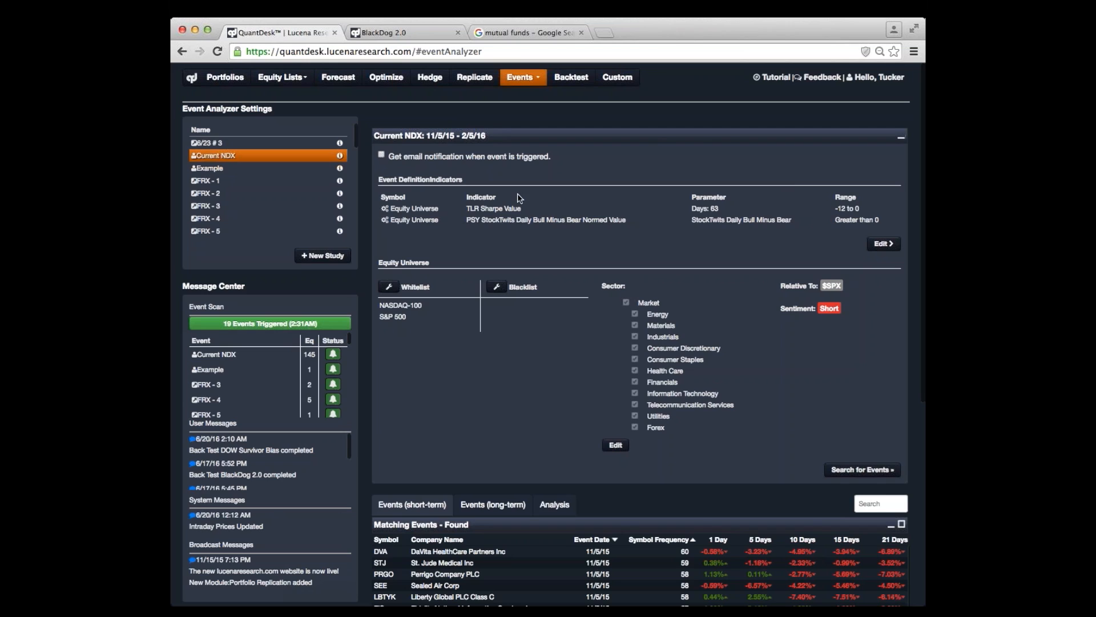
mouse_move(520, 198)
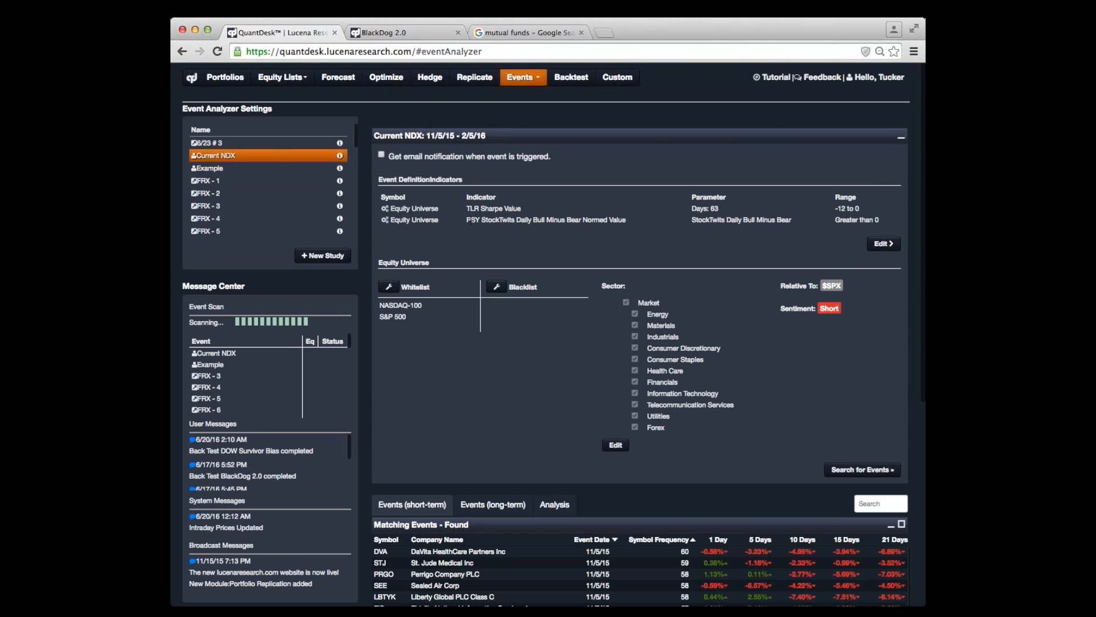
- Collapse the study definition, show page 3 of matching events and highlight the 12667 Total Events figure
left_click(861, 469)
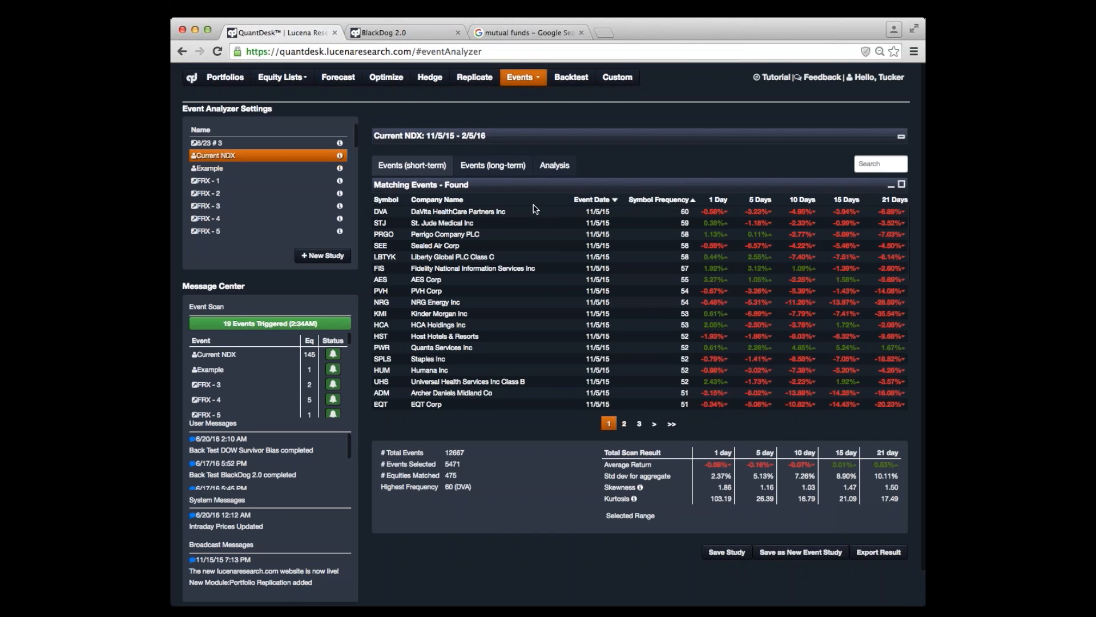
mouse_move(531, 257)
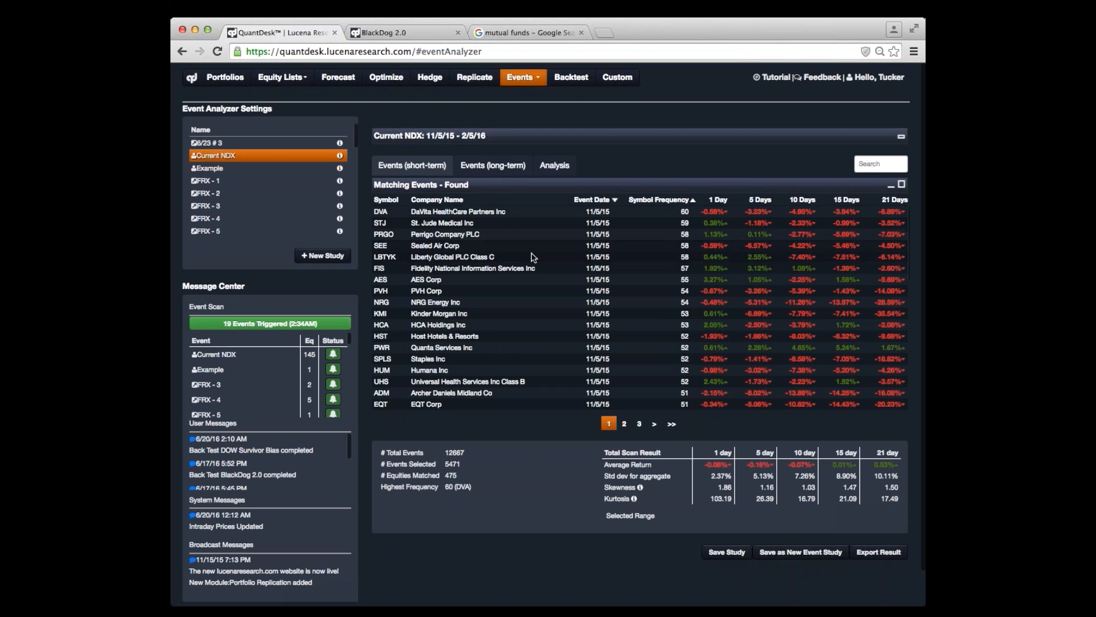
mouse_move(531, 257)
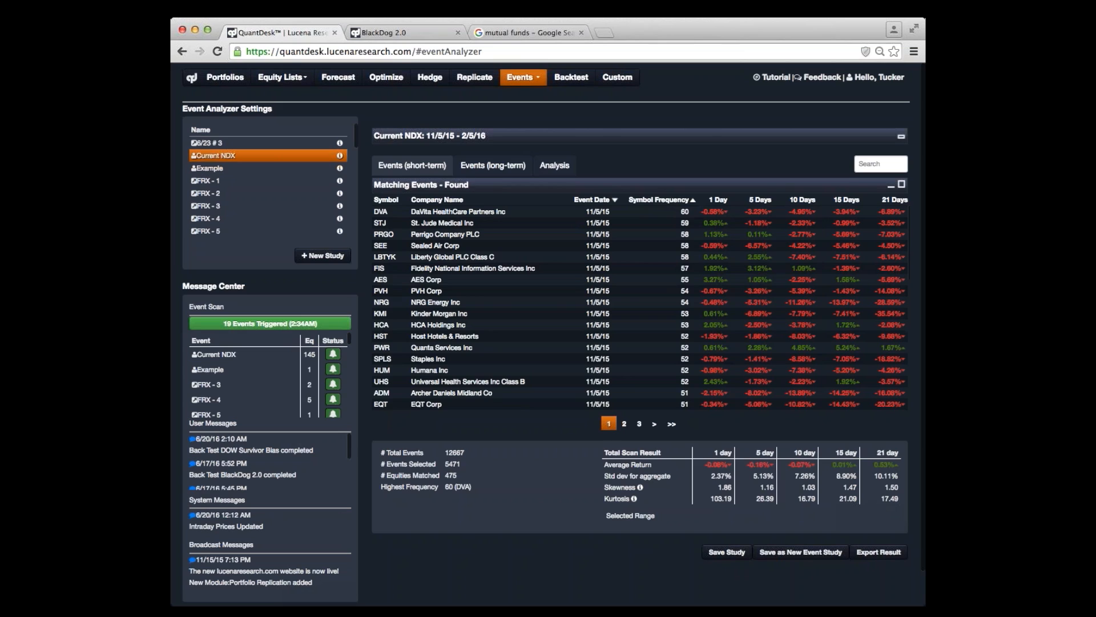
mouse_move(638, 427)
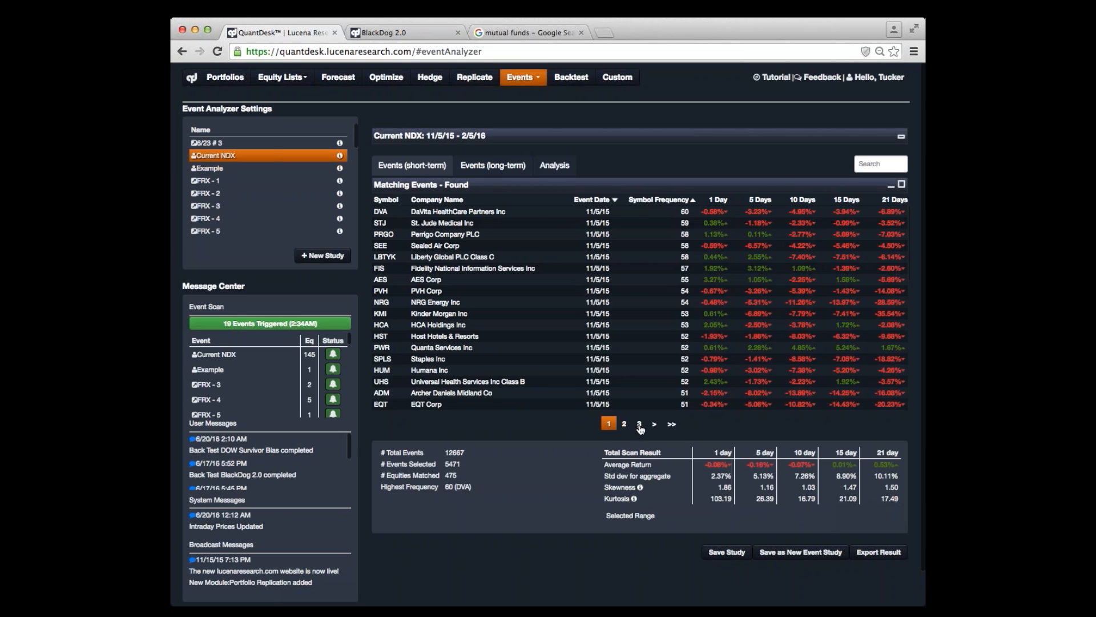
left_click(639, 423)
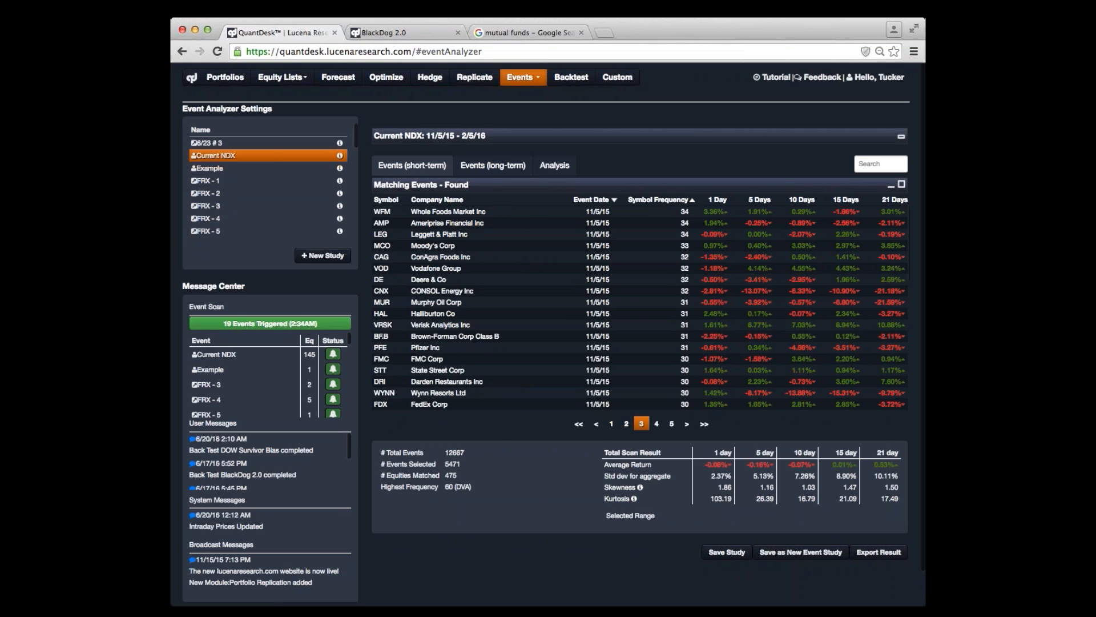
double_click(453, 452)
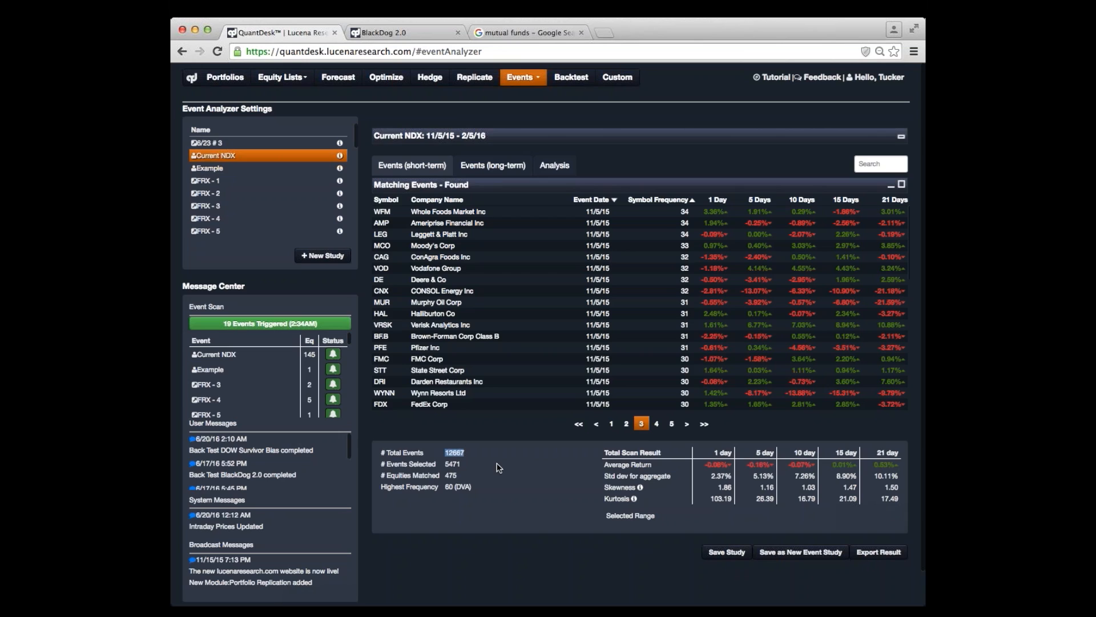
mouse_move(499, 467)
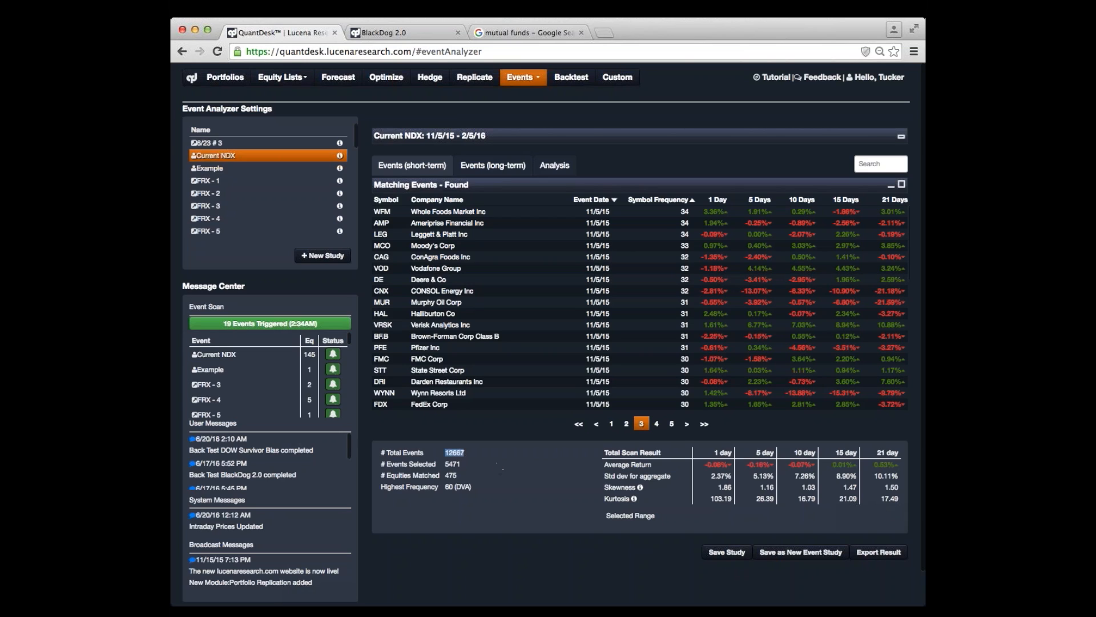
mouse_move(434, 147)
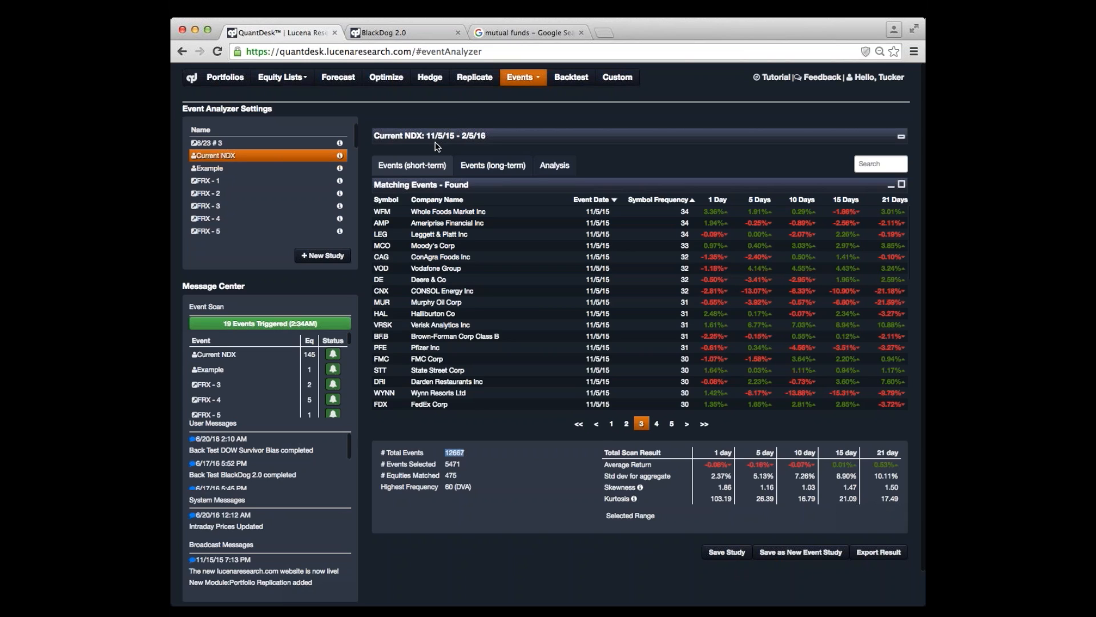
mouse_move(481, 145)
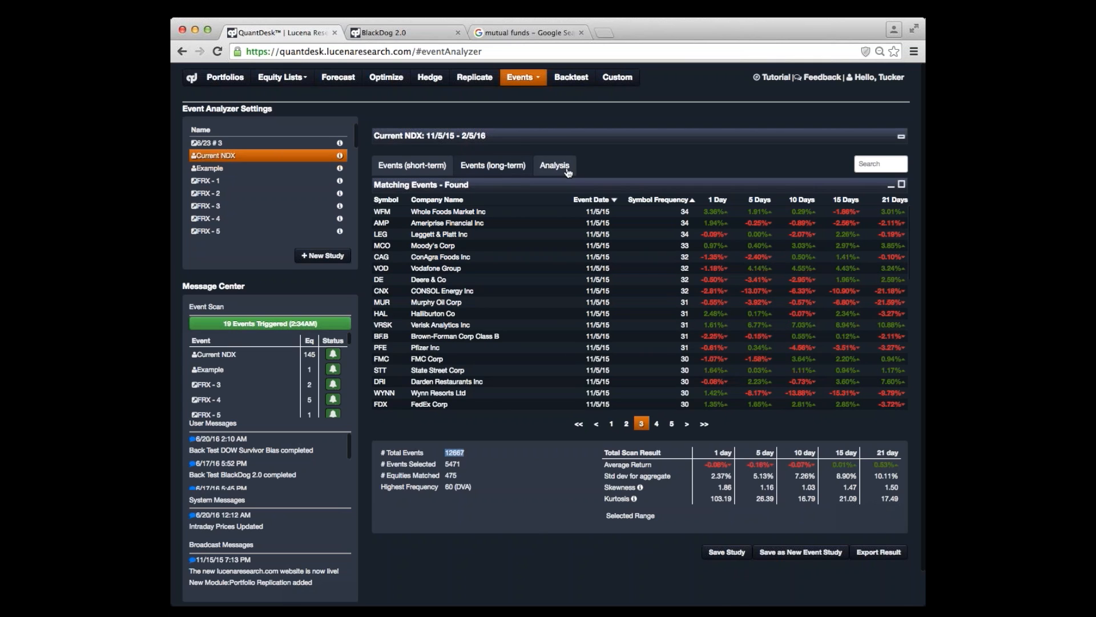
- Show the Analysis sector treemap scaled by event frequency instead of market cap
left_click(554, 164)
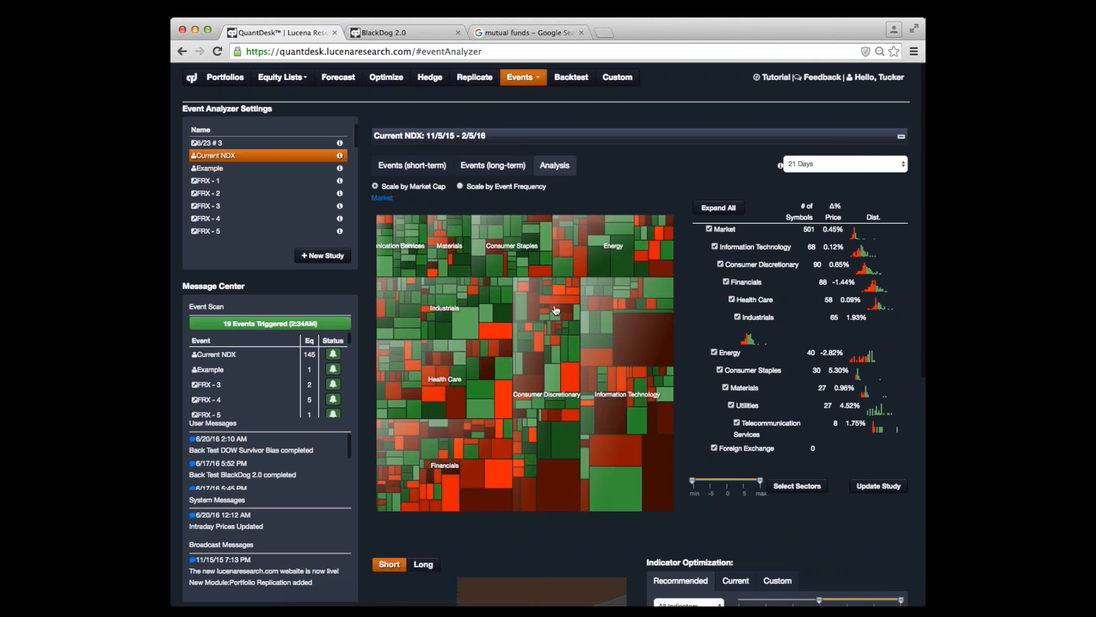
mouse_move(552, 364)
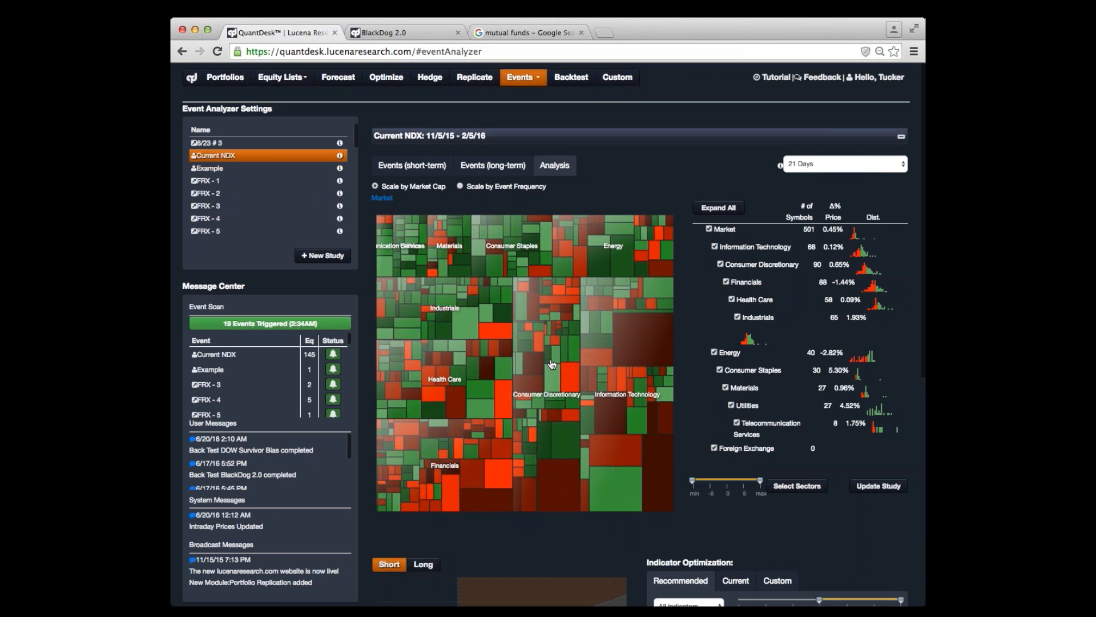
mouse_move(493, 321)
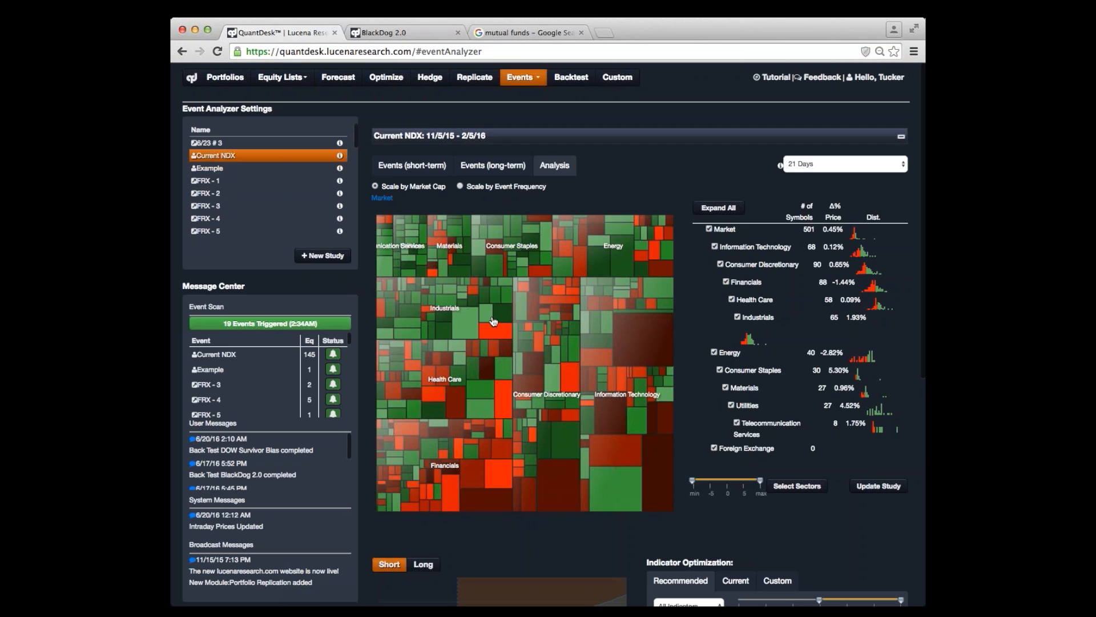
mouse_move(603, 284)
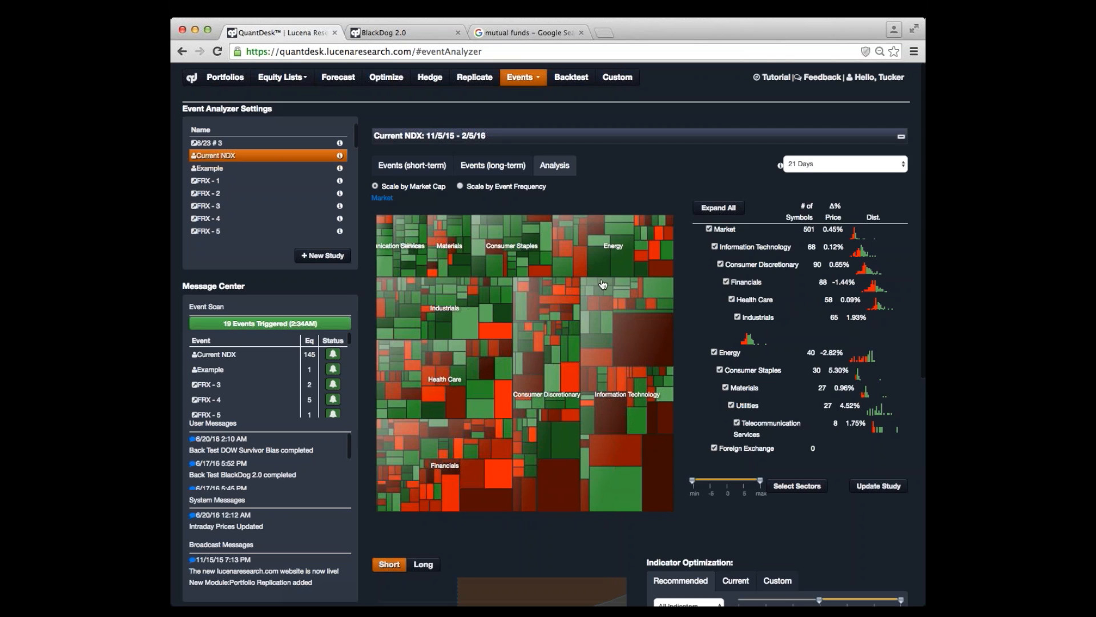
mouse_move(615, 270)
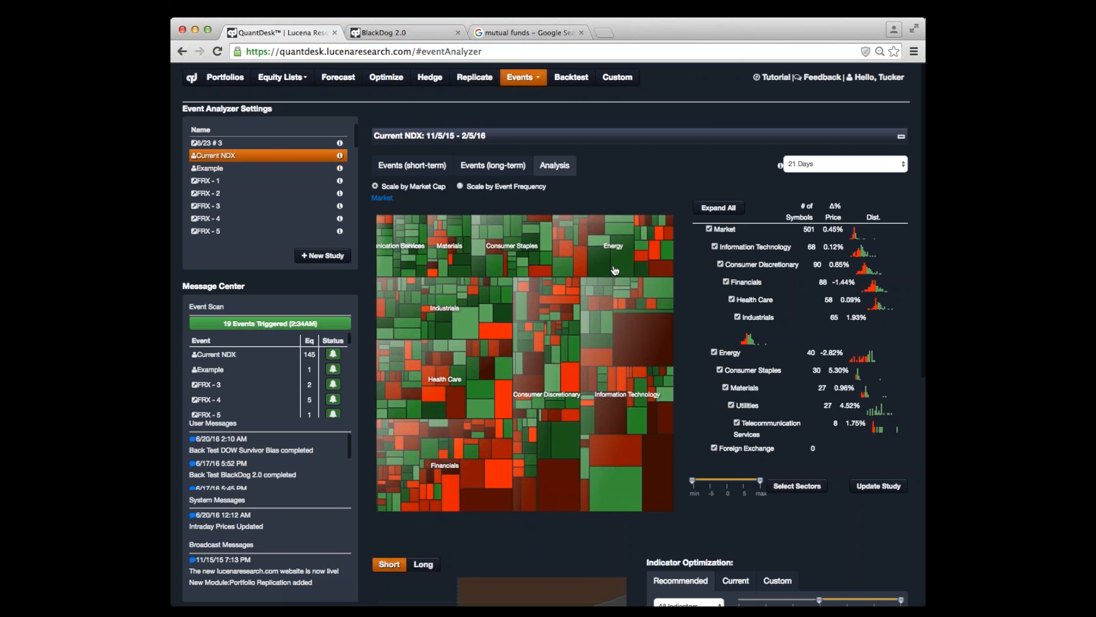
mouse_move(415, 195)
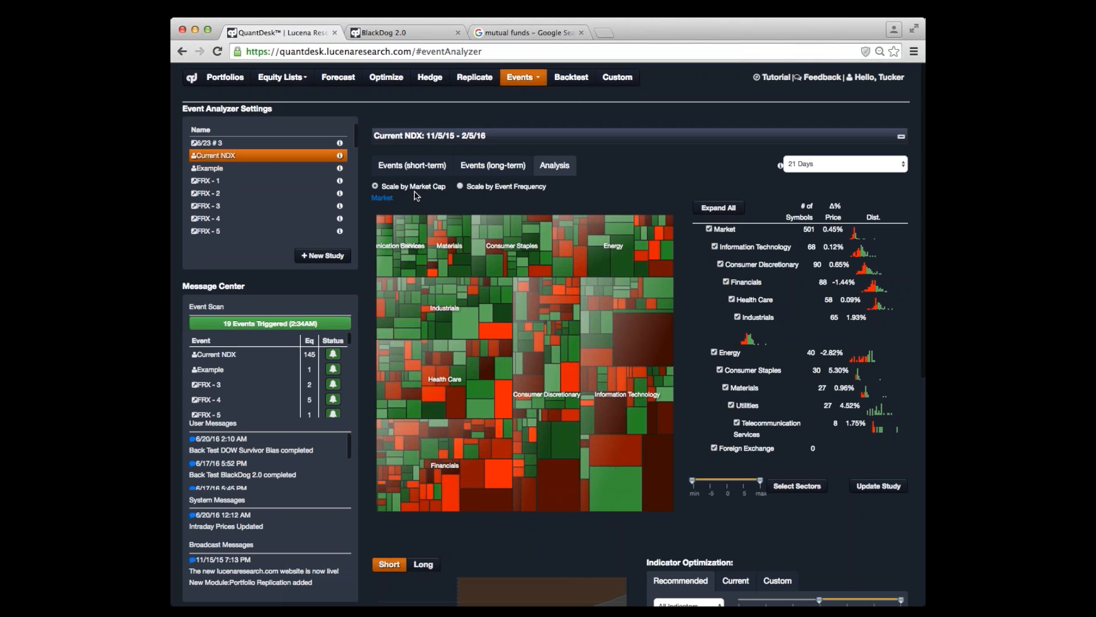
mouse_move(452, 191)
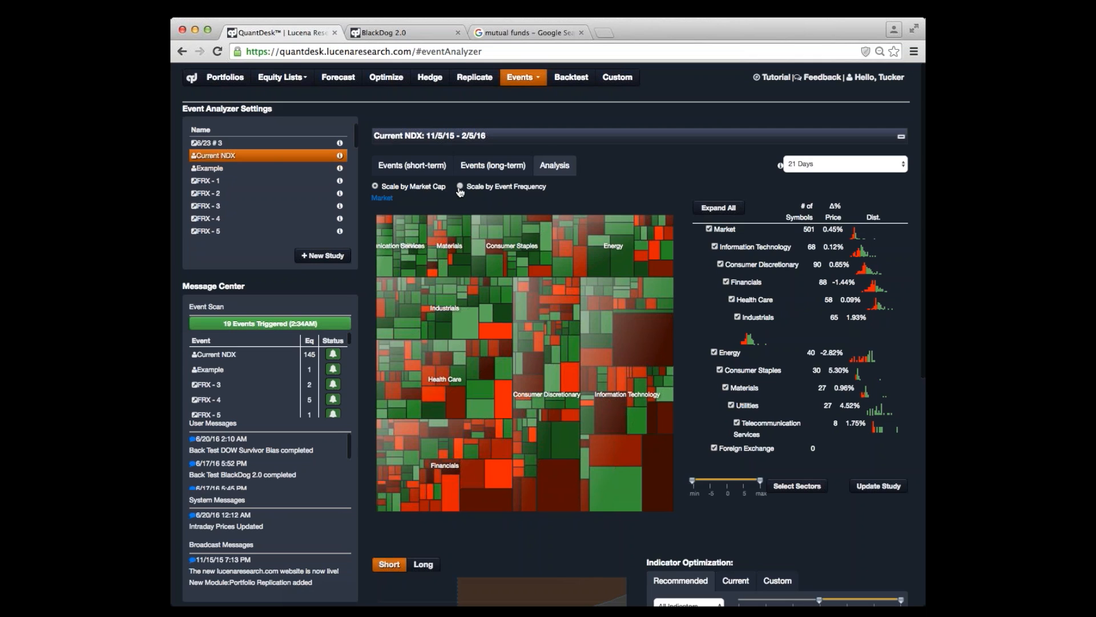
left_click(460, 187)
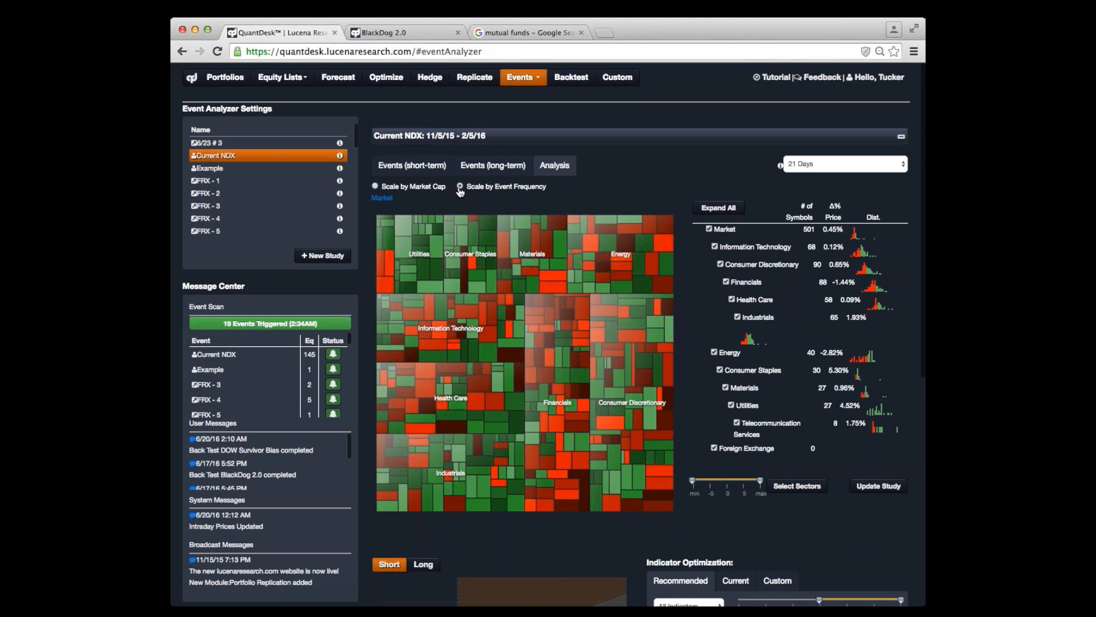
scroll("down", 3)
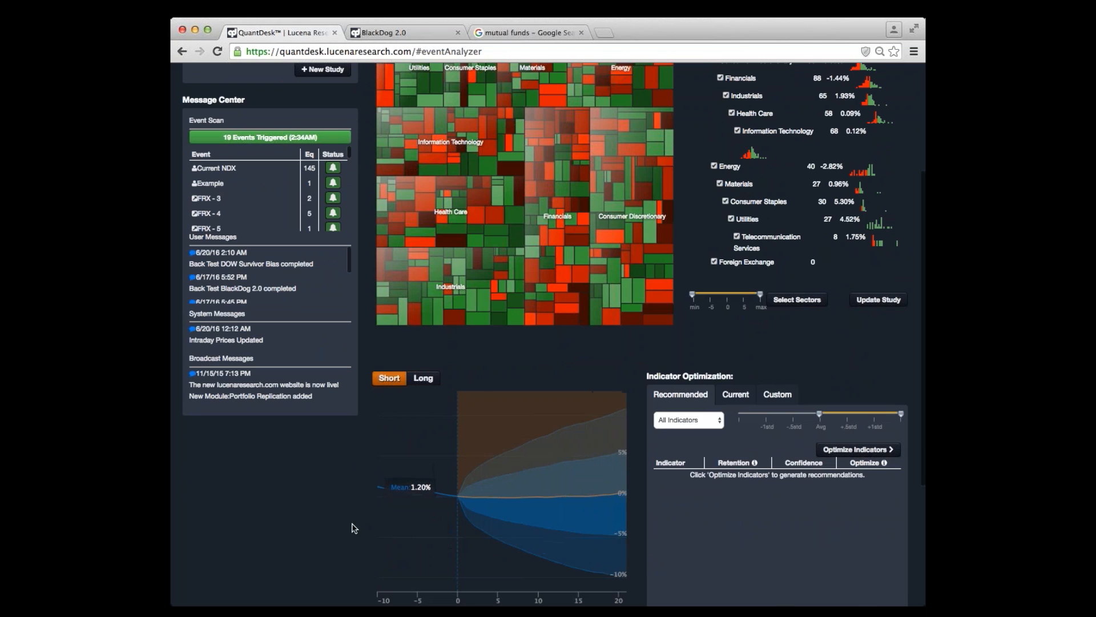
mouse_move(457, 548)
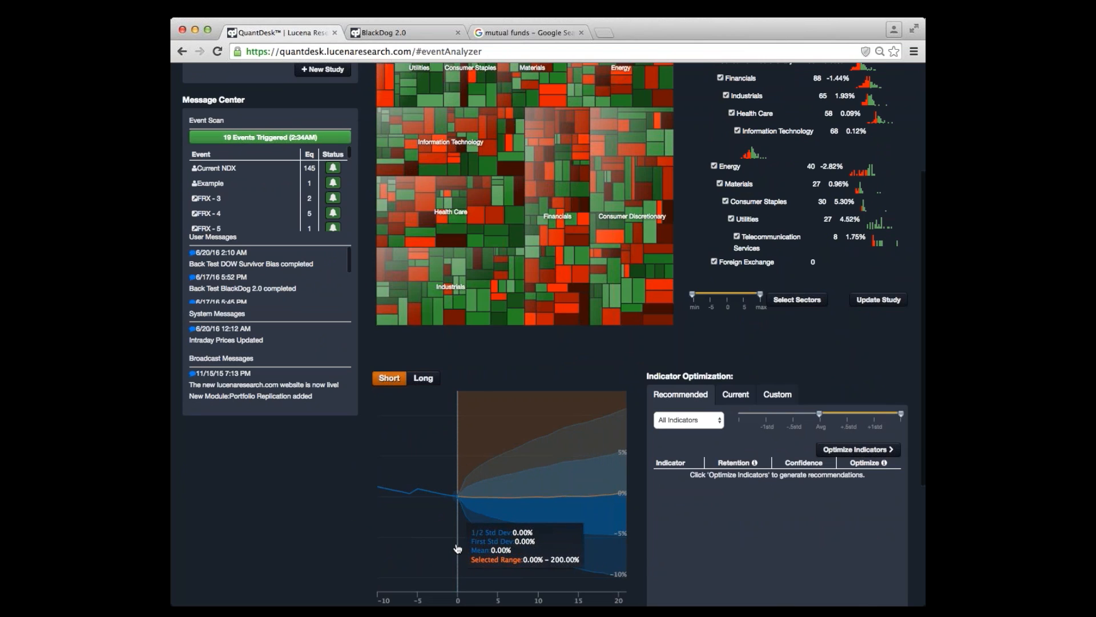
mouse_move(486, 447)
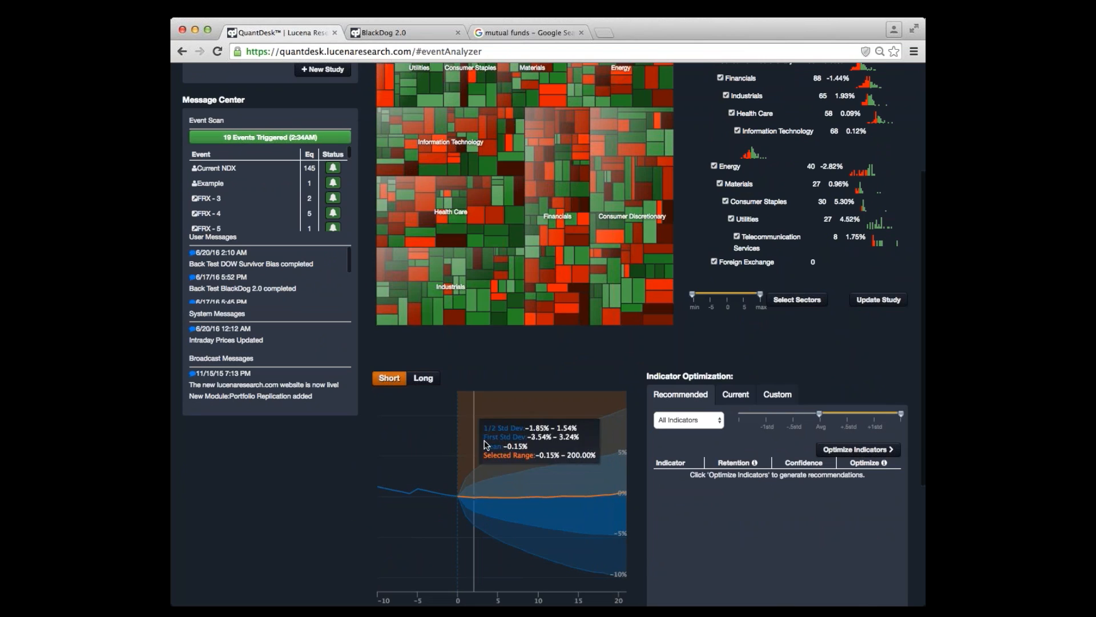
mouse_move(622, 475)
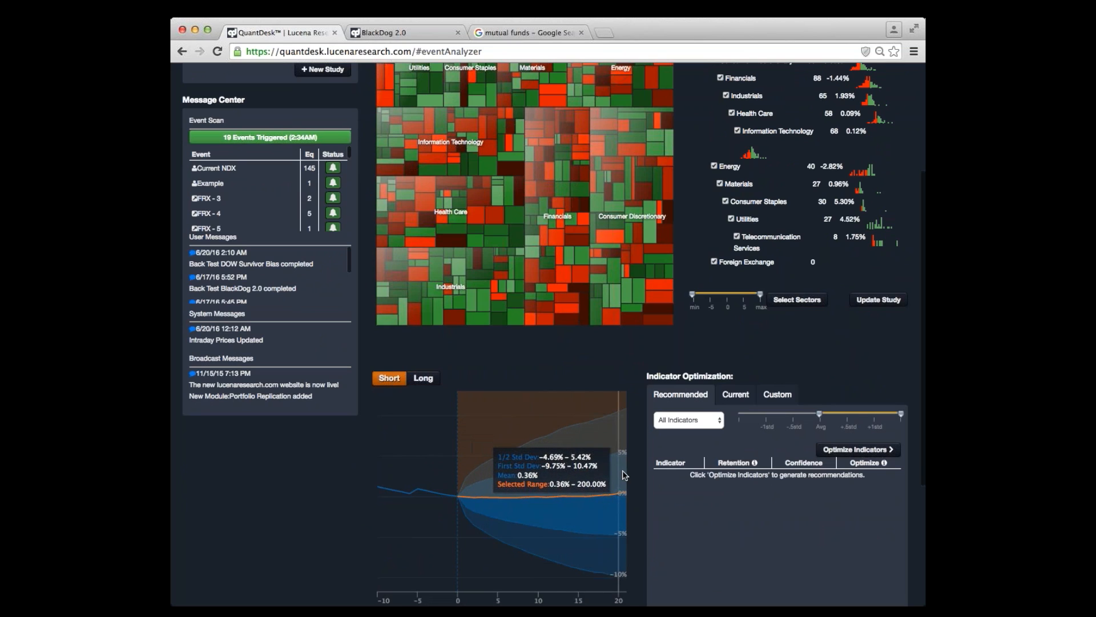
mouse_move(458, 507)
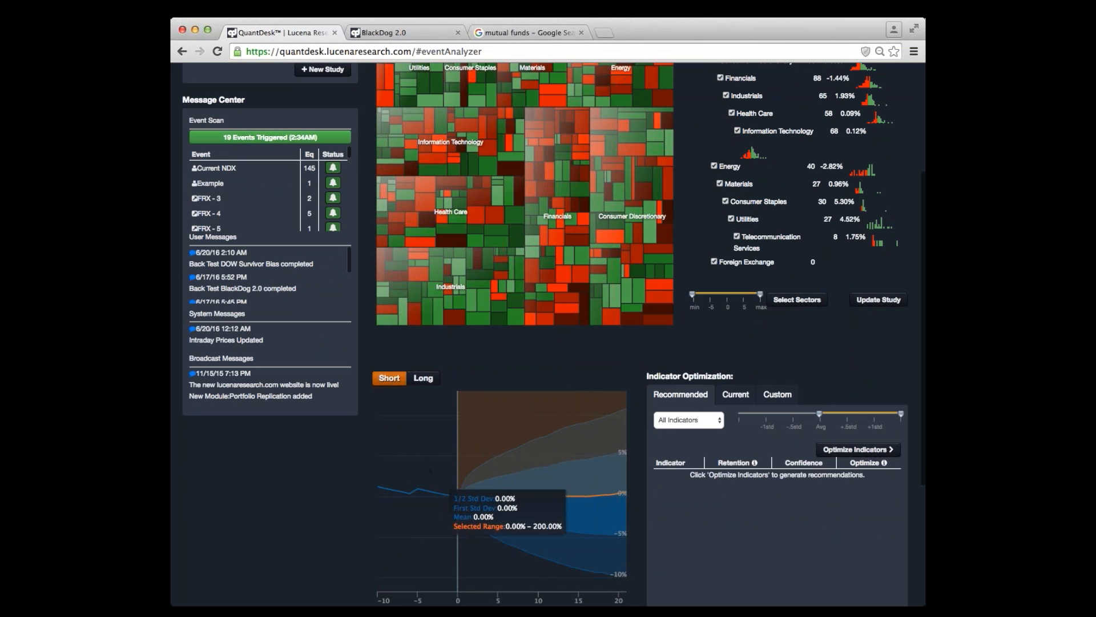
mouse_move(543, 501)
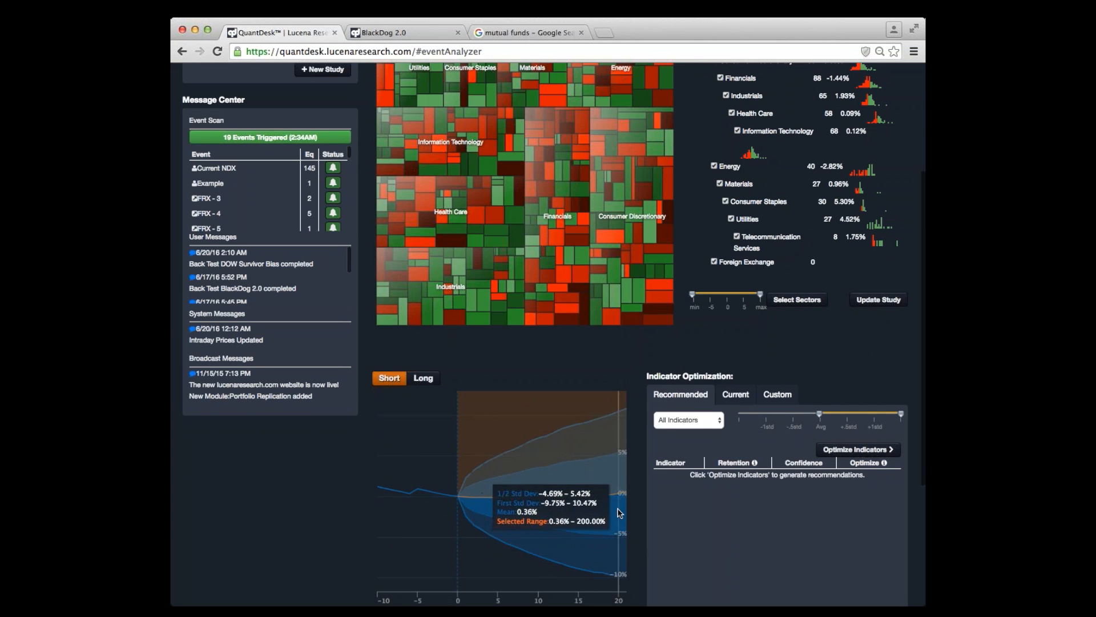
mouse_move(618, 513)
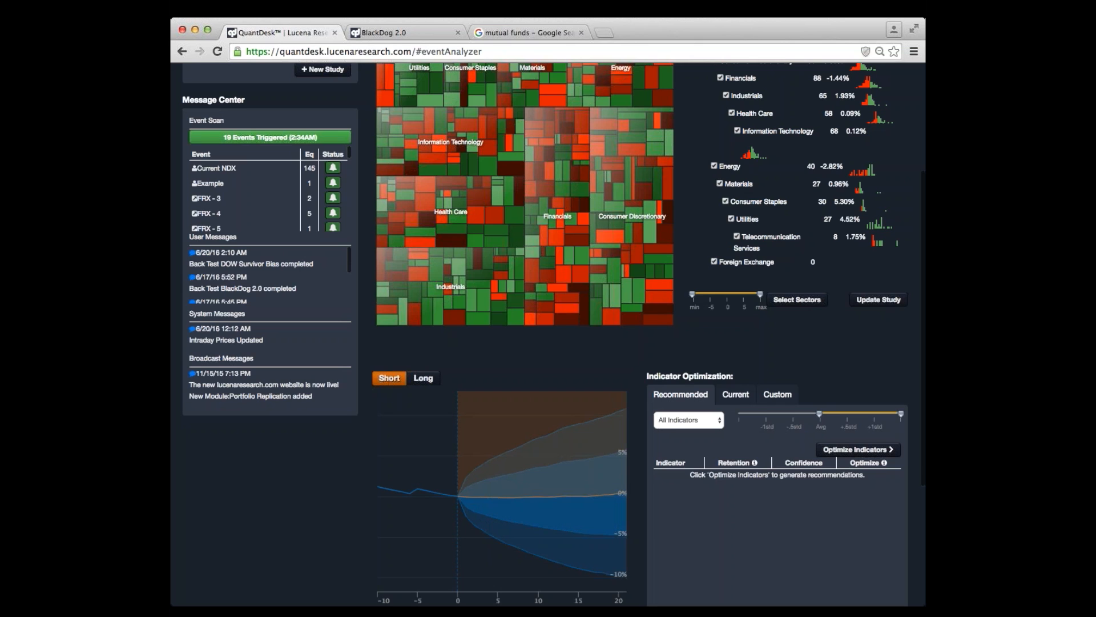
scroll("down", 3)
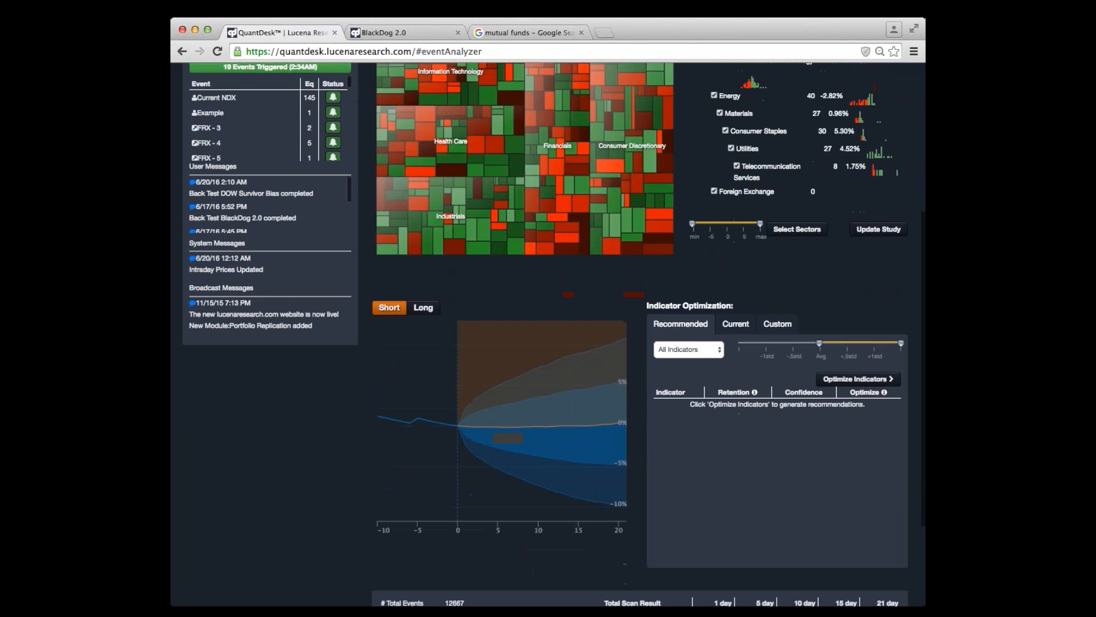
scroll("down", 3)
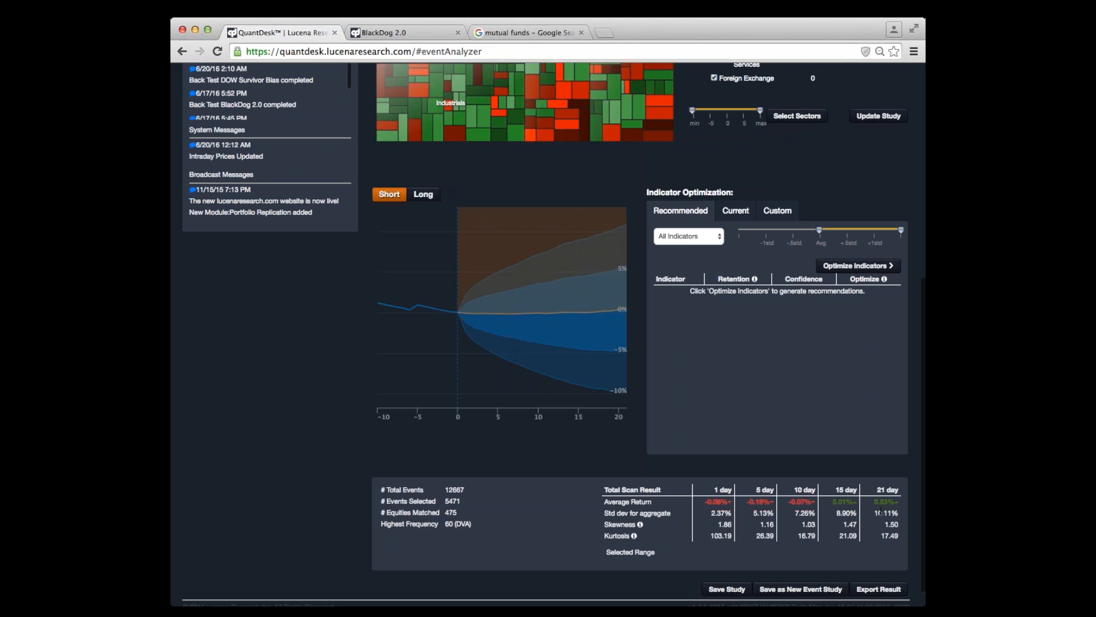
- Run Optimize Indicators and view the optimization details for TLR Beta Value Days: 252
left_click(856, 271)
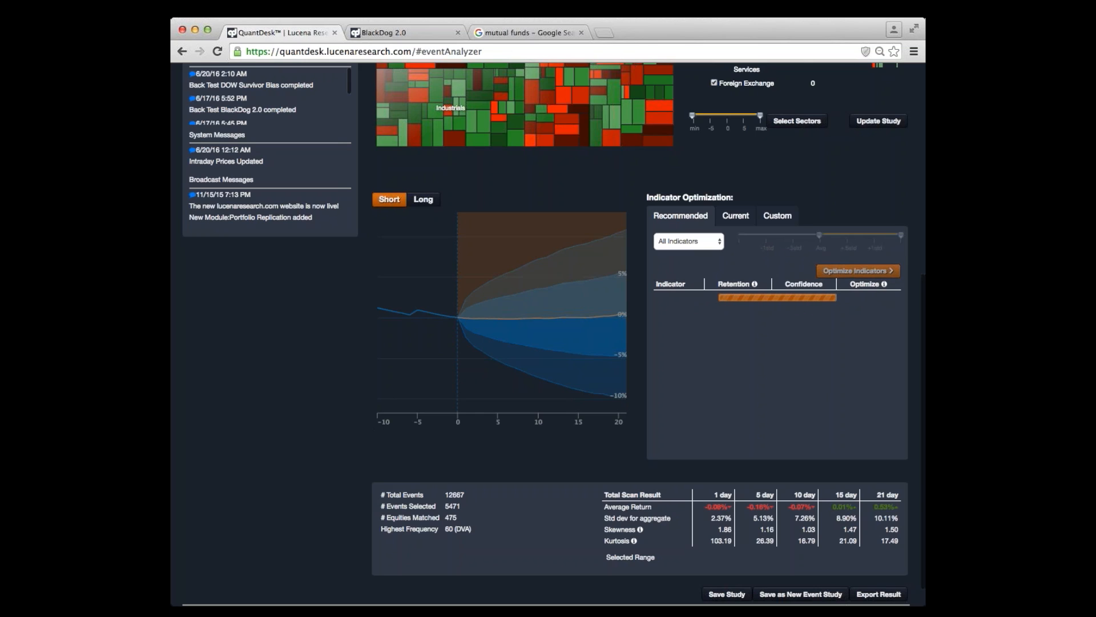
left_click(857, 271)
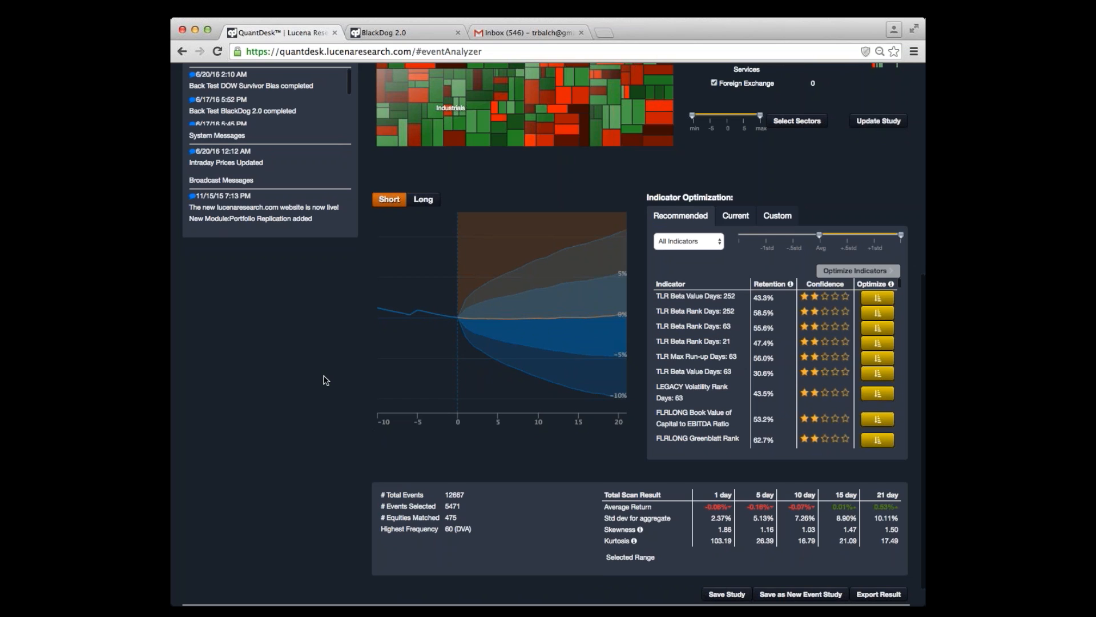
mouse_move(416, 309)
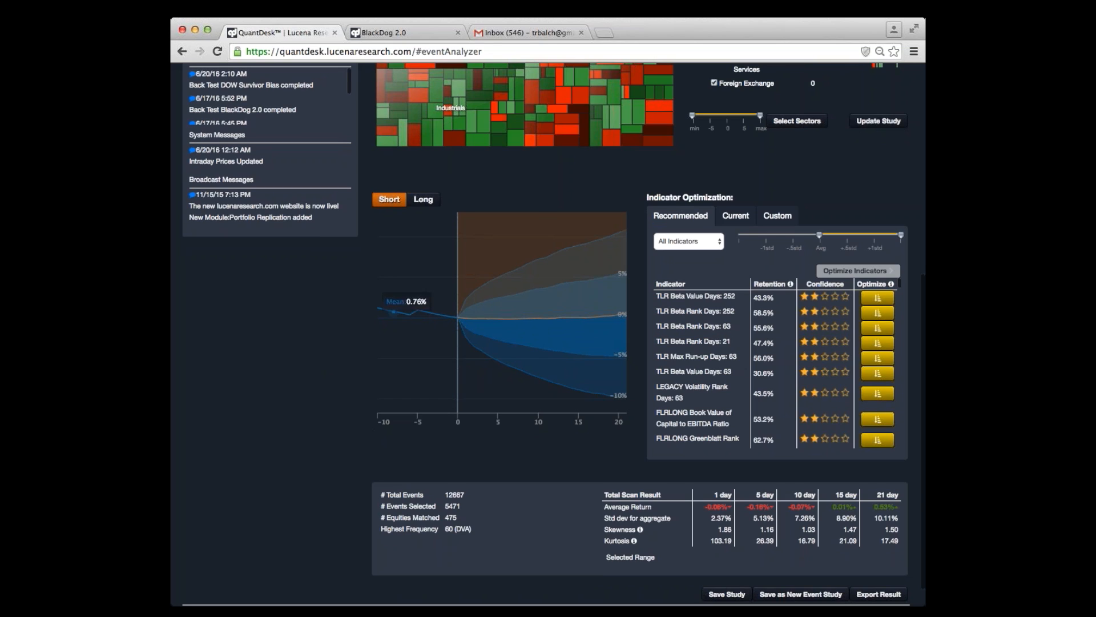
mouse_move(676, 319)
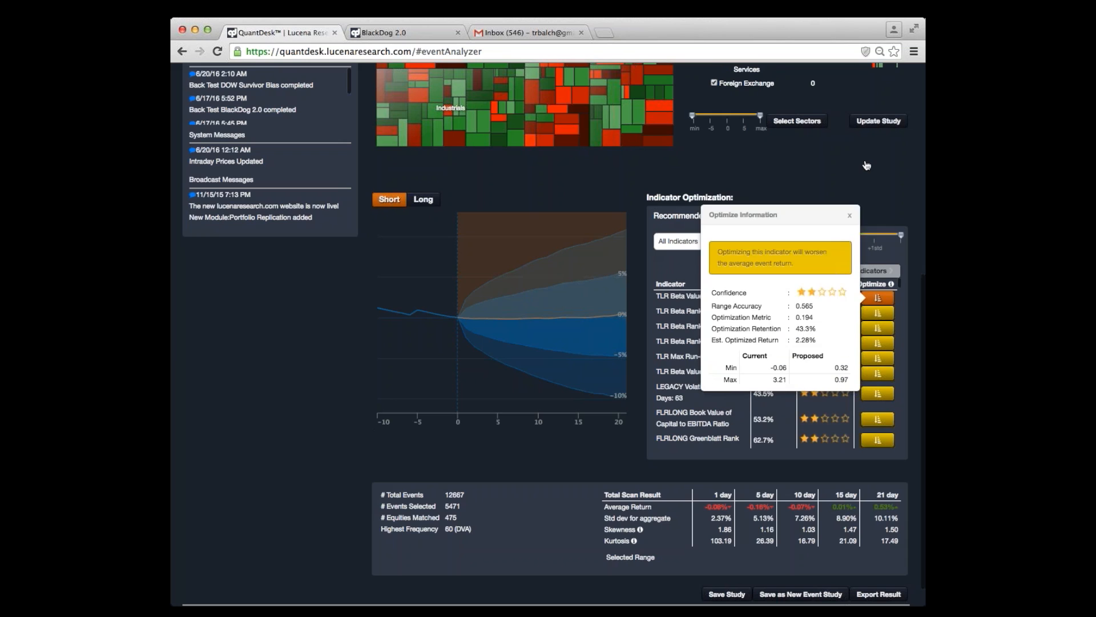
- Close the Optimize Information popup and review the updated heatmap, chart and 5667-event results
left_click(849, 215)
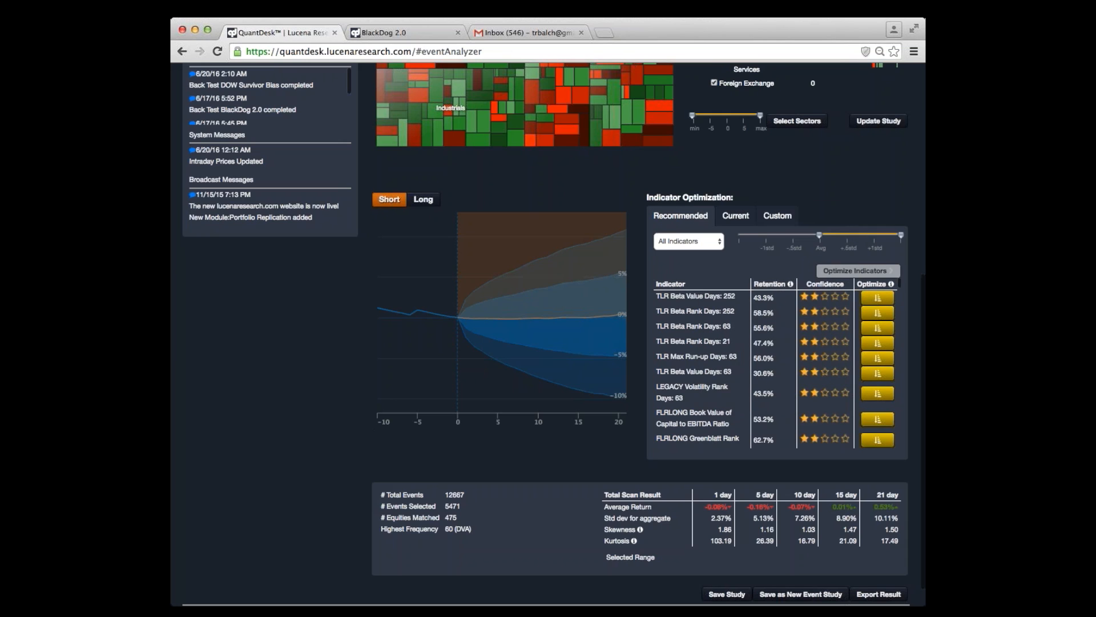
scroll("up", 3)
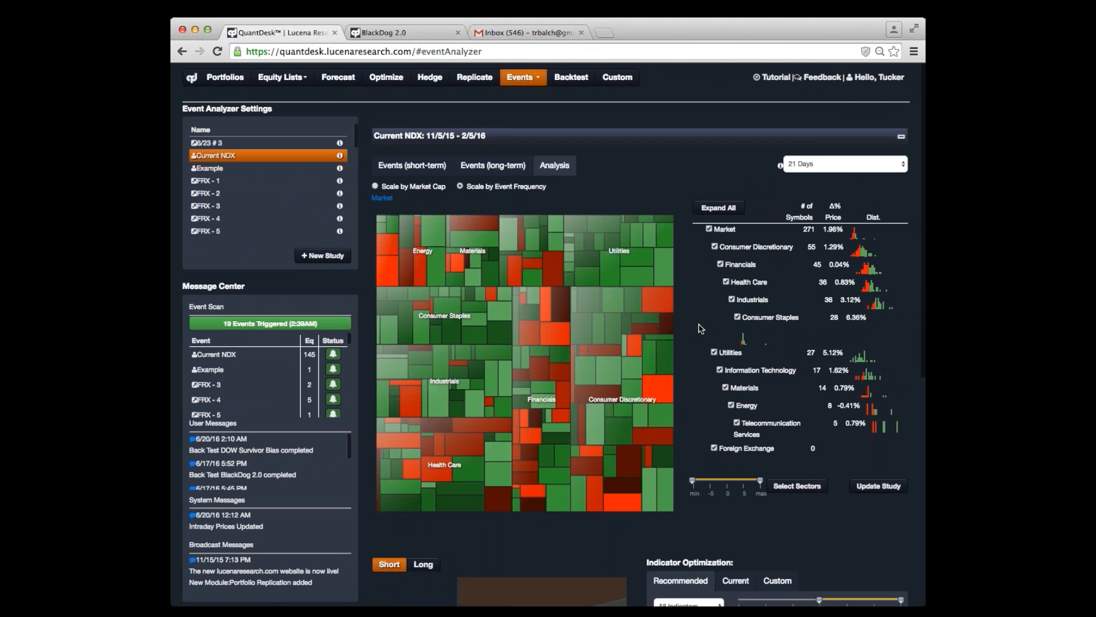
mouse_move(433, 345)
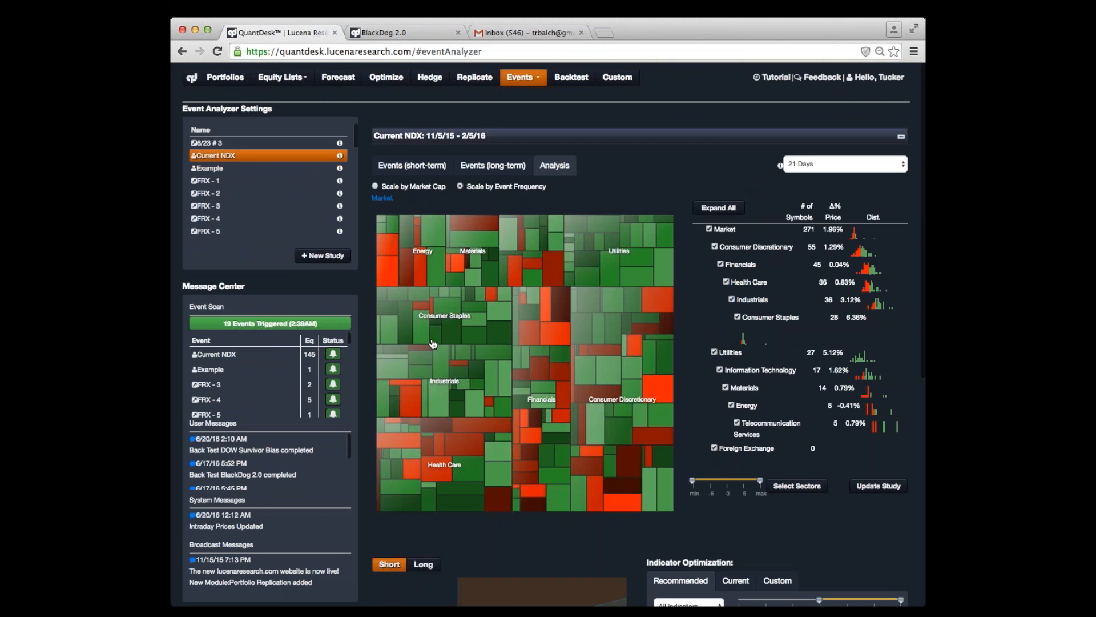
mouse_move(461, 378)
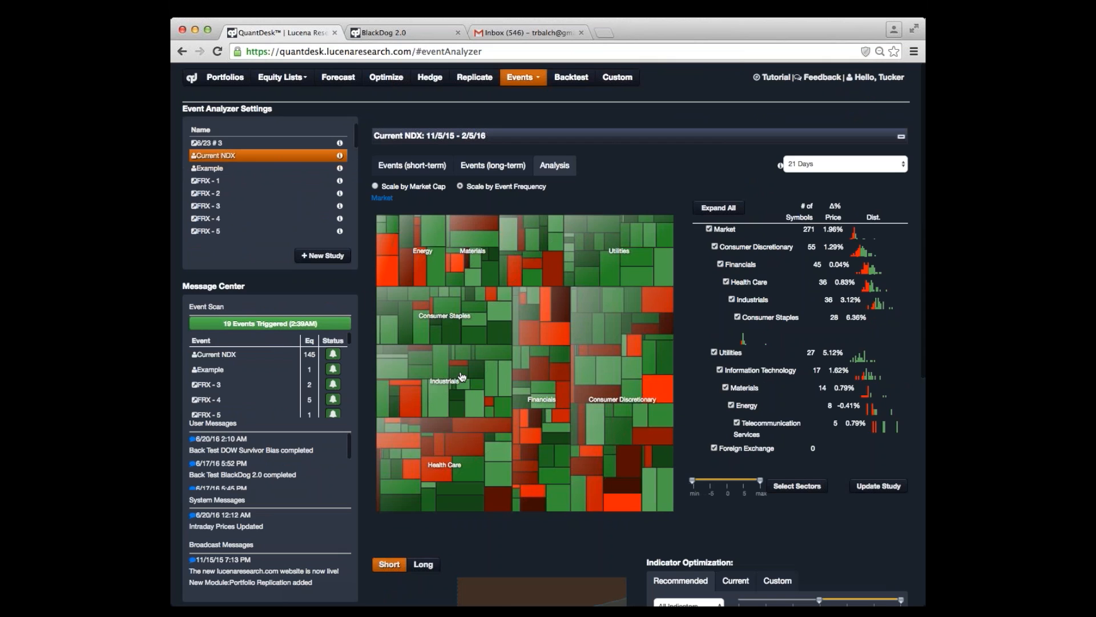
mouse_move(583, 421)
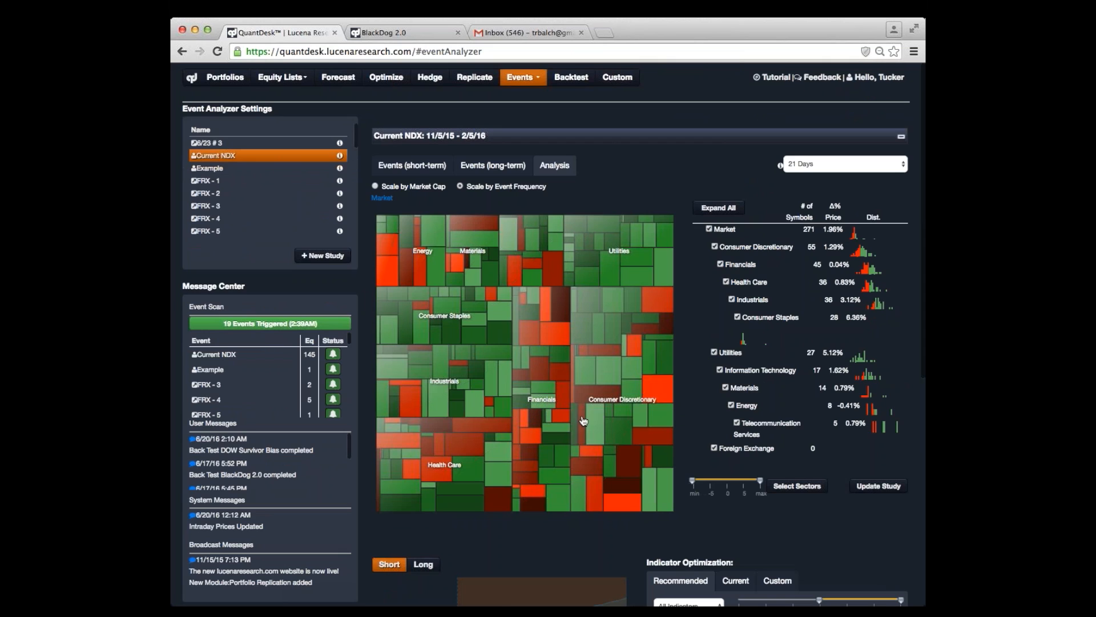
scroll("down", 3)
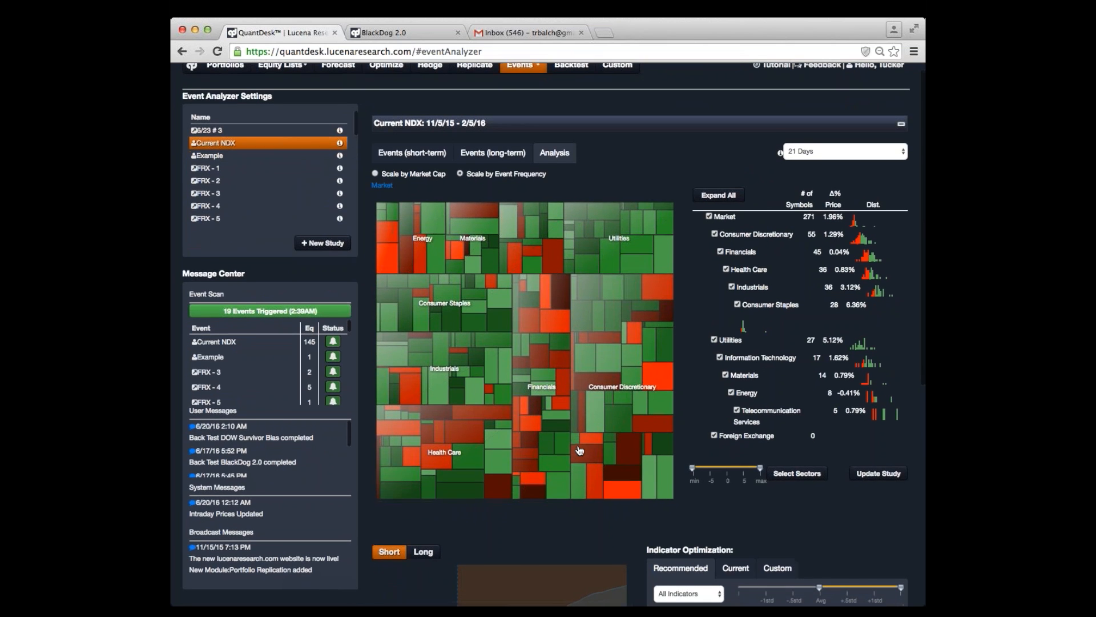
scroll("down", 3)
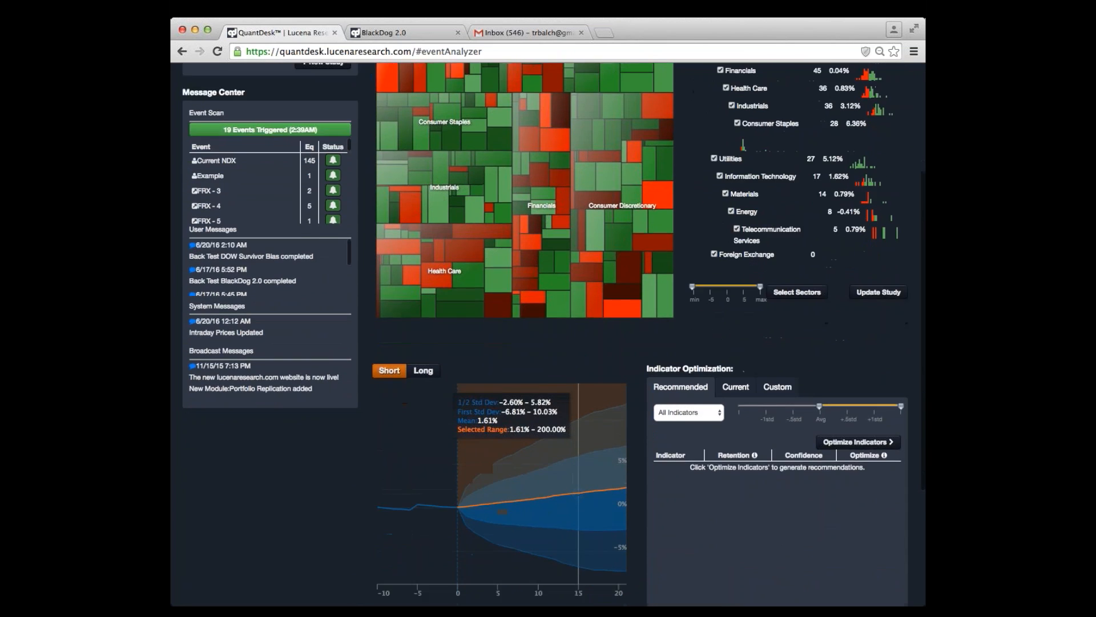
scroll("down", 3)
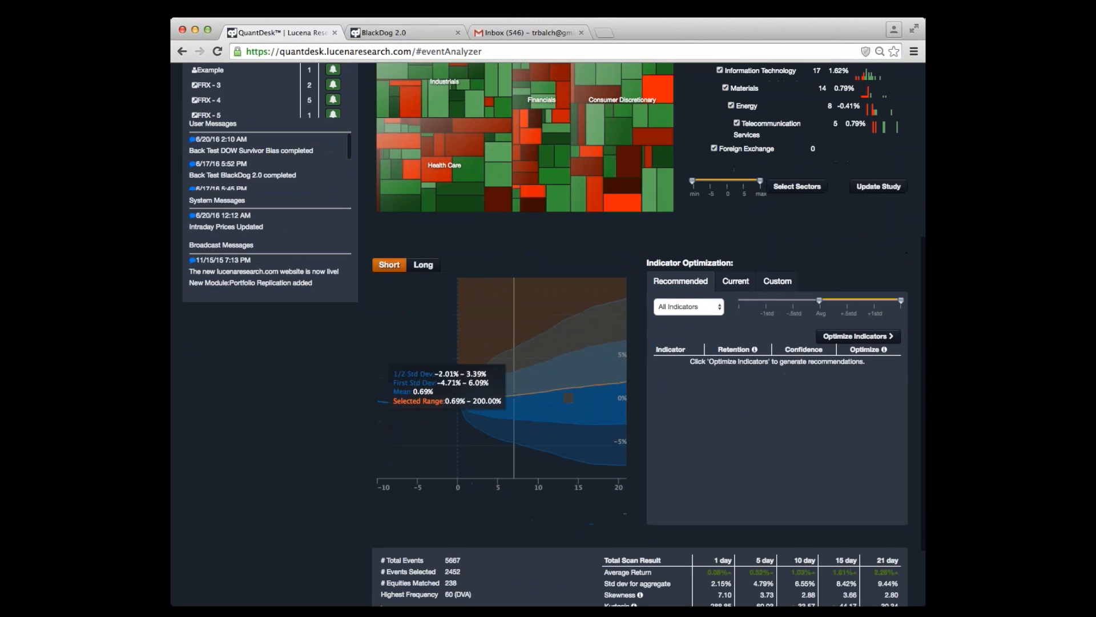
mouse_move(624, 418)
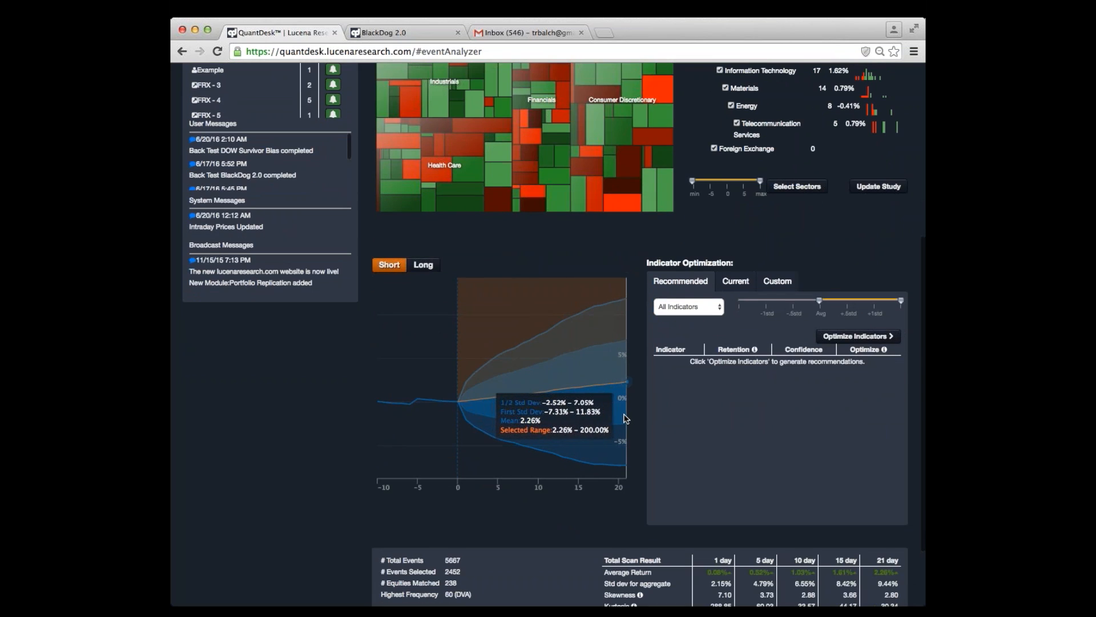
mouse_move(625, 418)
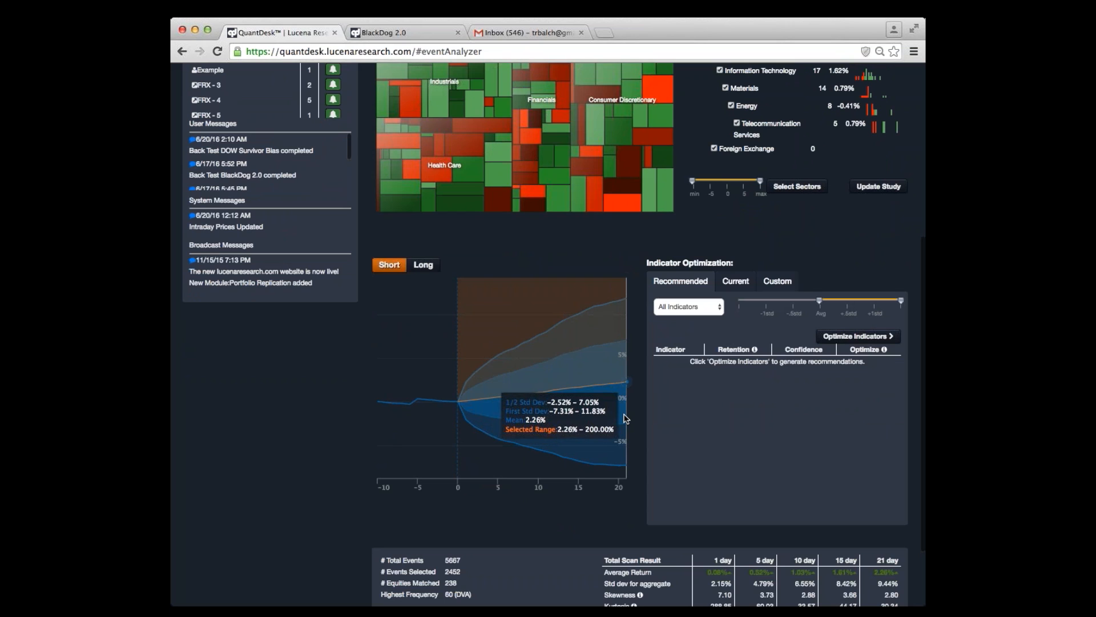
scroll("up", 3)
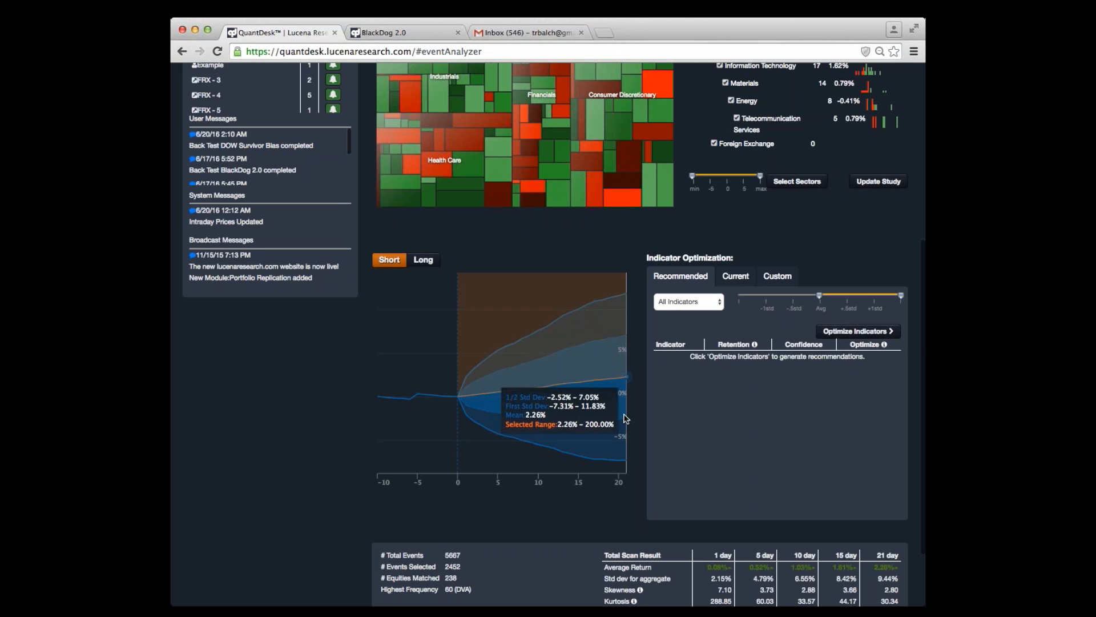
scroll("up", 3)
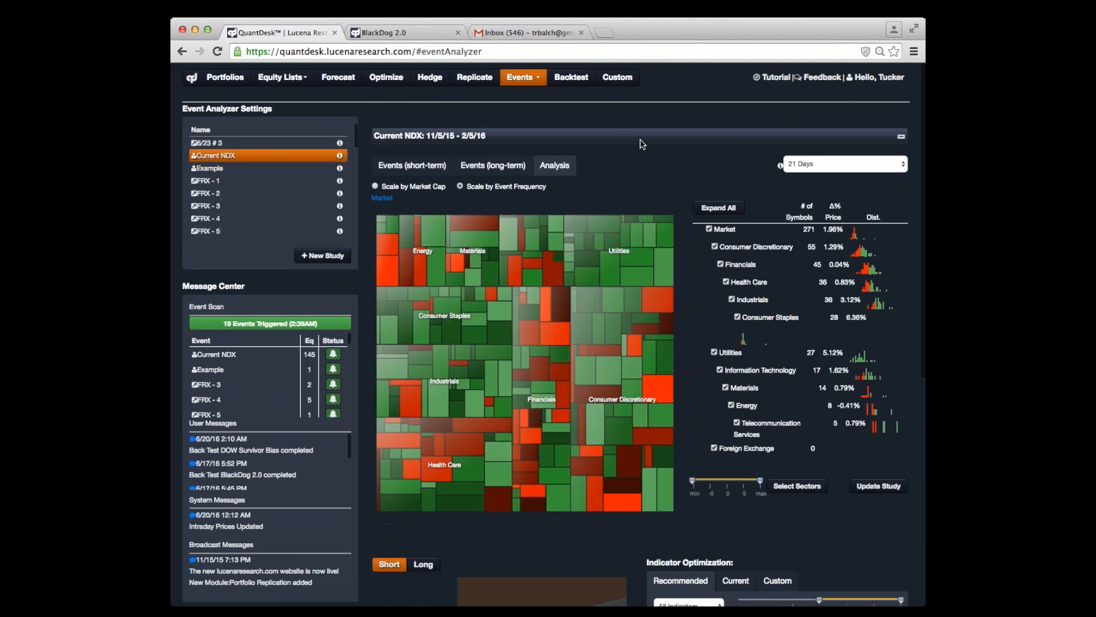
- Go to Backtest Optimize for DOW Survivor Bias and review its holdings and General backtest settings
left_click(571, 76)
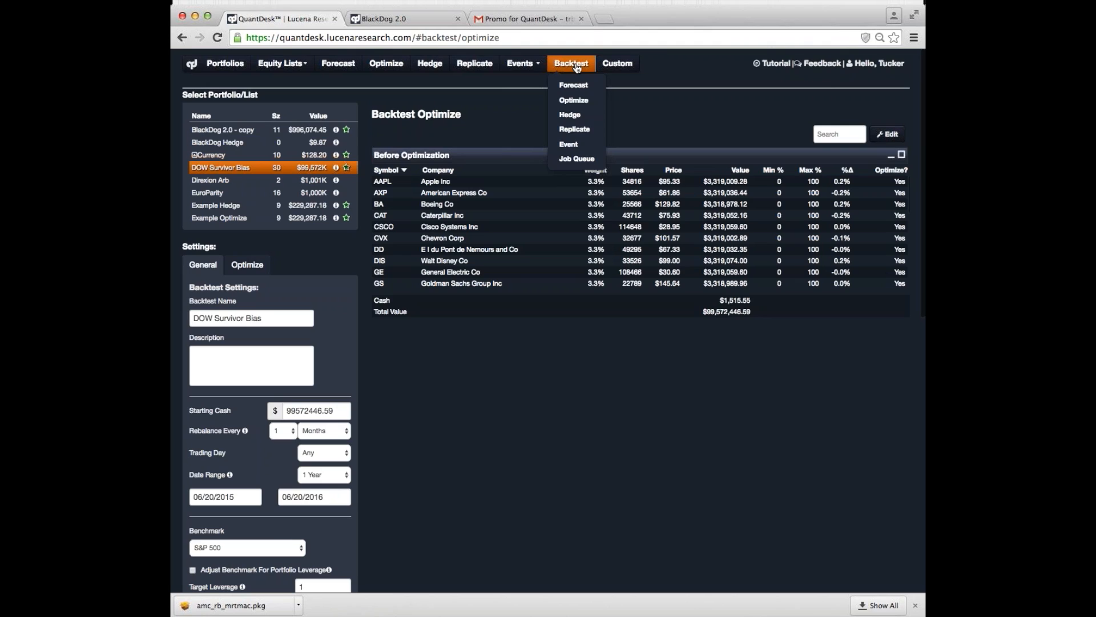
left_click(571, 62)
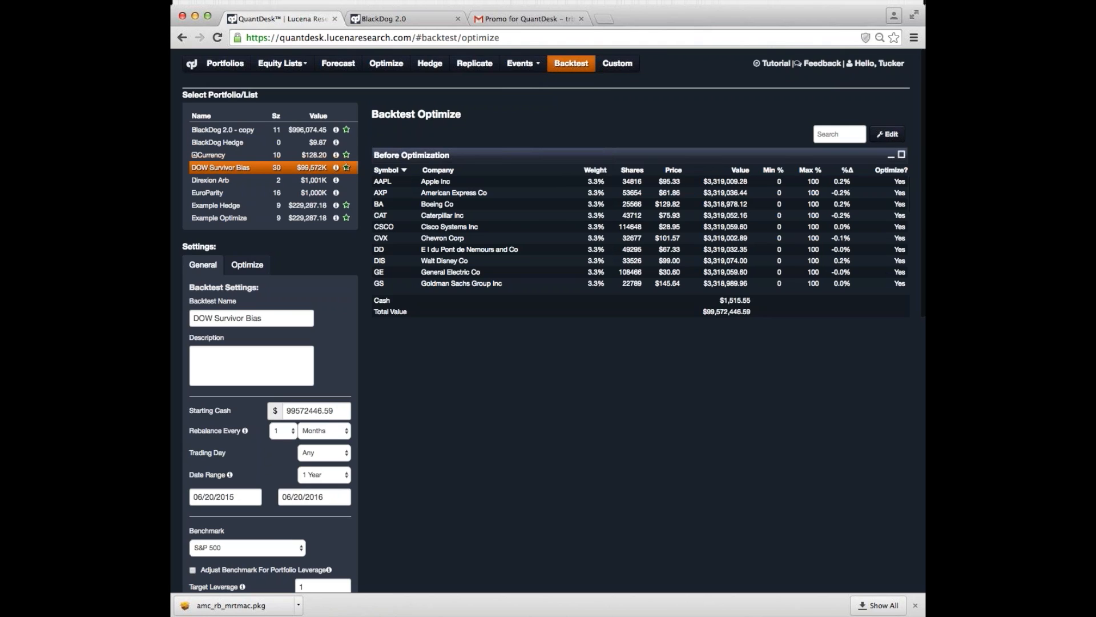
mouse_move(264, 198)
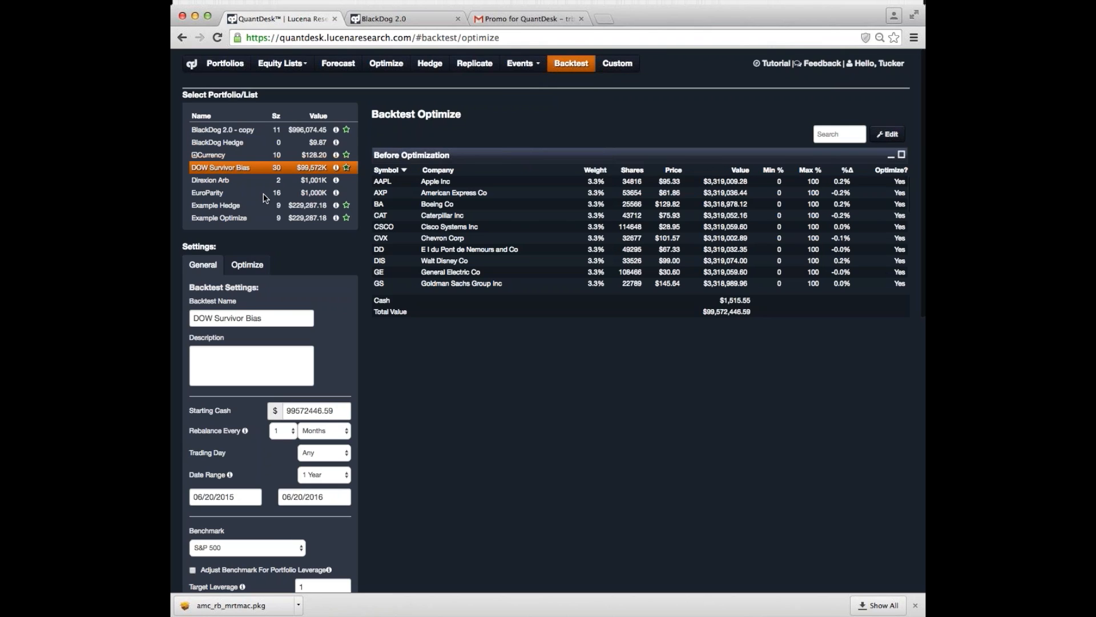
mouse_move(291, 162)
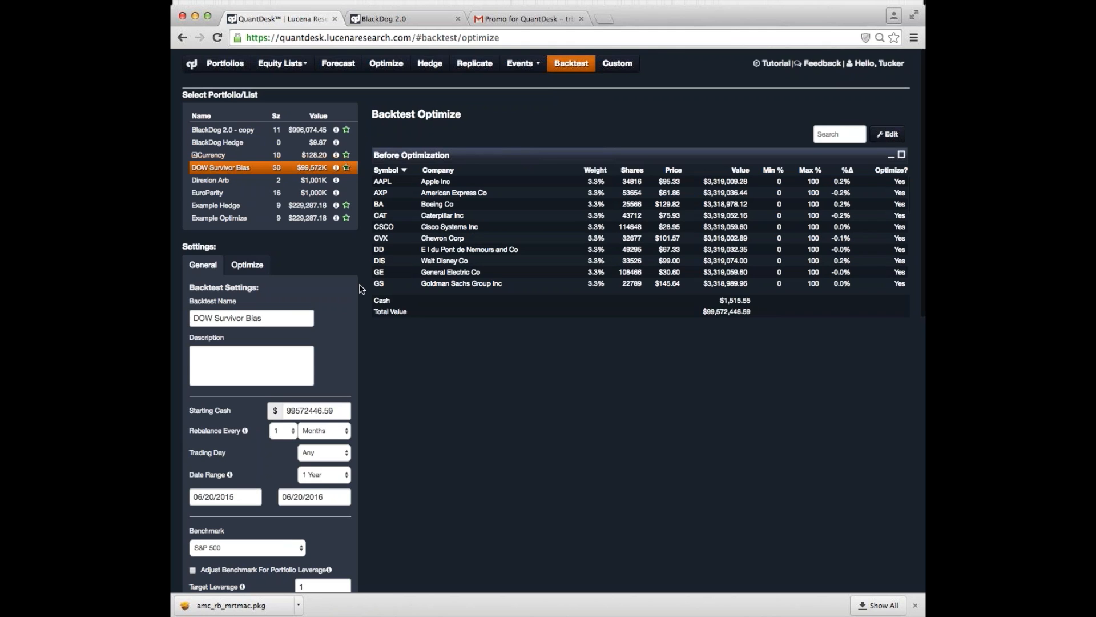
scroll("down", 3)
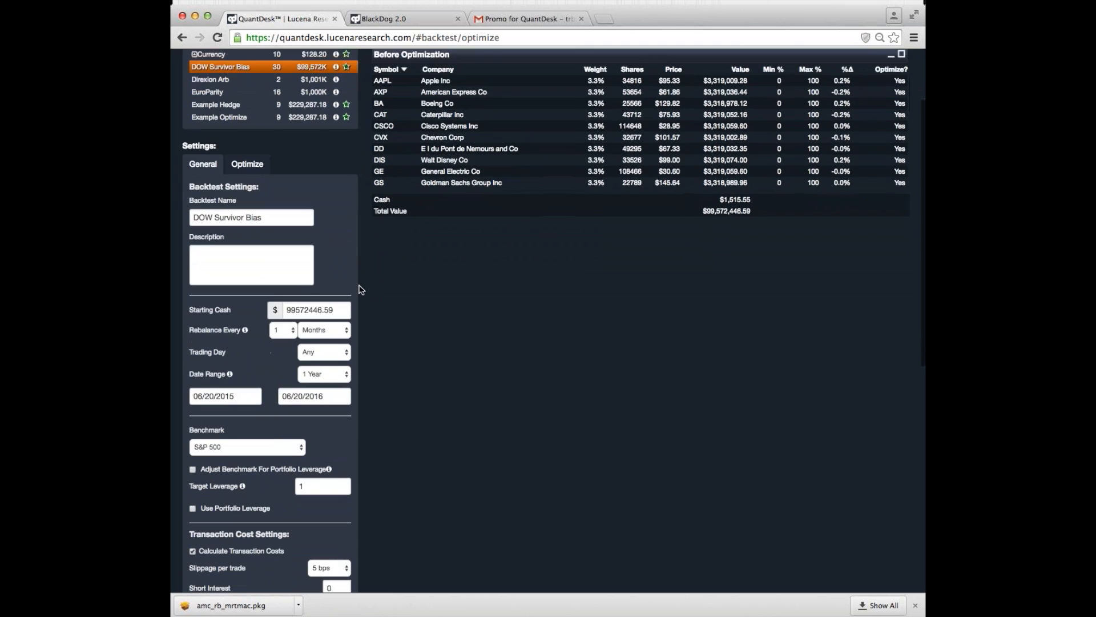
scroll("up", 3)
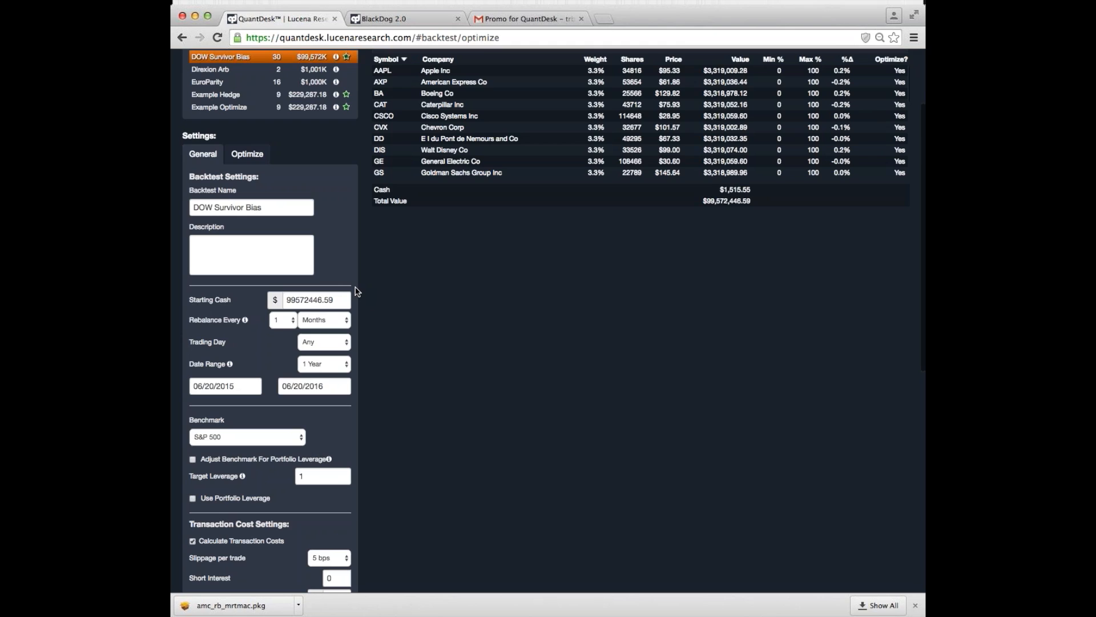
scroll("down", 3)
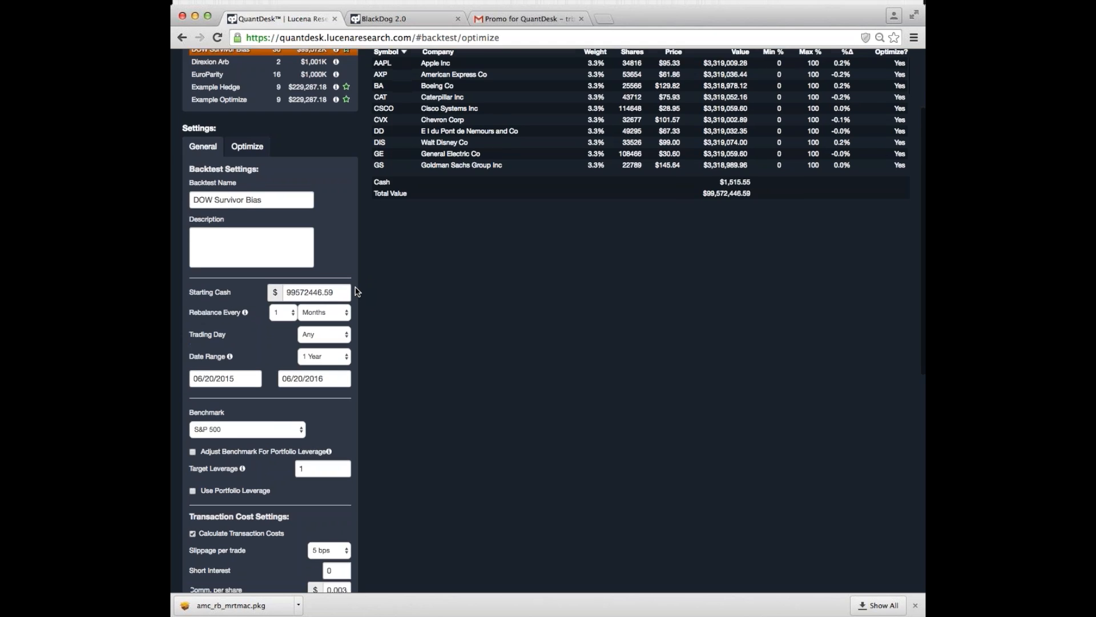
scroll("down", 3)
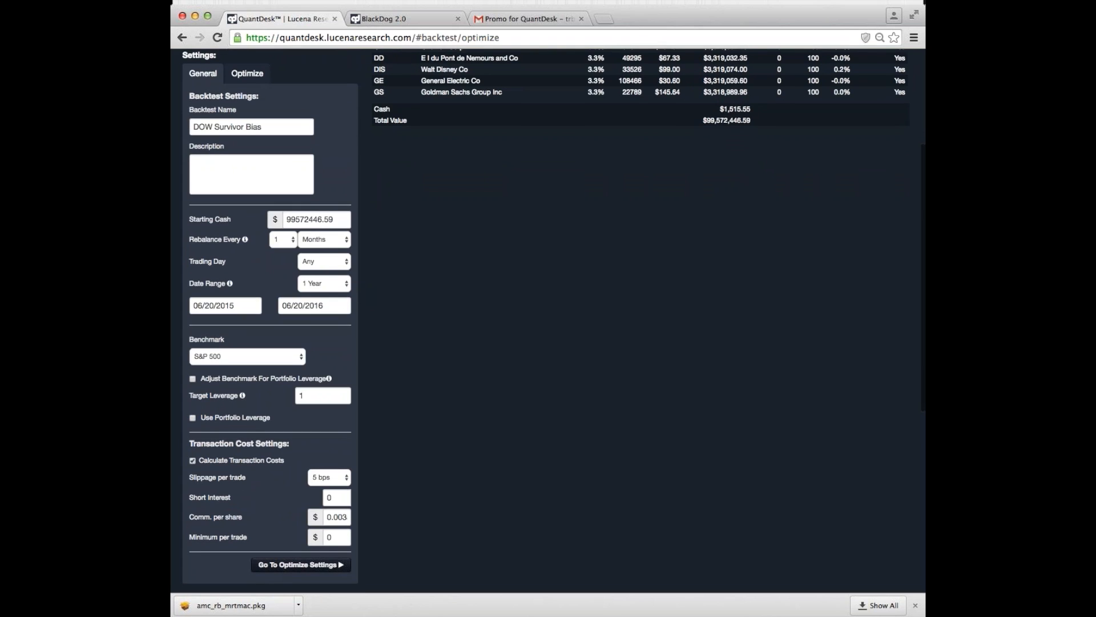
mouse_move(281, 502)
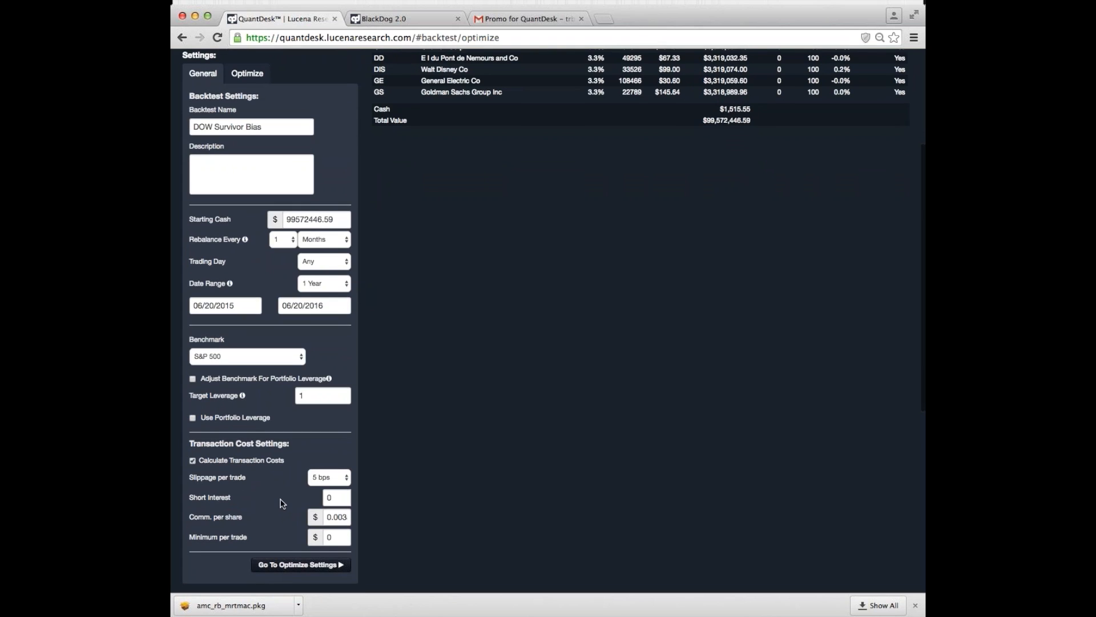
mouse_move(286, 526)
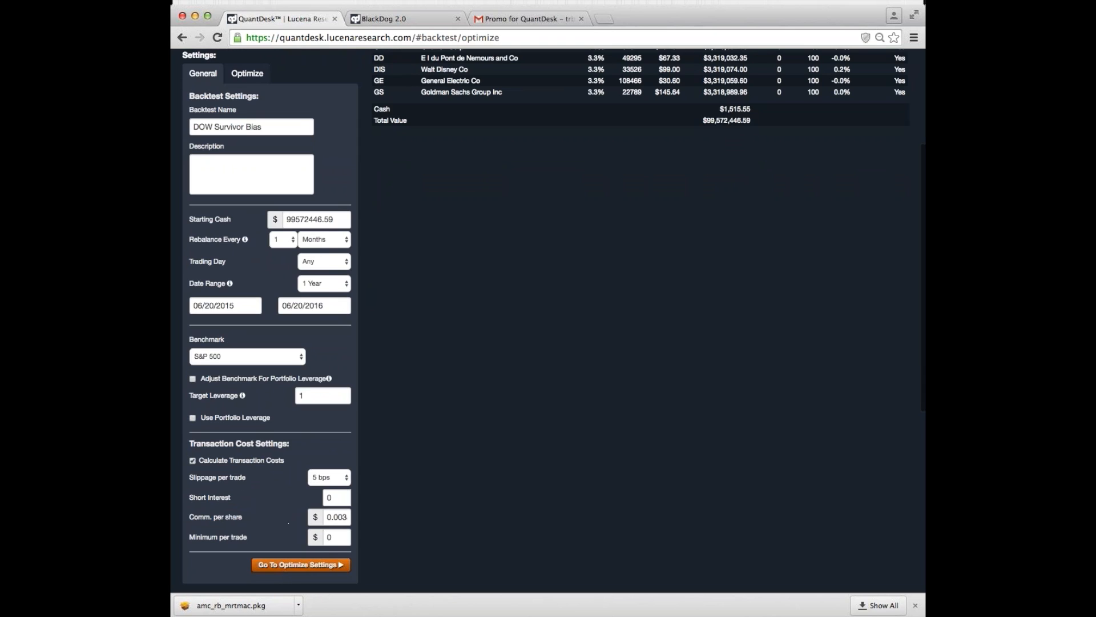
- Launch Backtest Optimize for DOW Survivor Bias and send it to Process in Background
left_click(246, 73)
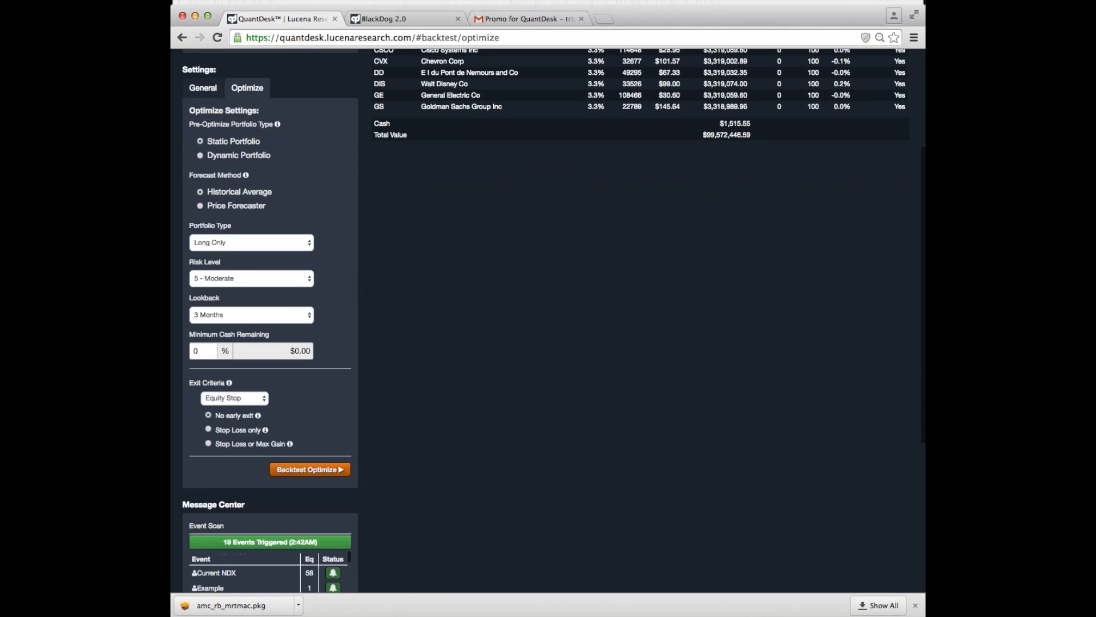
left_click(310, 469)
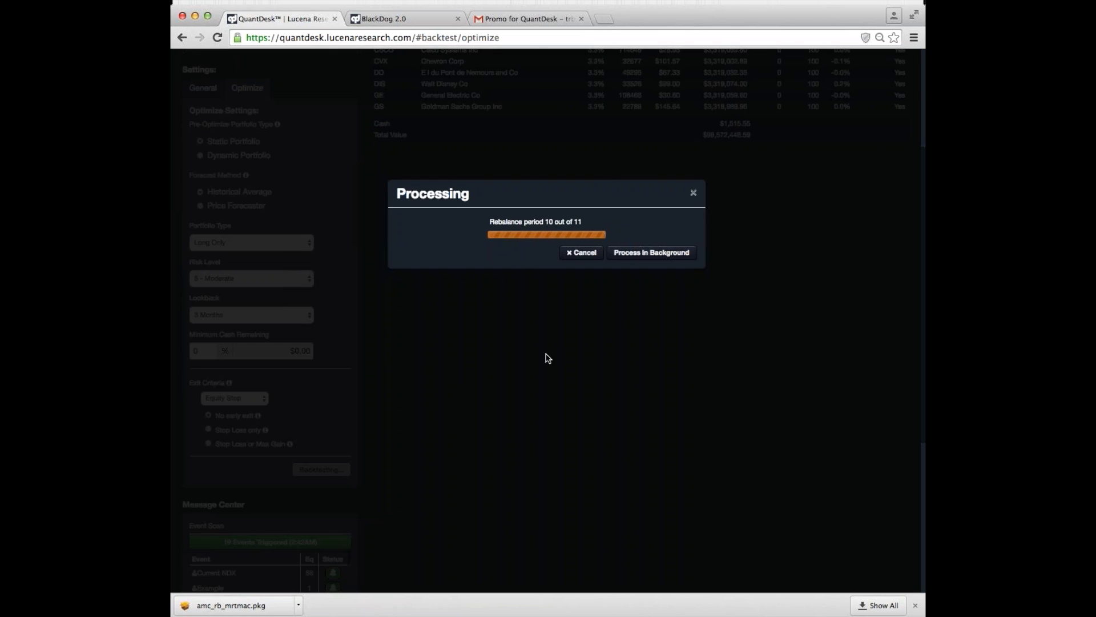
mouse_move(650, 252)
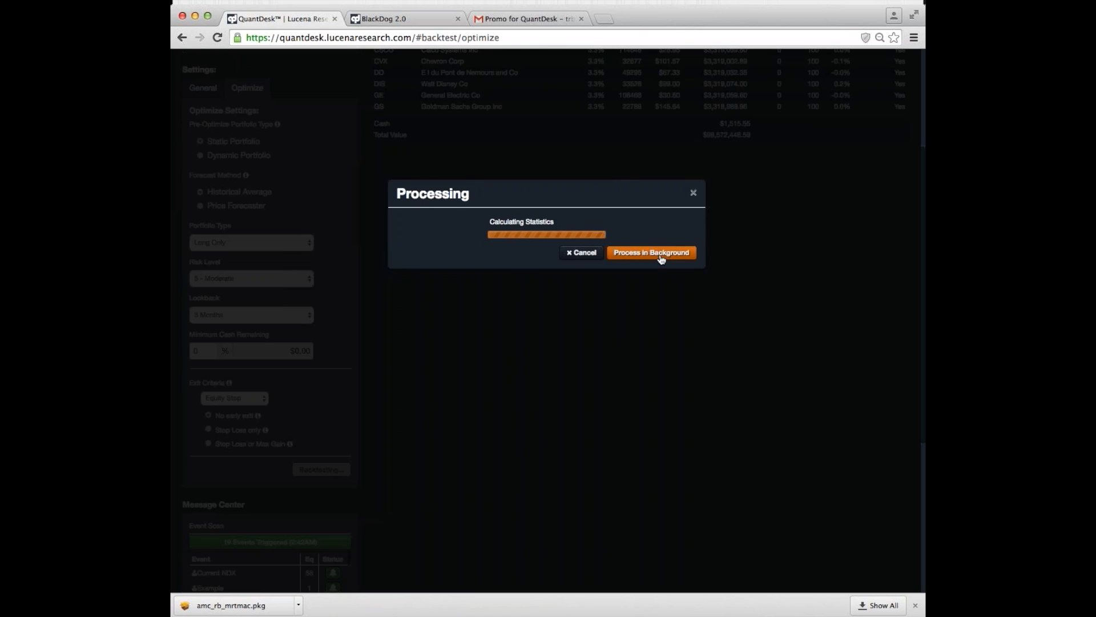
left_click(649, 252)
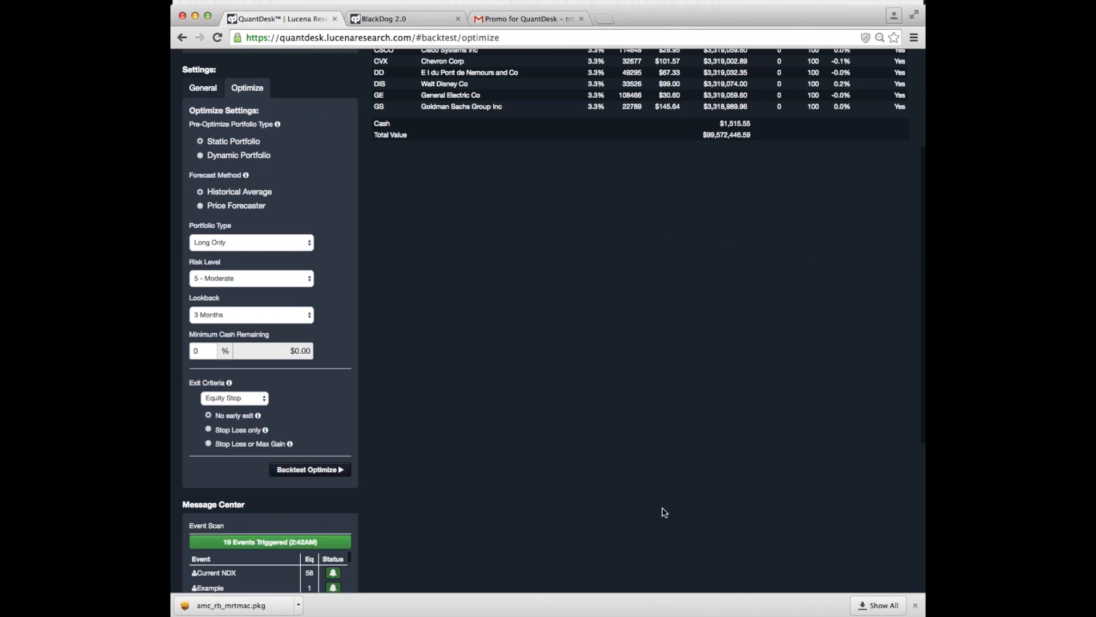
scroll("up", 3)
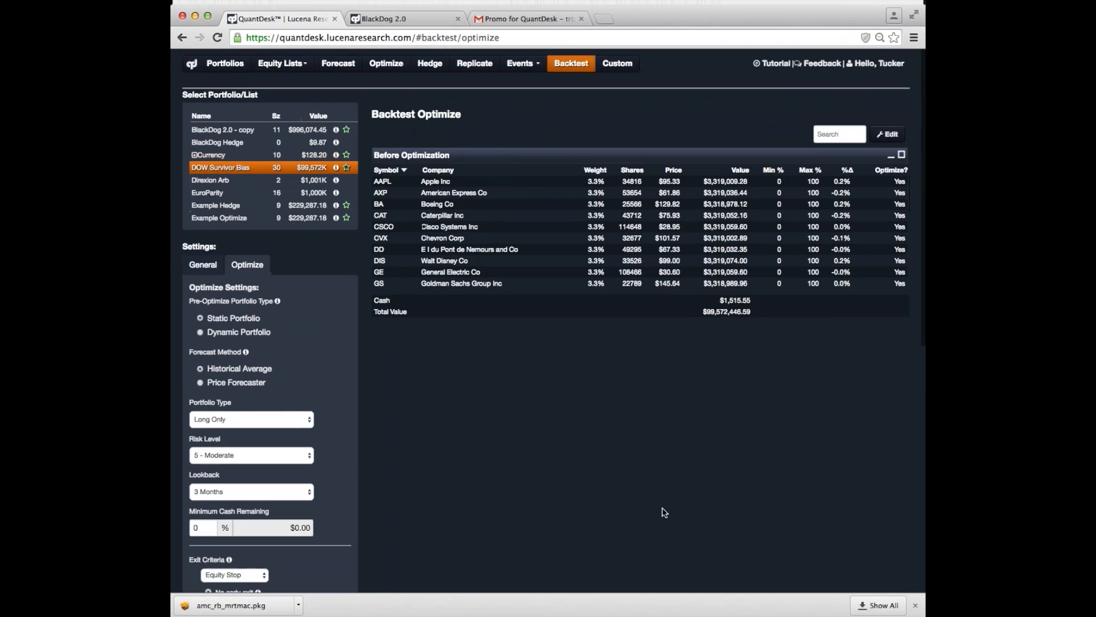
mouse_move(584, 68)
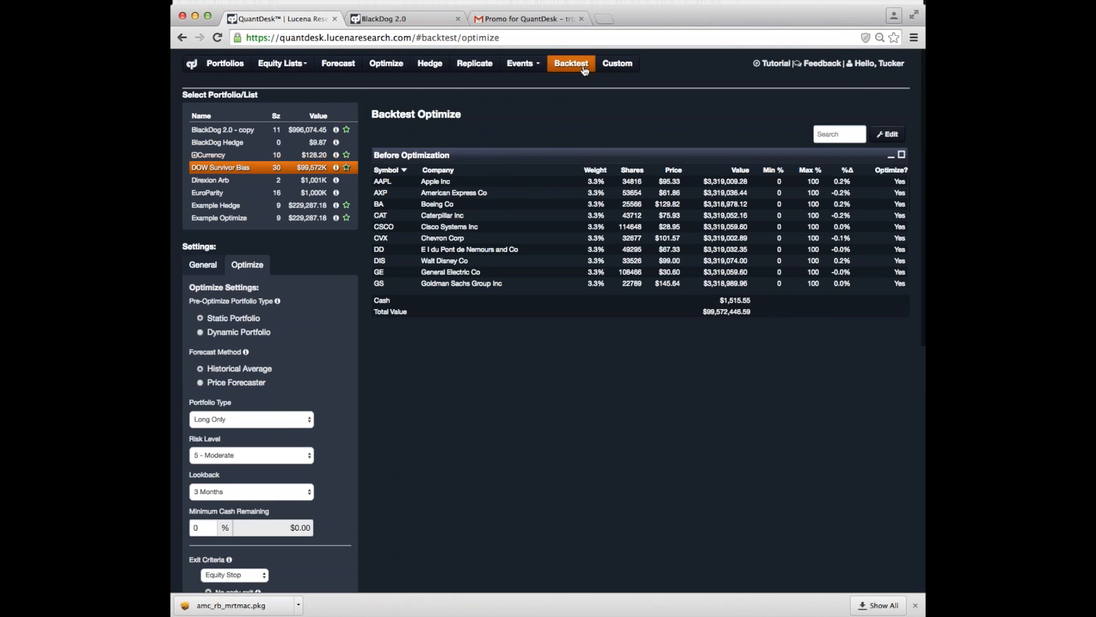
- Open the Backtest list of past backtests
left_click(571, 63)
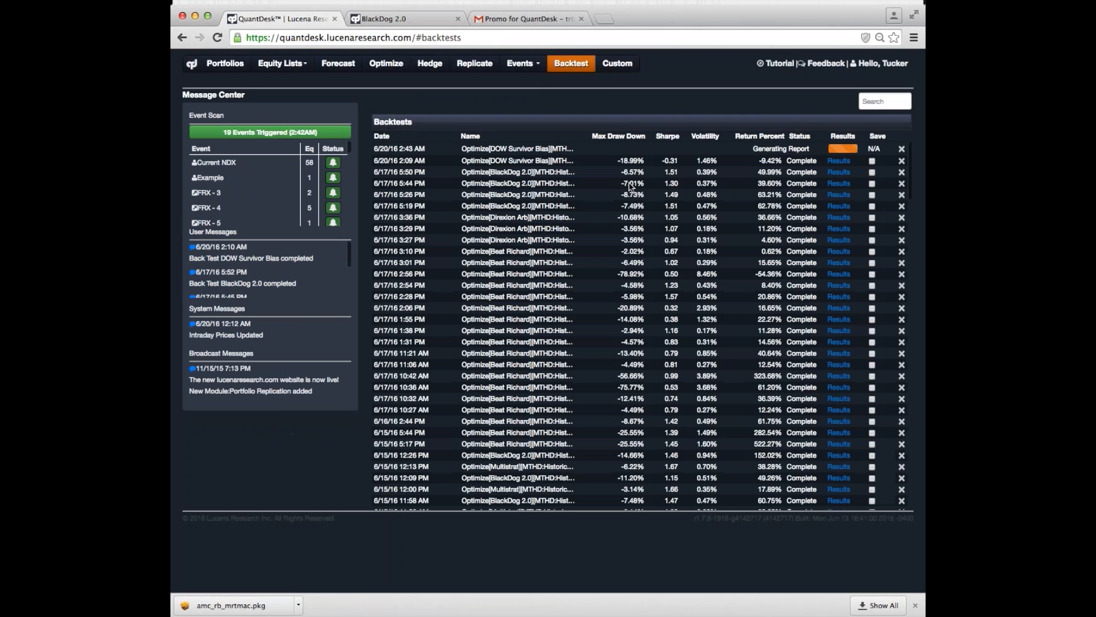
mouse_move(629, 187)
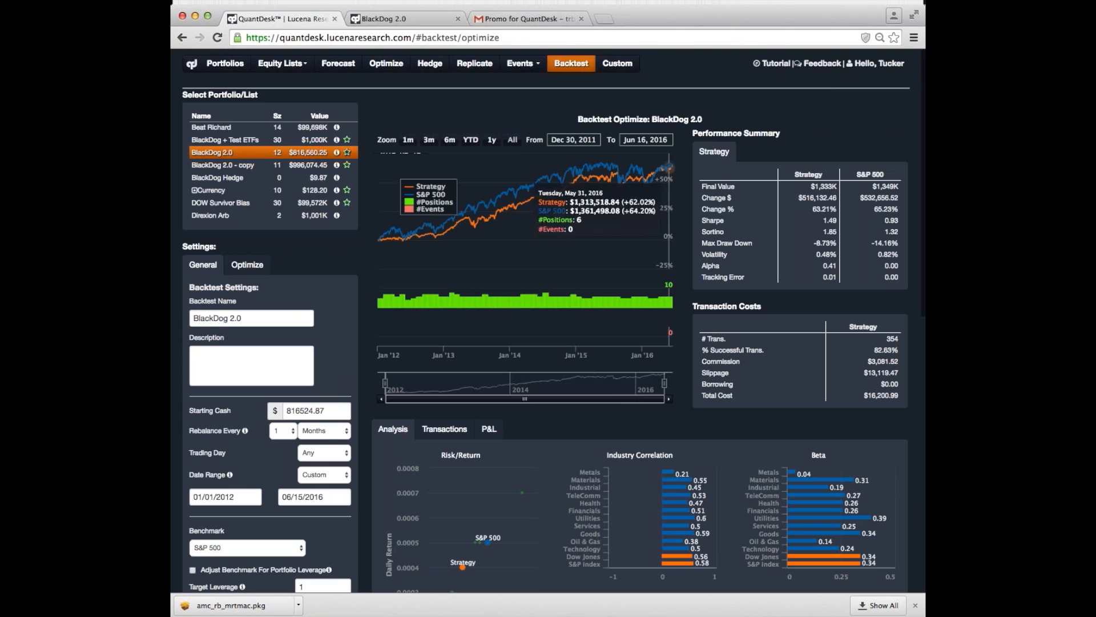
mouse_move(586, 184)
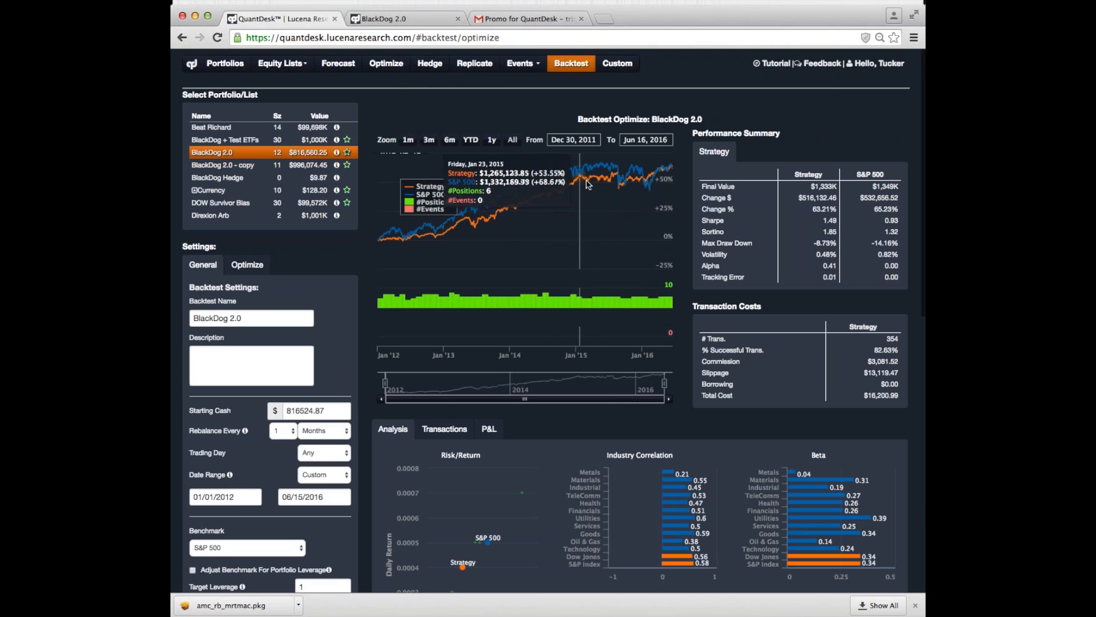
mouse_move(697, 215)
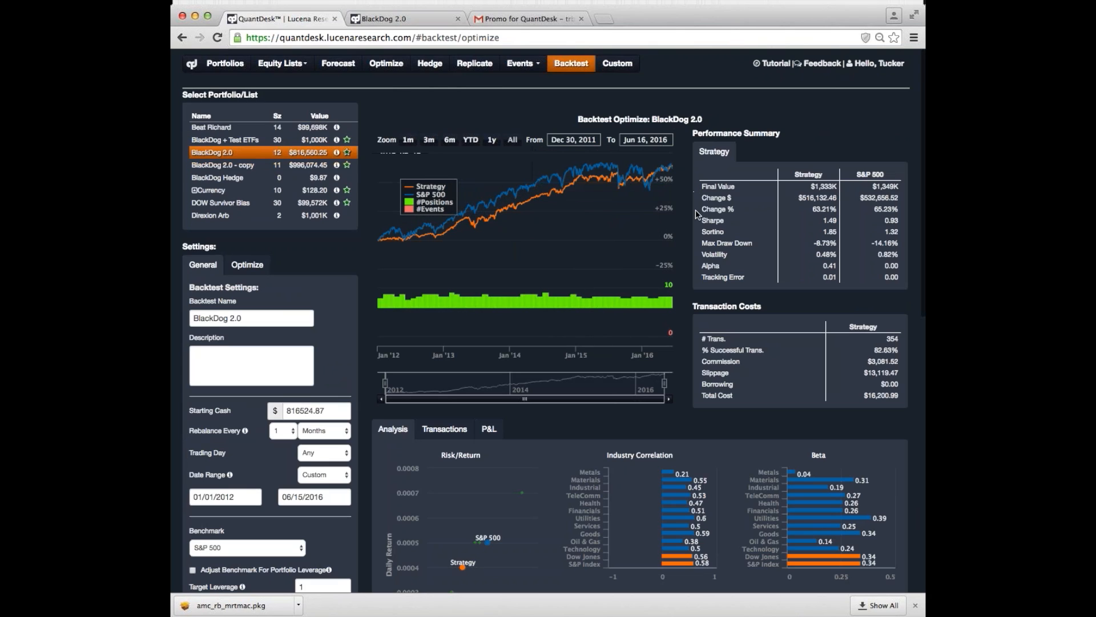
mouse_move(668, 203)
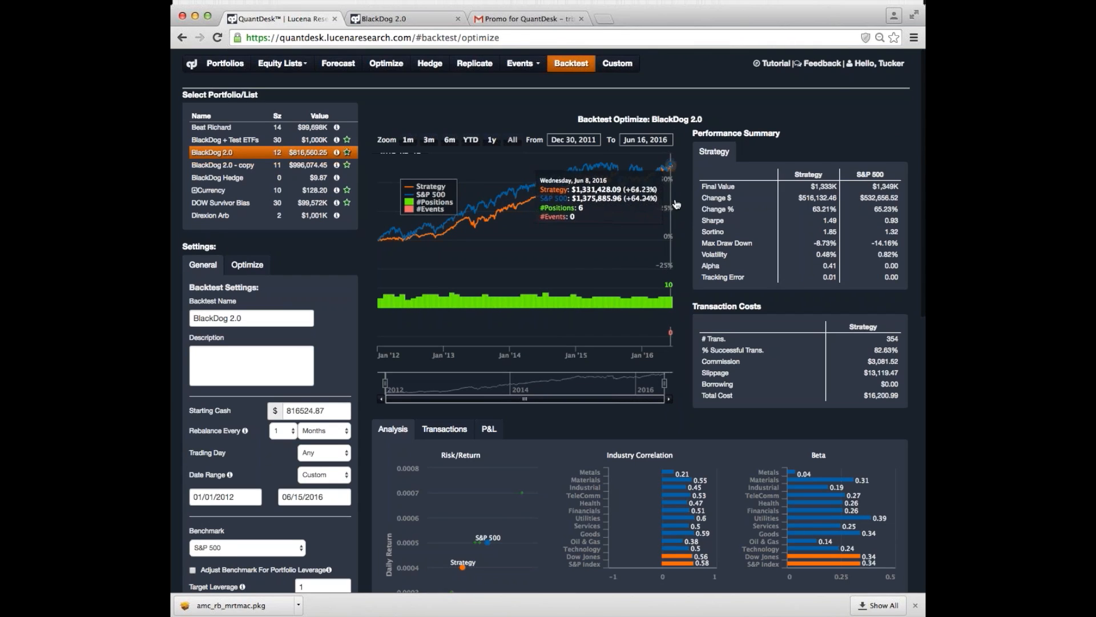
mouse_move(672, 171)
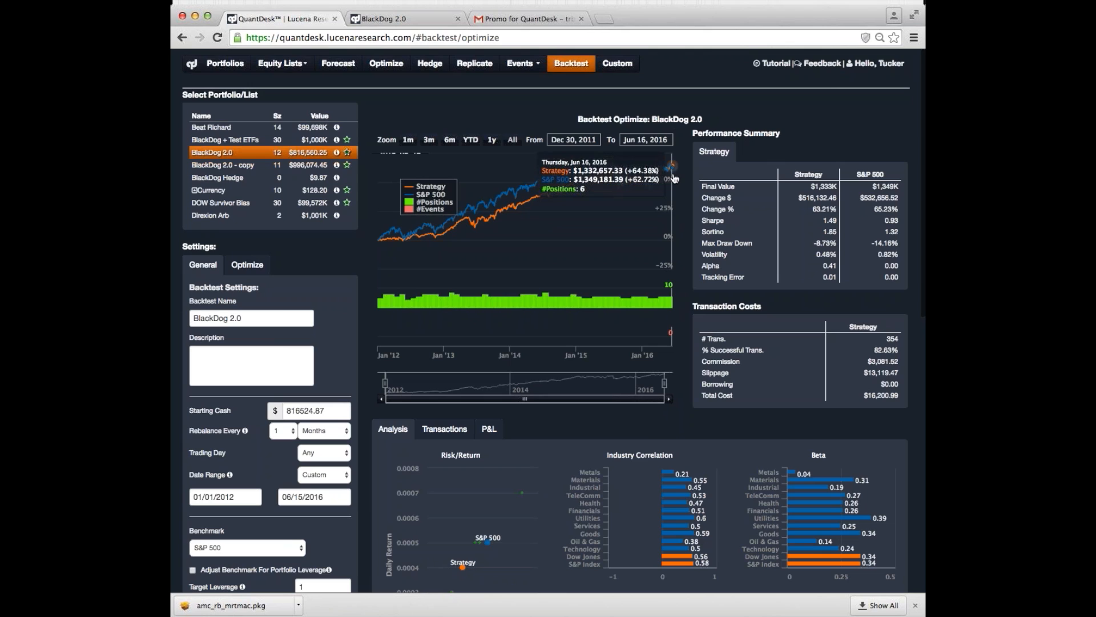
mouse_move(553, 185)
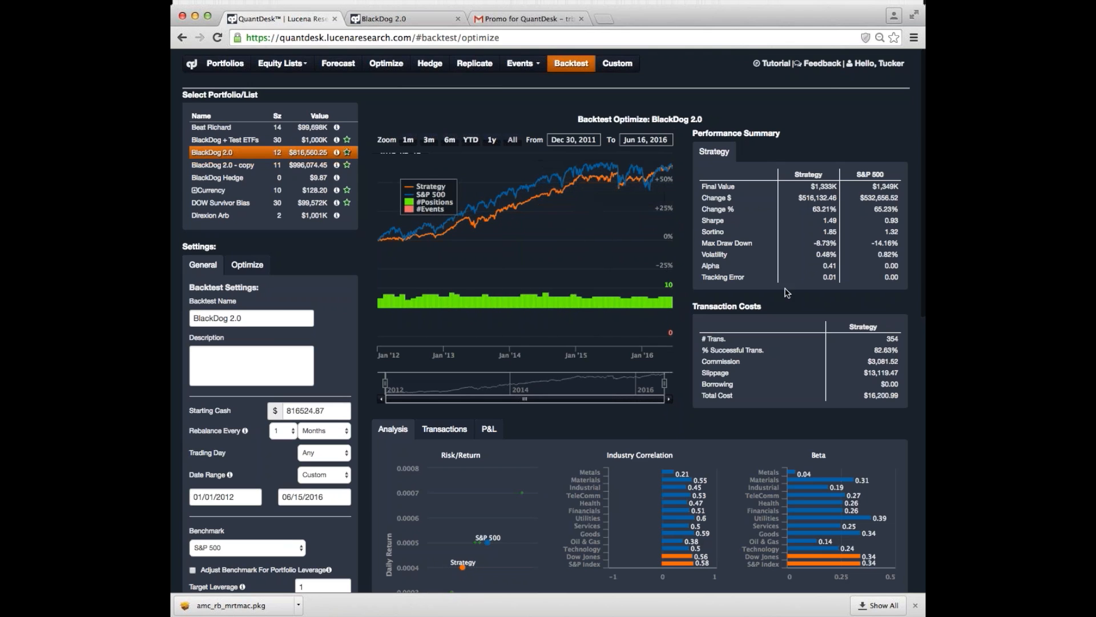
mouse_move(853, 186)
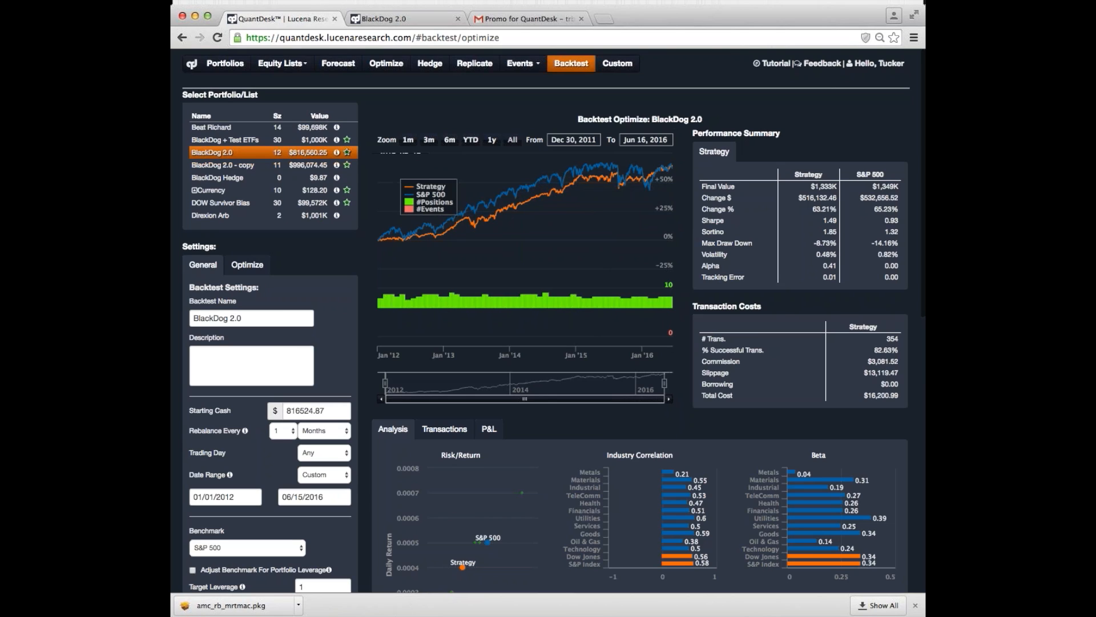
mouse_move(751, 232)
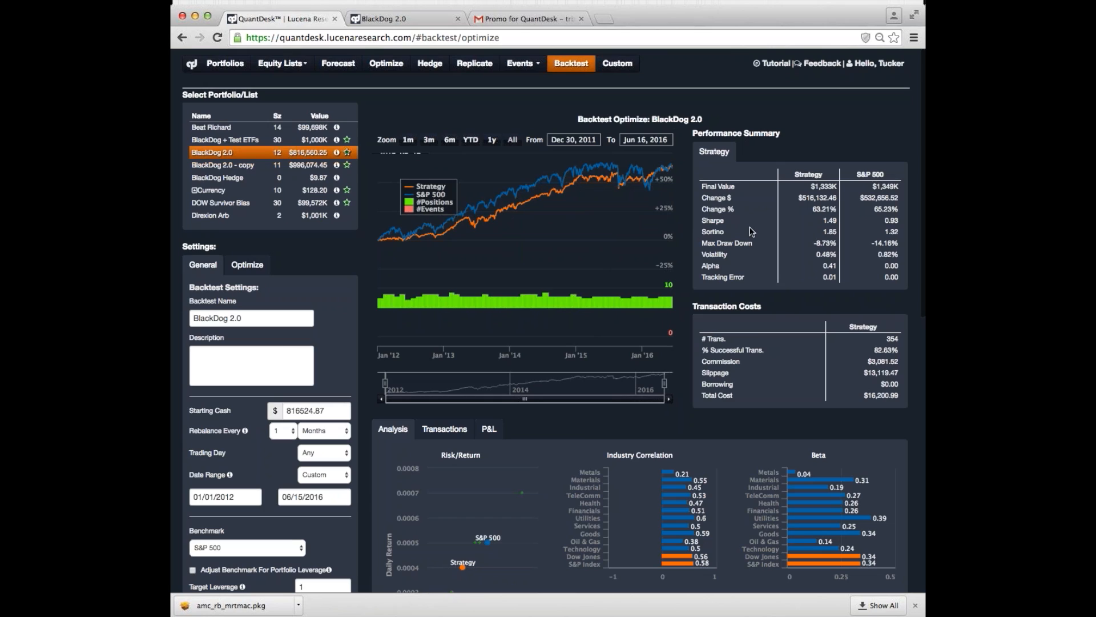
mouse_move(820, 219)
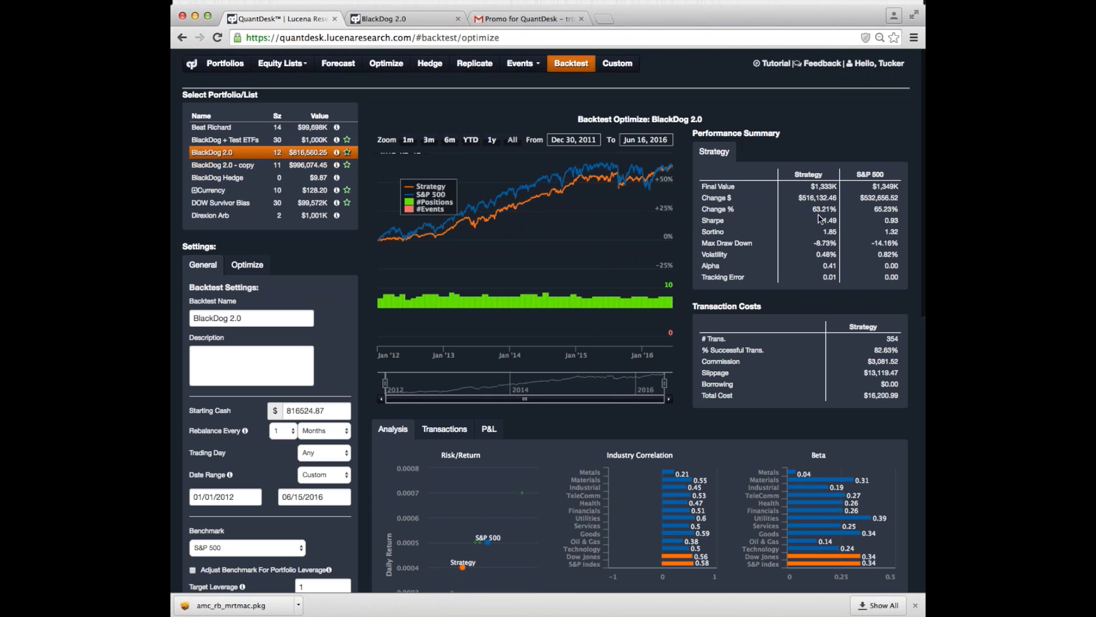
mouse_move(846, 232)
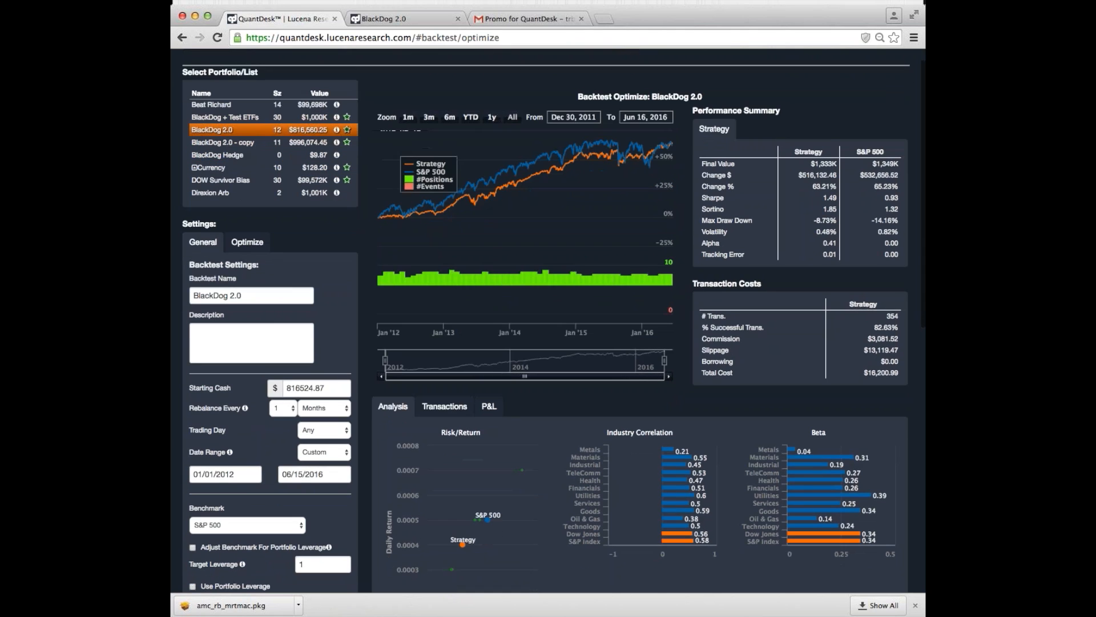
- Open the detailed BlackDog 2.0 performance report from the backtest results
scroll("down", 3)
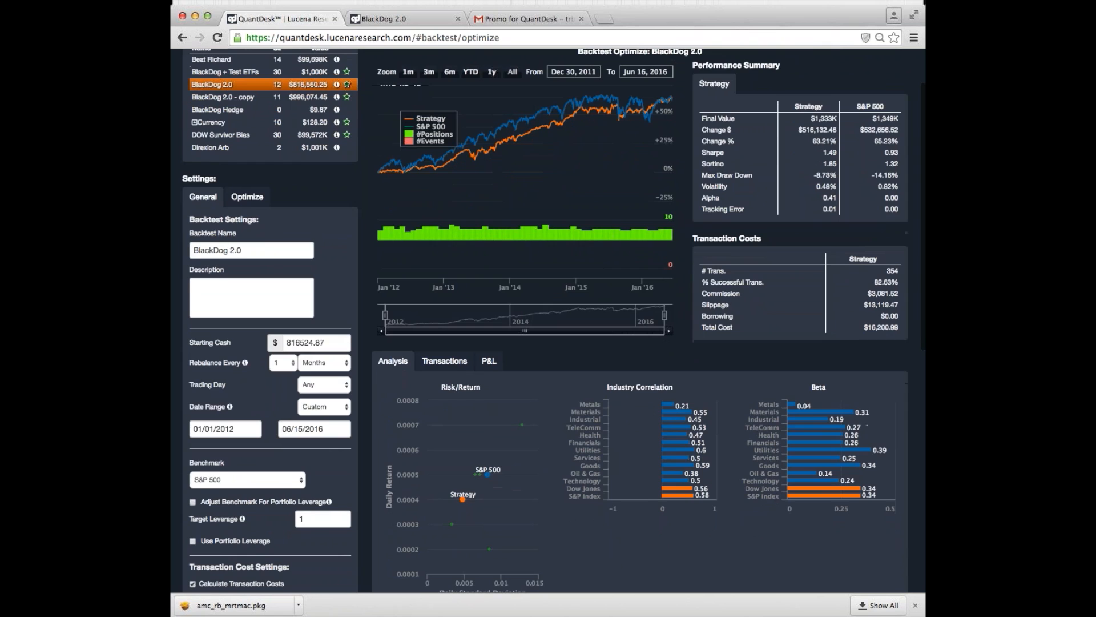
scroll("down", 3)
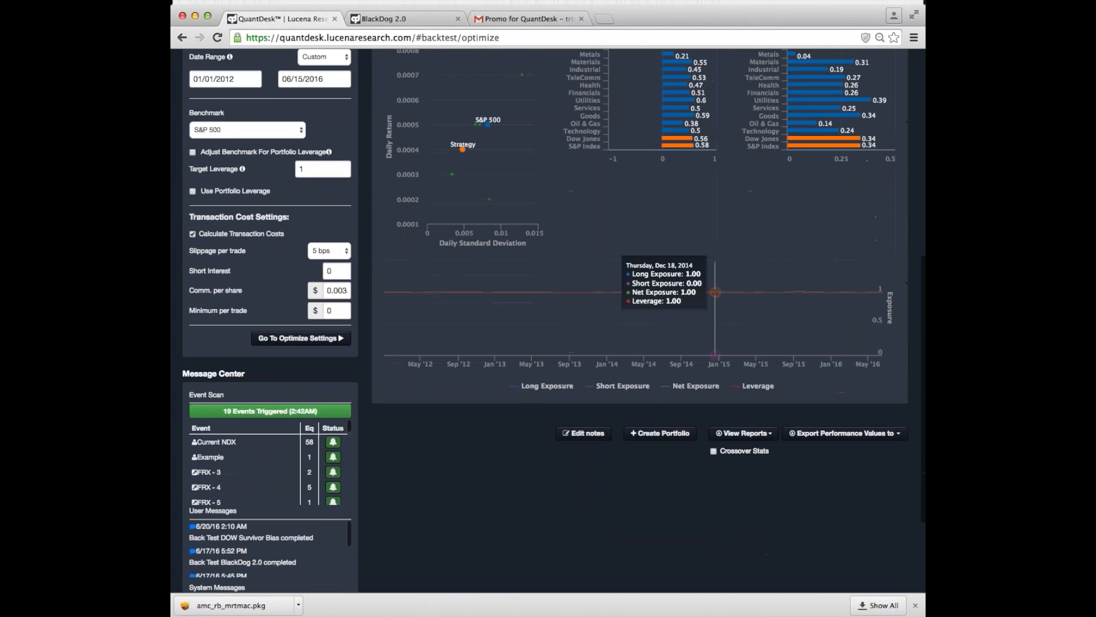
left_click(741, 431)
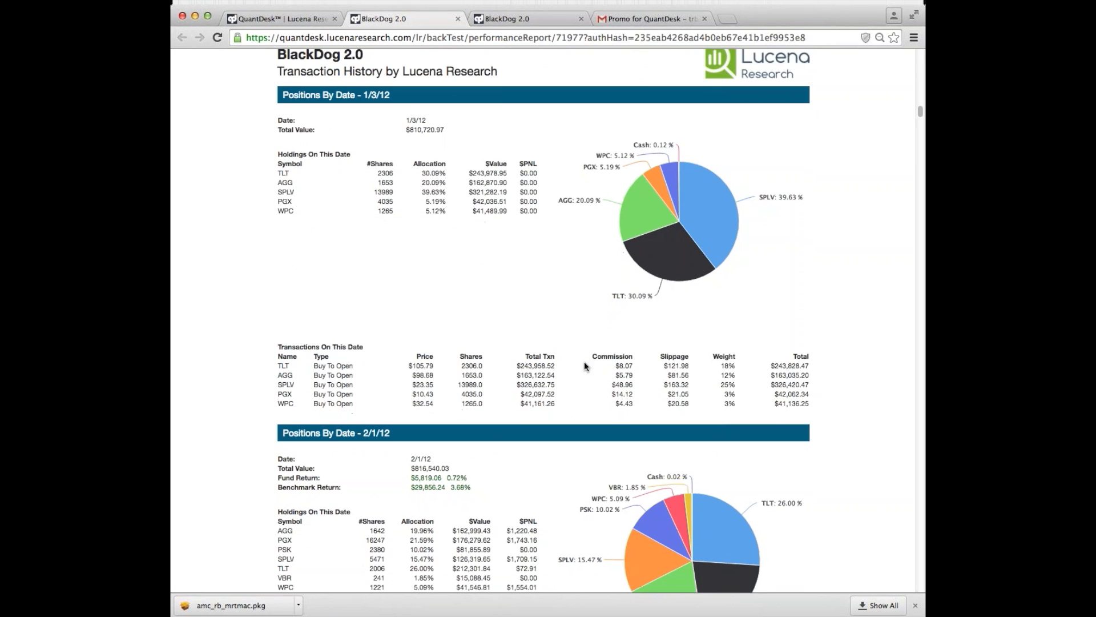
scroll("up", 3)
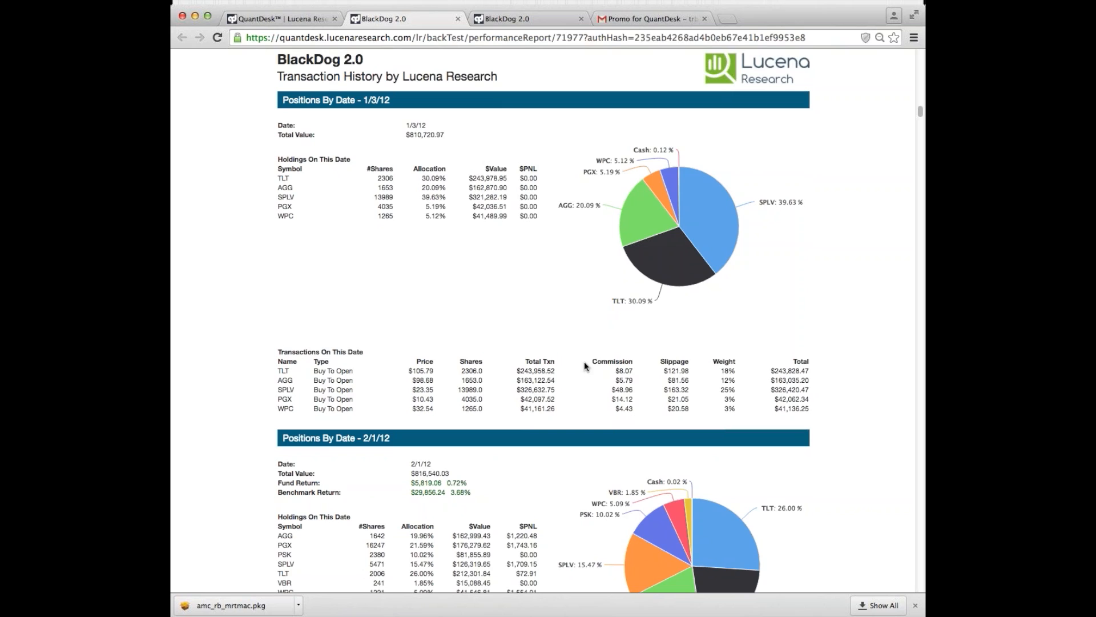
mouse_move(279, 359)
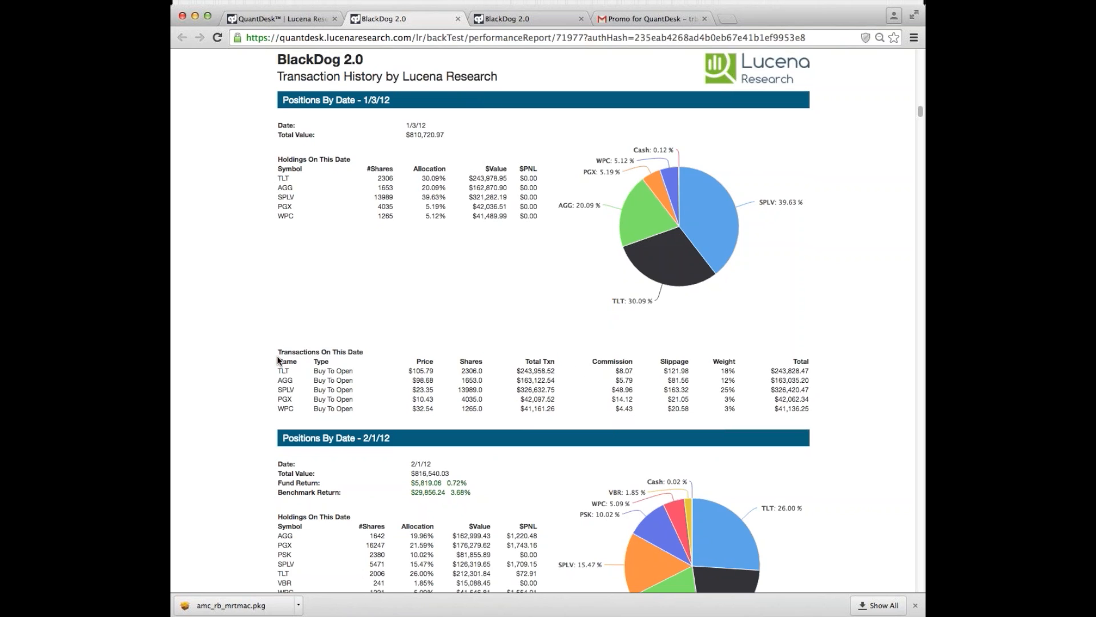
mouse_move(686, 230)
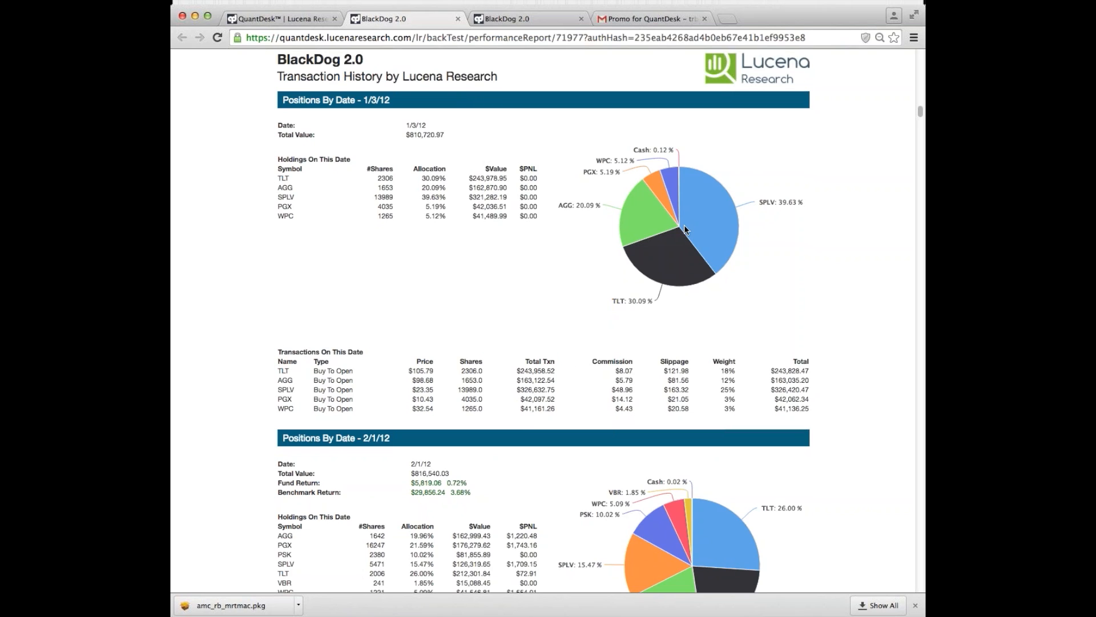
mouse_move(697, 238)
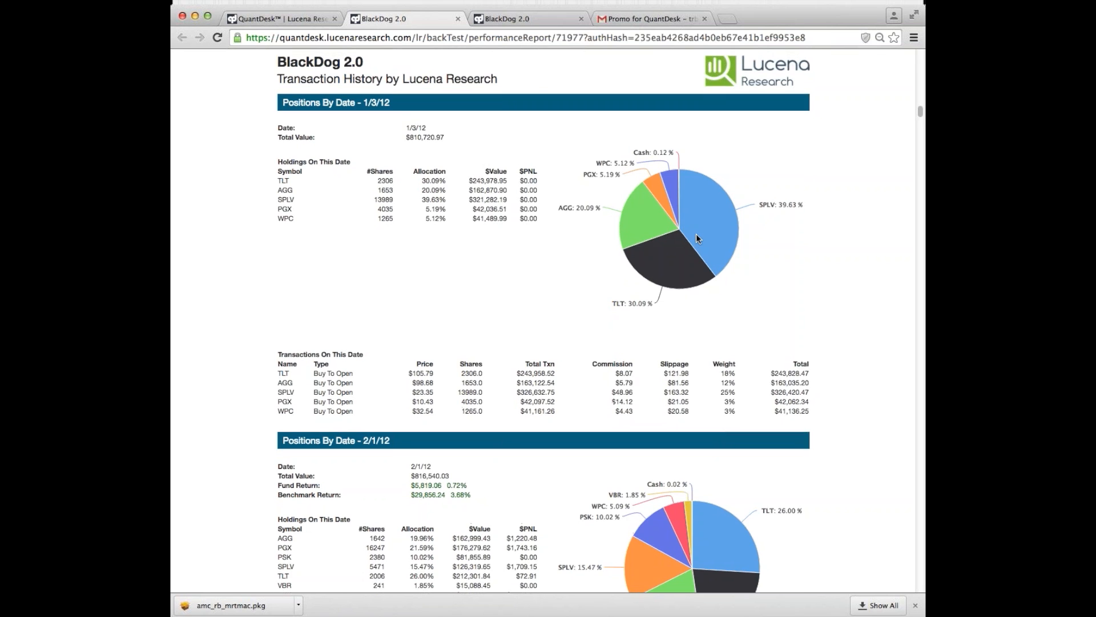
scroll("down", 3)
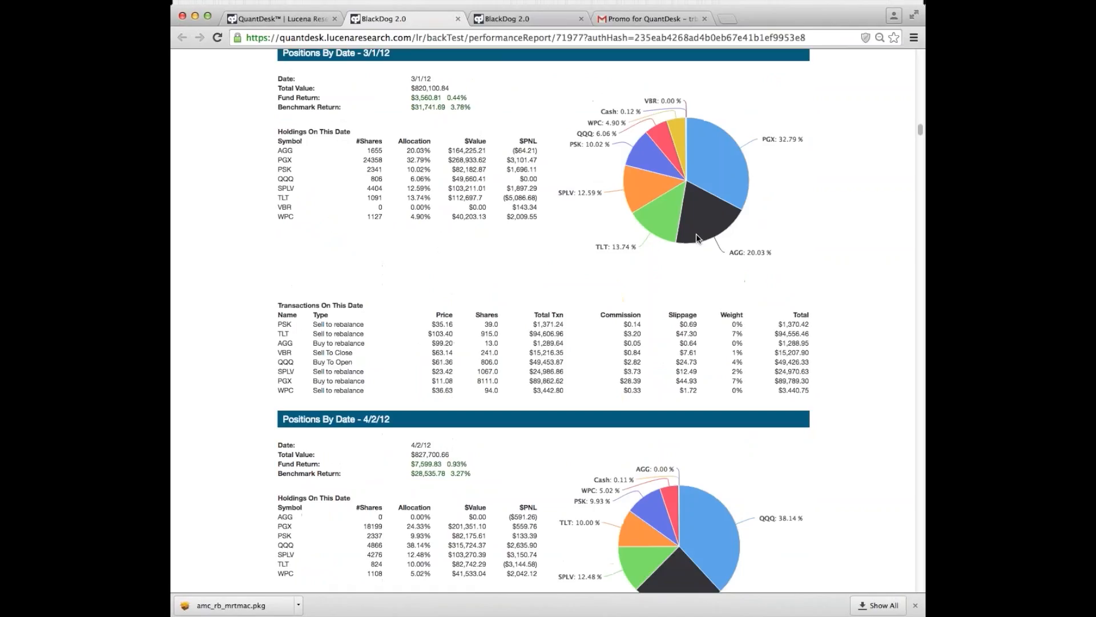
scroll("down", 3)
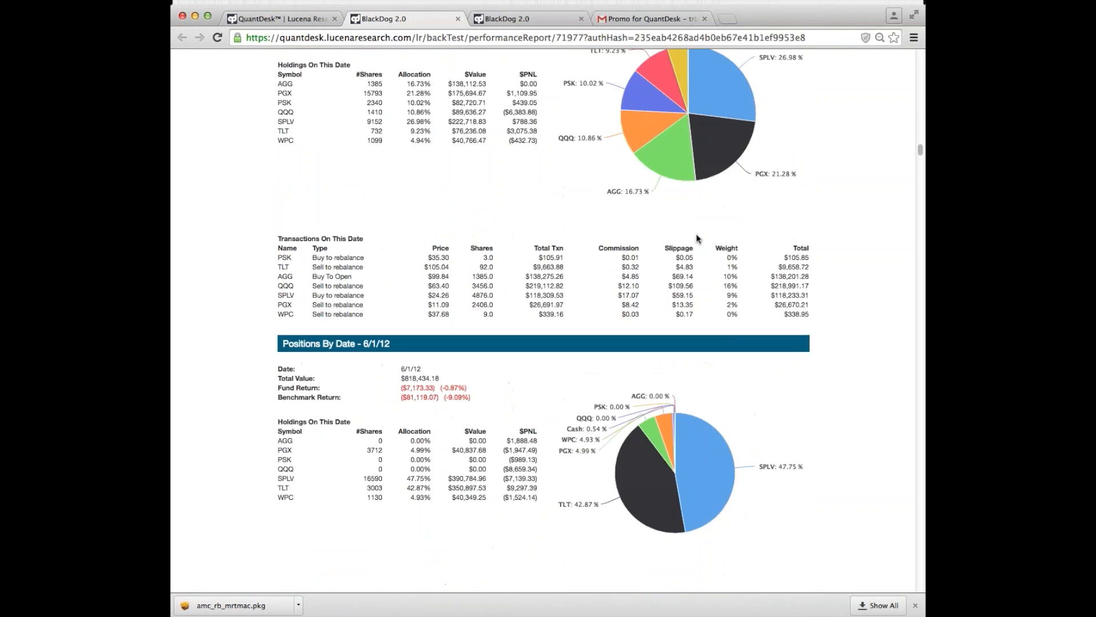
scroll("down", 3)
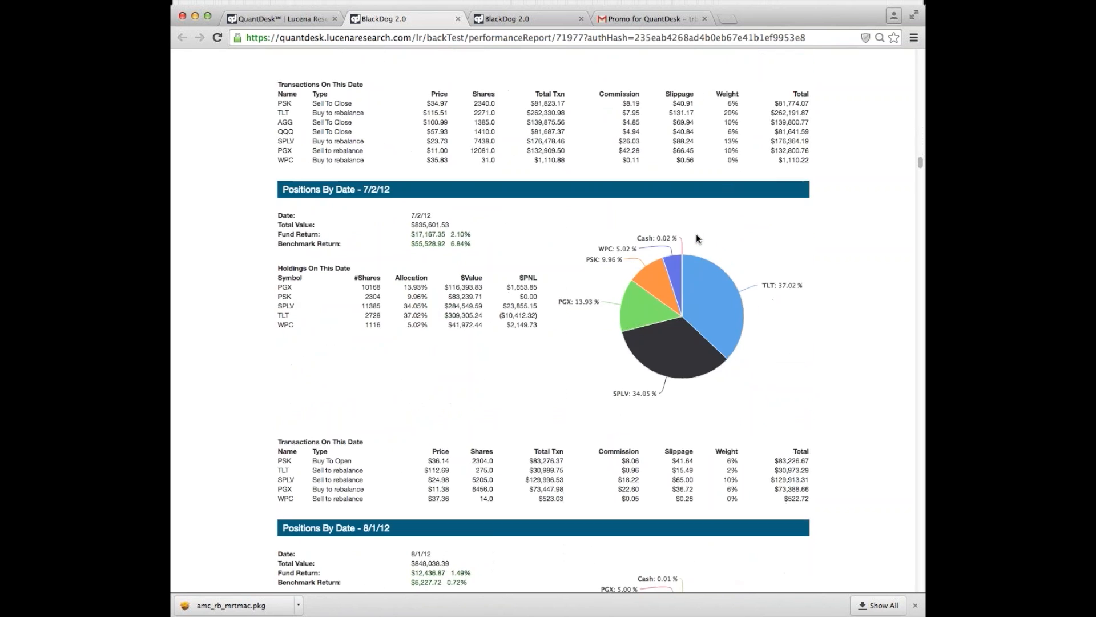
scroll("down", 3)
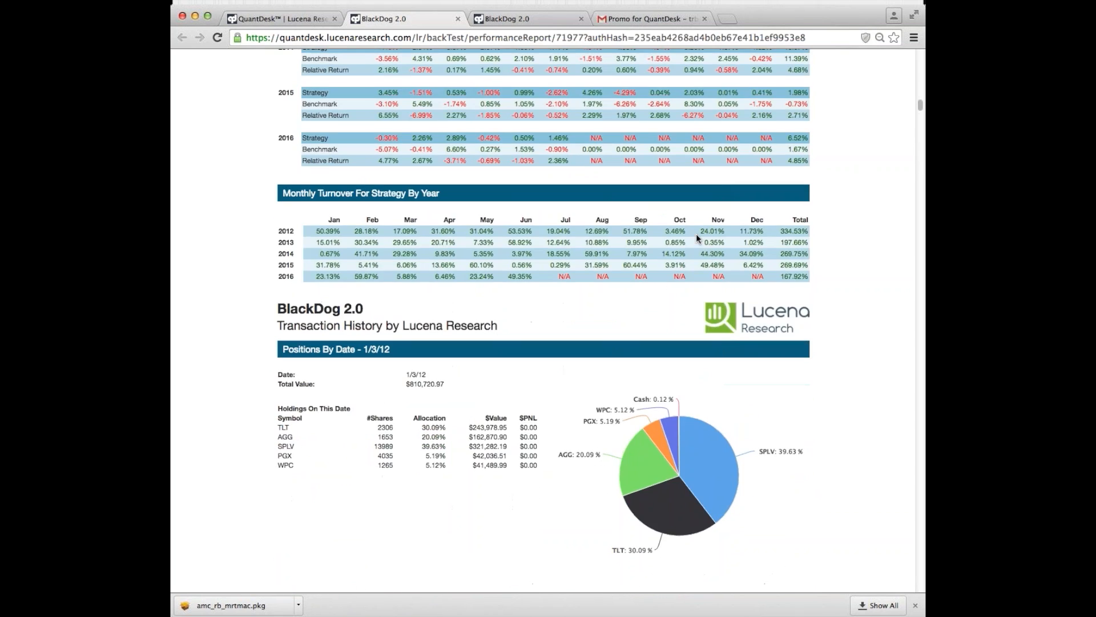
scroll("up", 3)
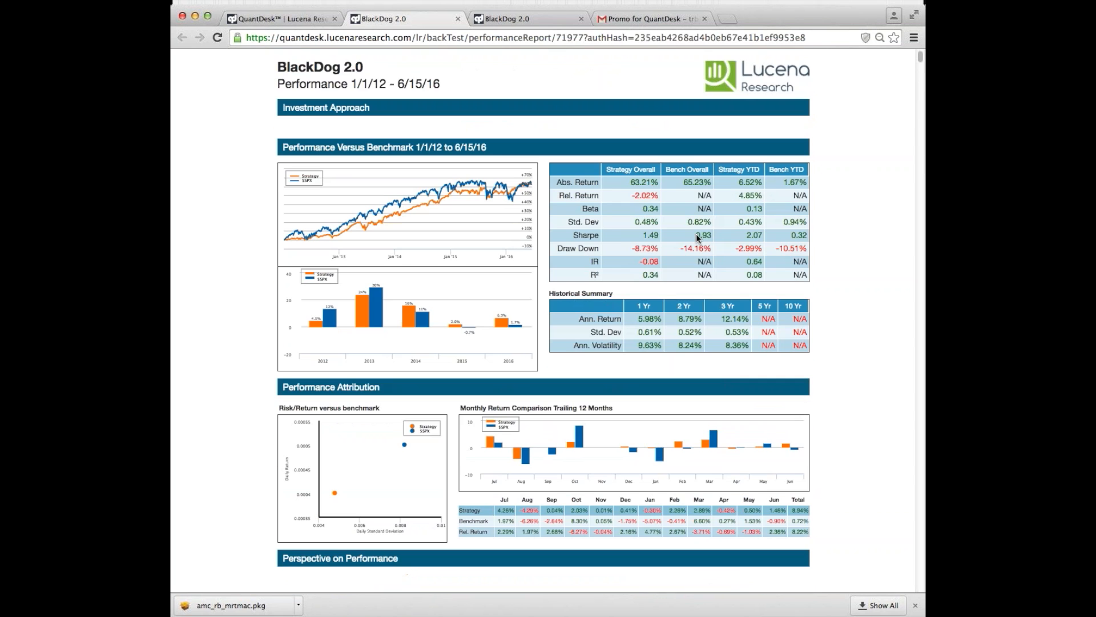